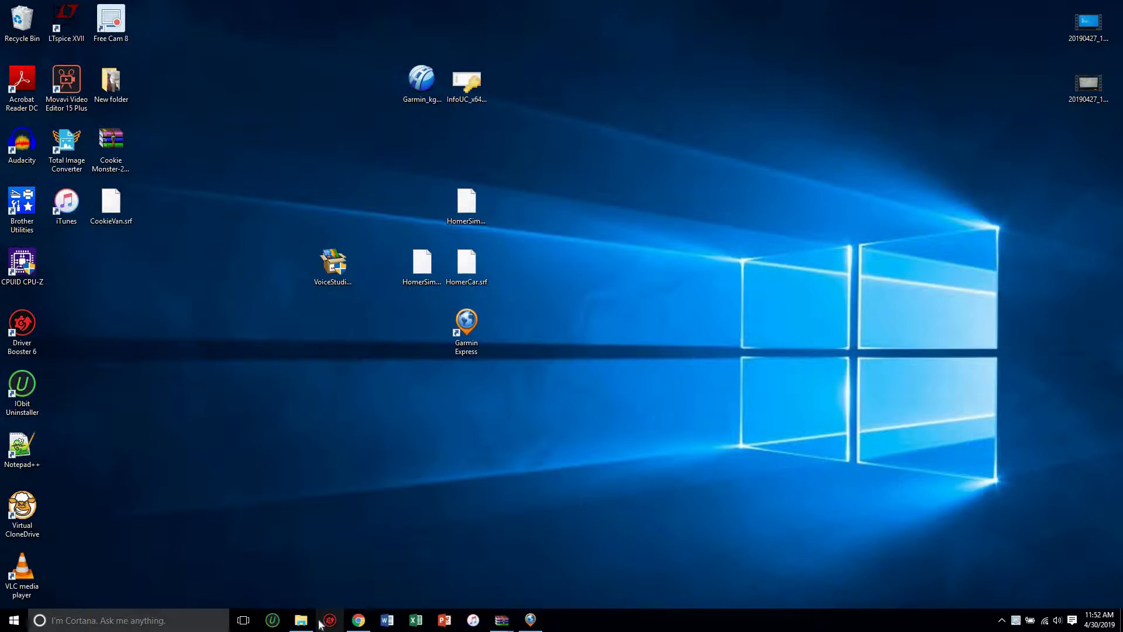
Open the nüvi 2555 from This PC and check its details in Garmin Express.
left_click(301, 621)
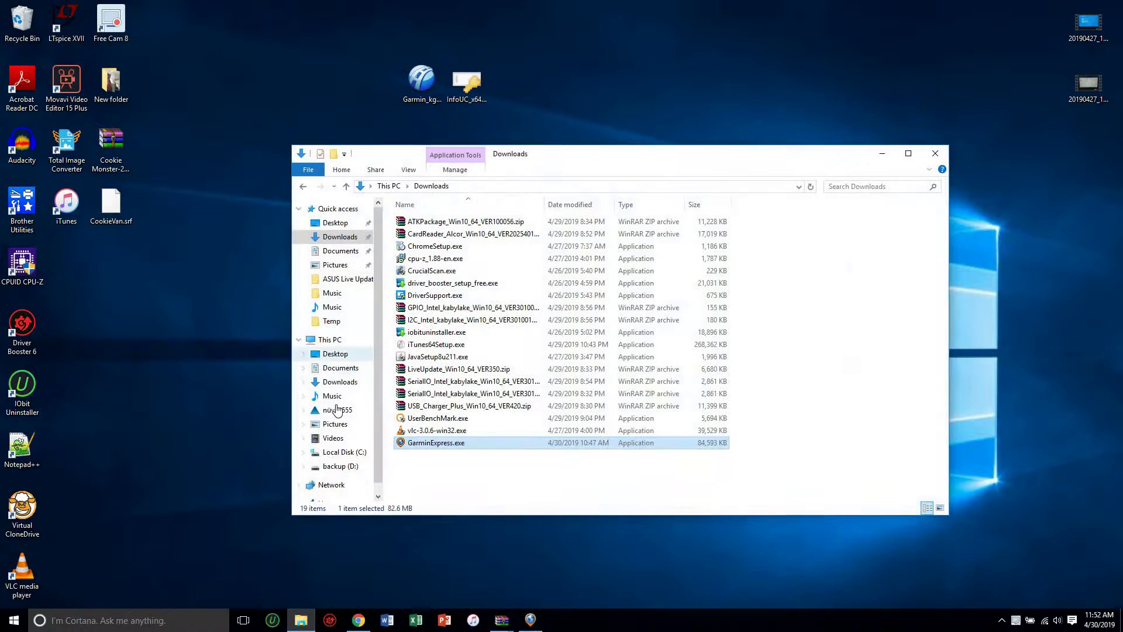
left_click(330, 339)
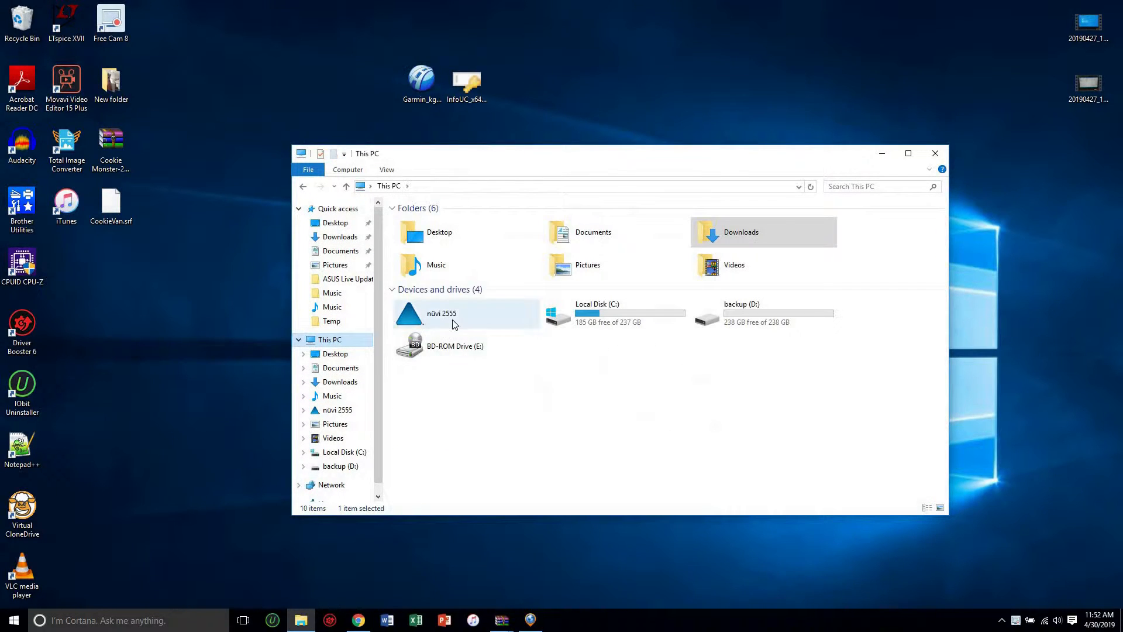
double_click(442, 313)
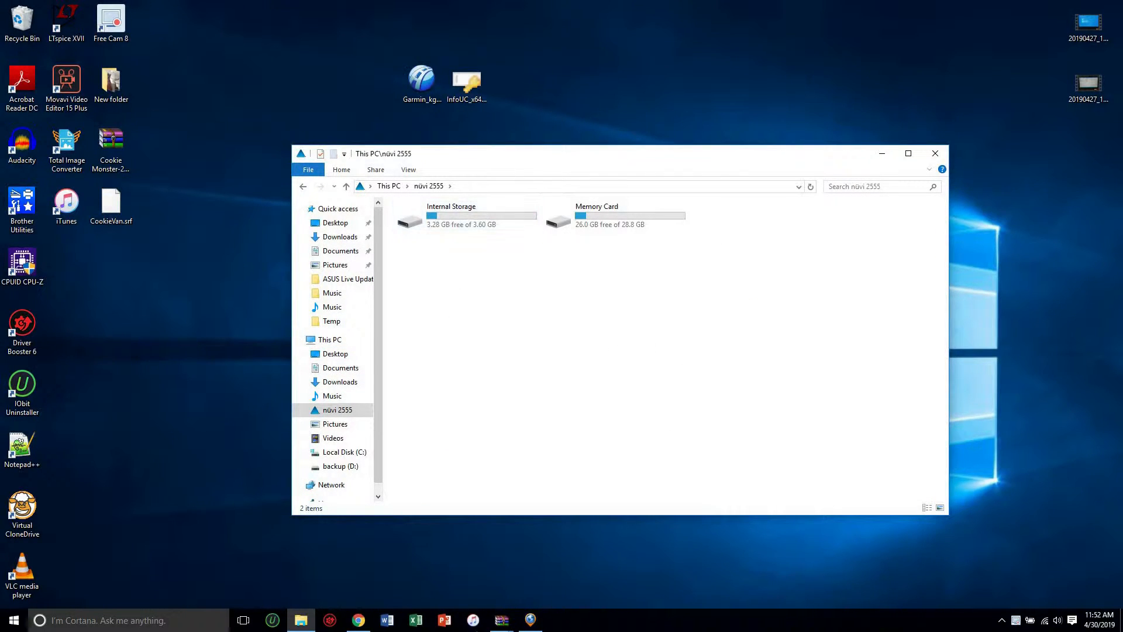
left_click(530, 619)
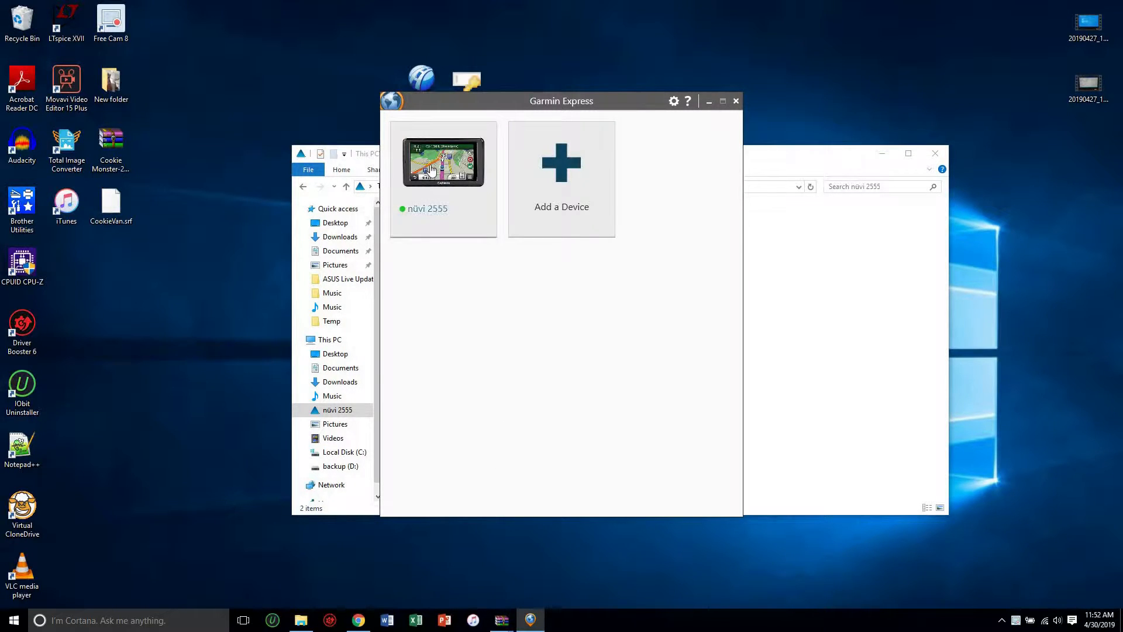
left_click(443, 179)
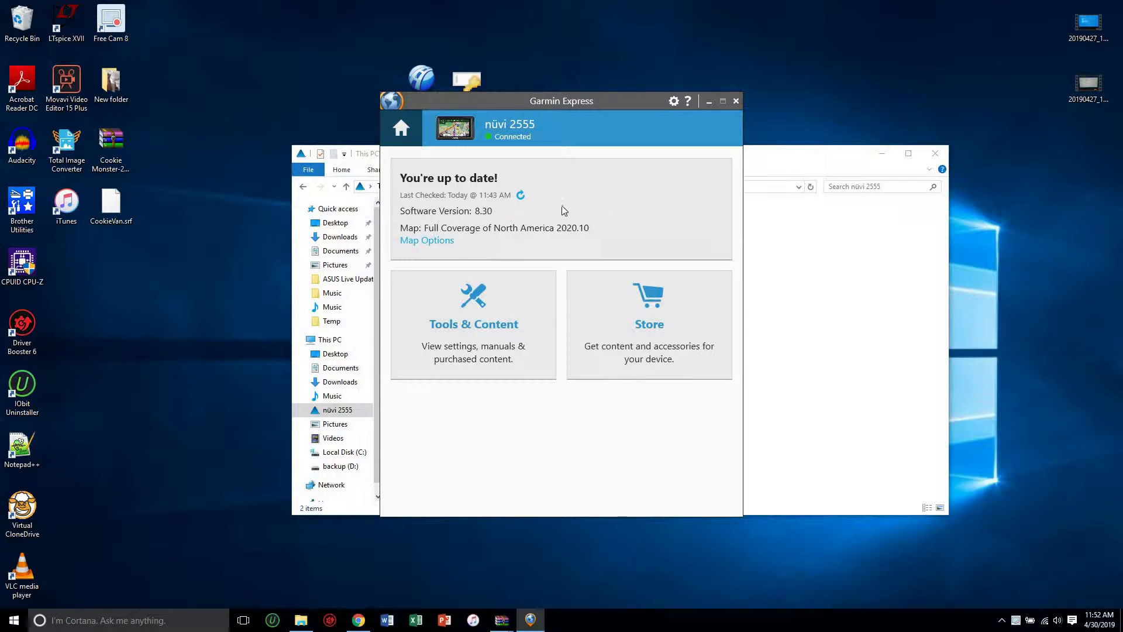
mouse_move(672, 134)
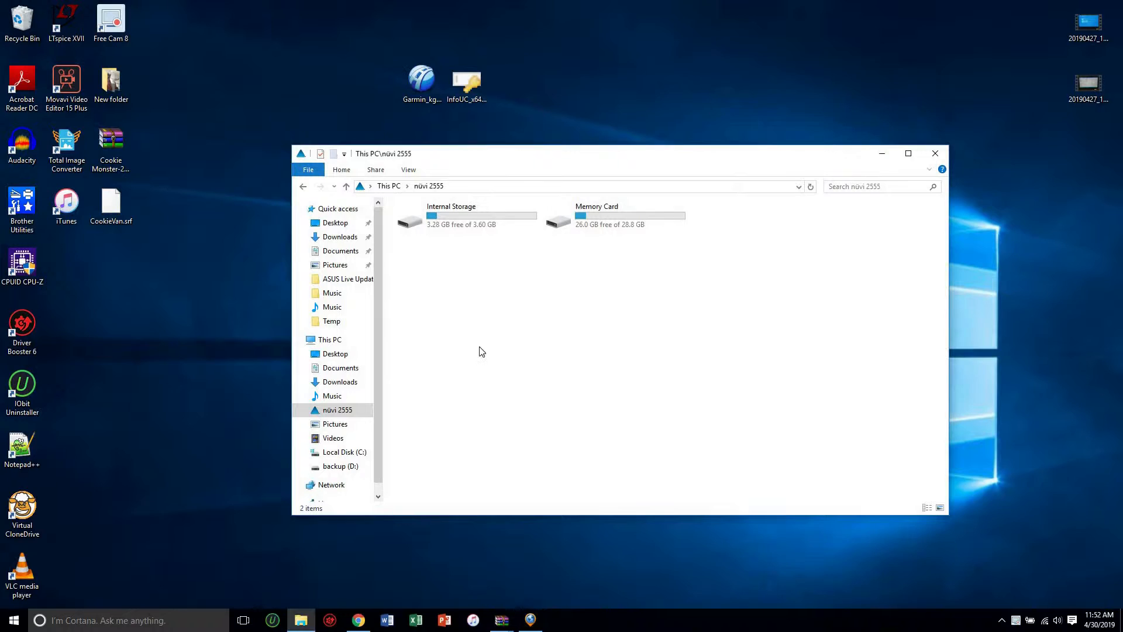
Open the nüvi's Internal Storage, then the Garmin folder containing GarminDevice.xml.
left_click(451, 215)
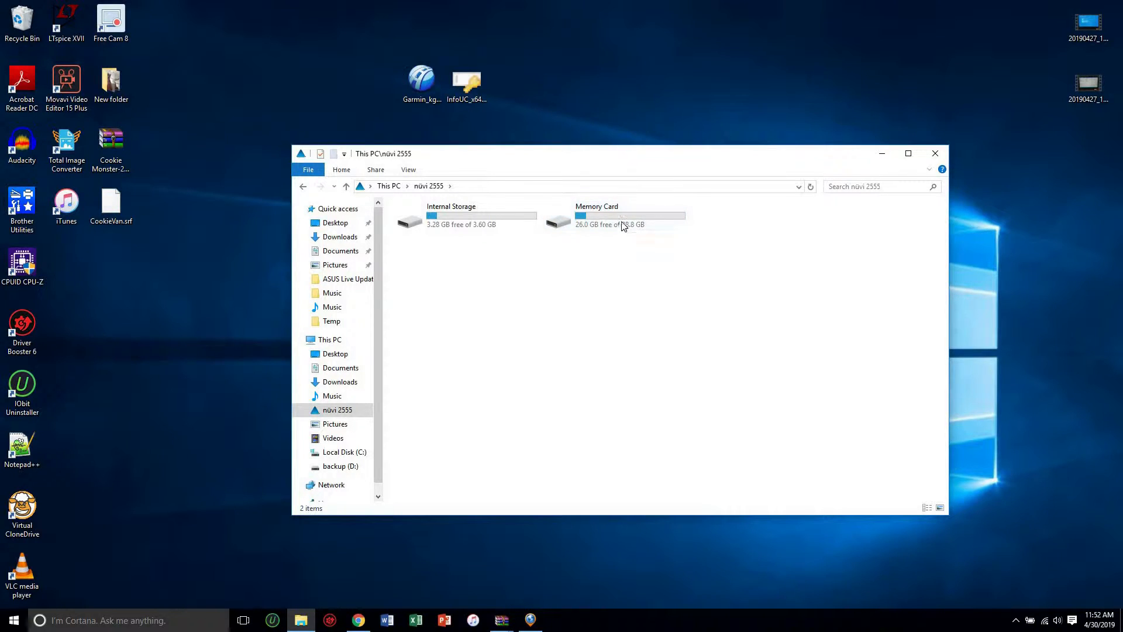
mouse_move(666, 292)
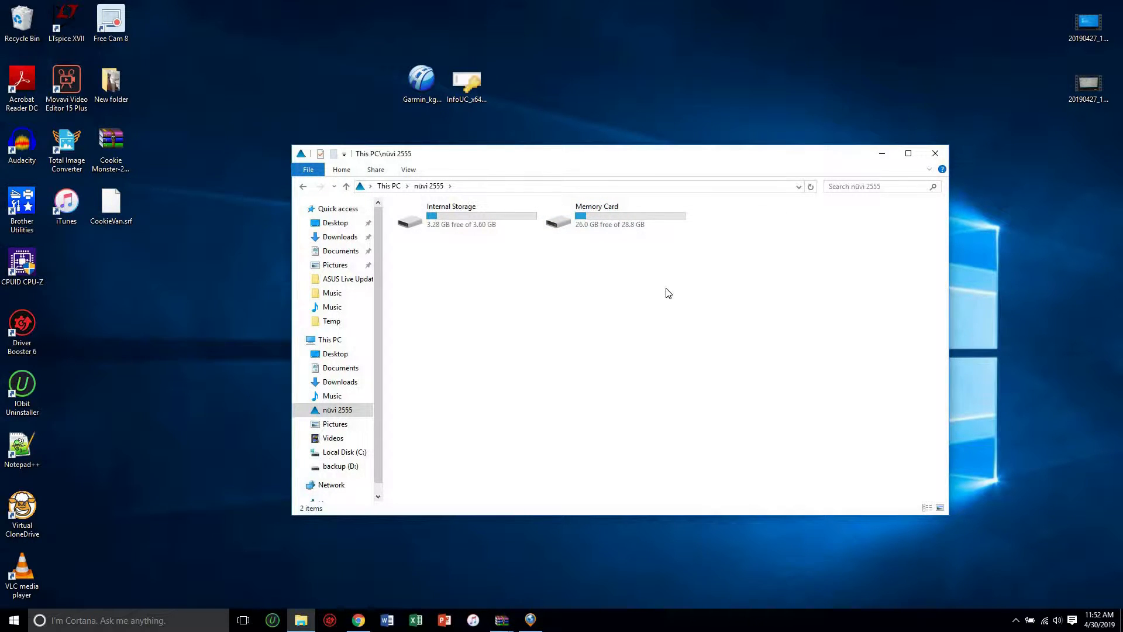
left_click(615, 214)
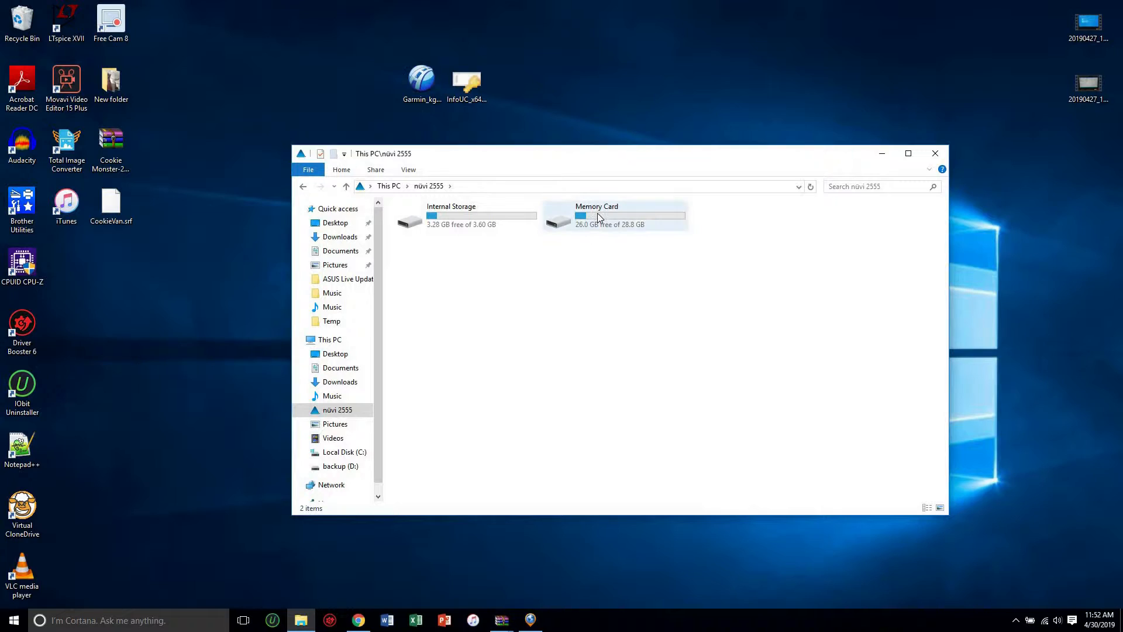
left_click(465, 215)
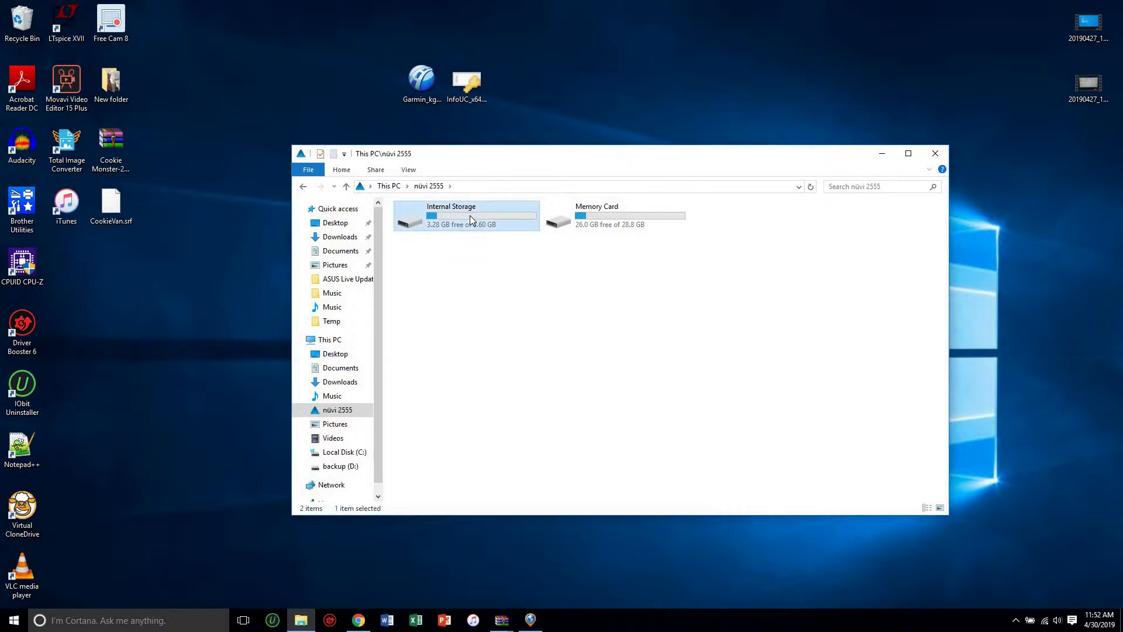
double_click(466, 214)
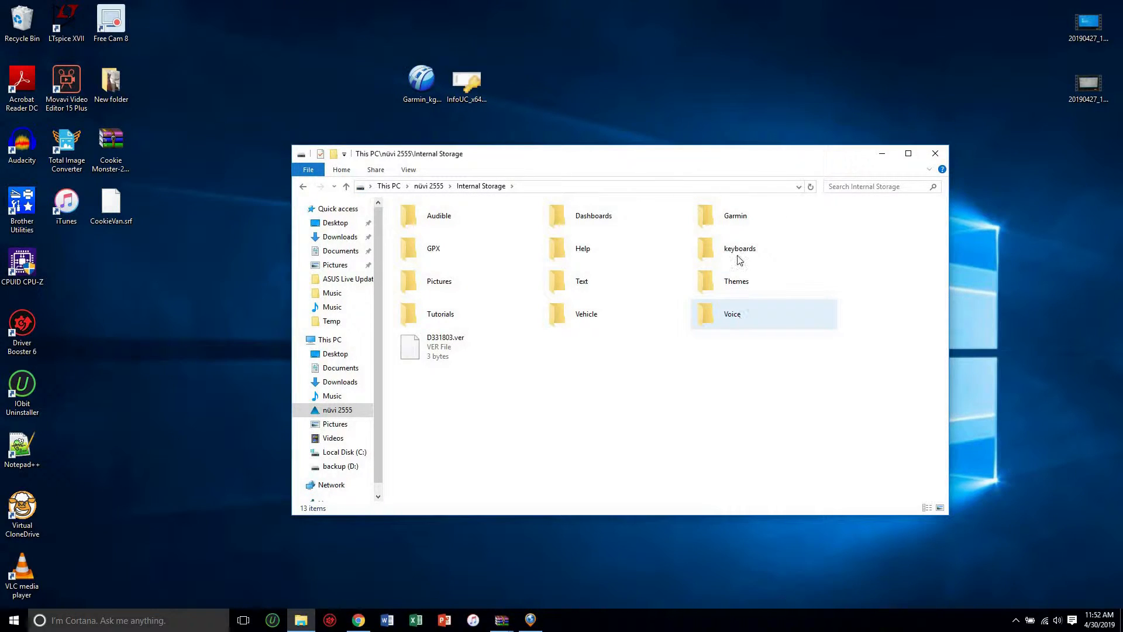
right_click(735, 216)
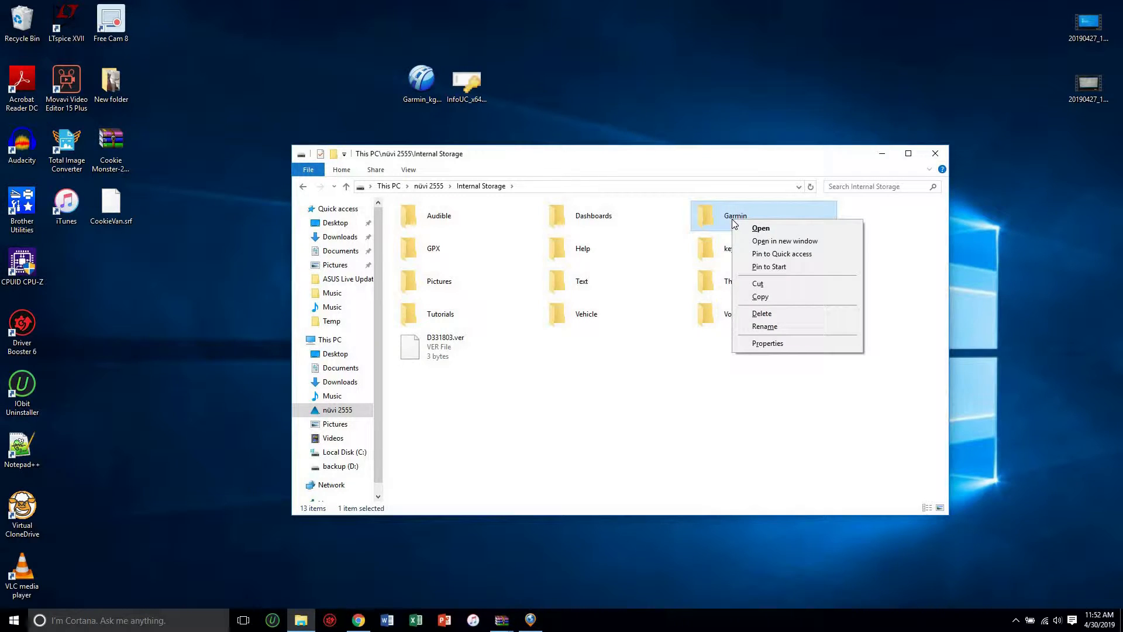
left_click(760, 227)
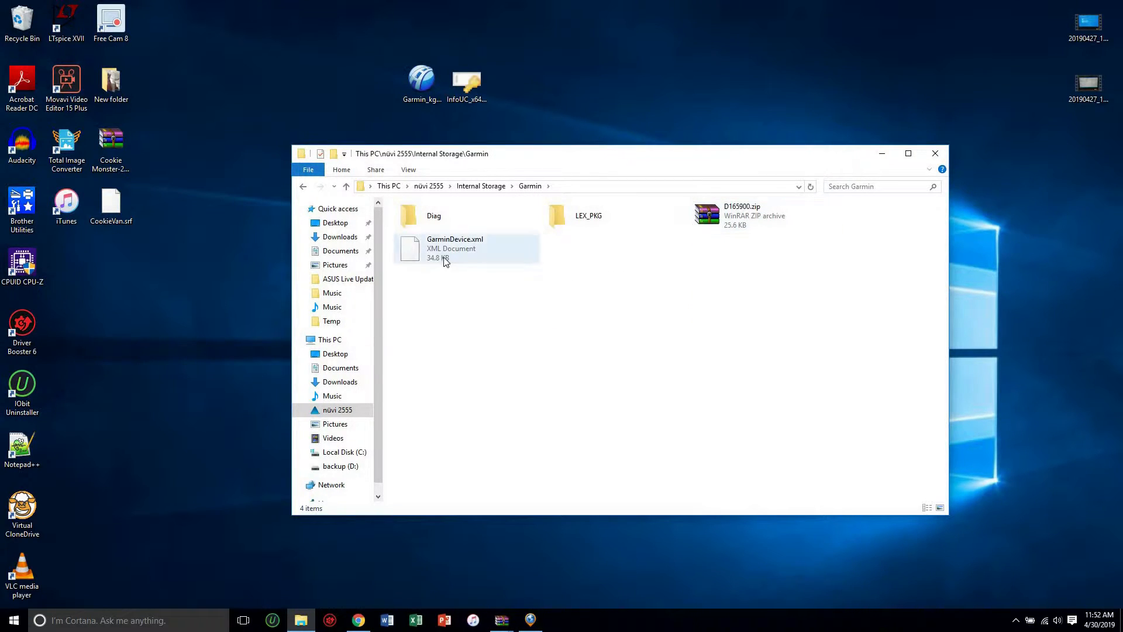
mouse_move(444, 251)
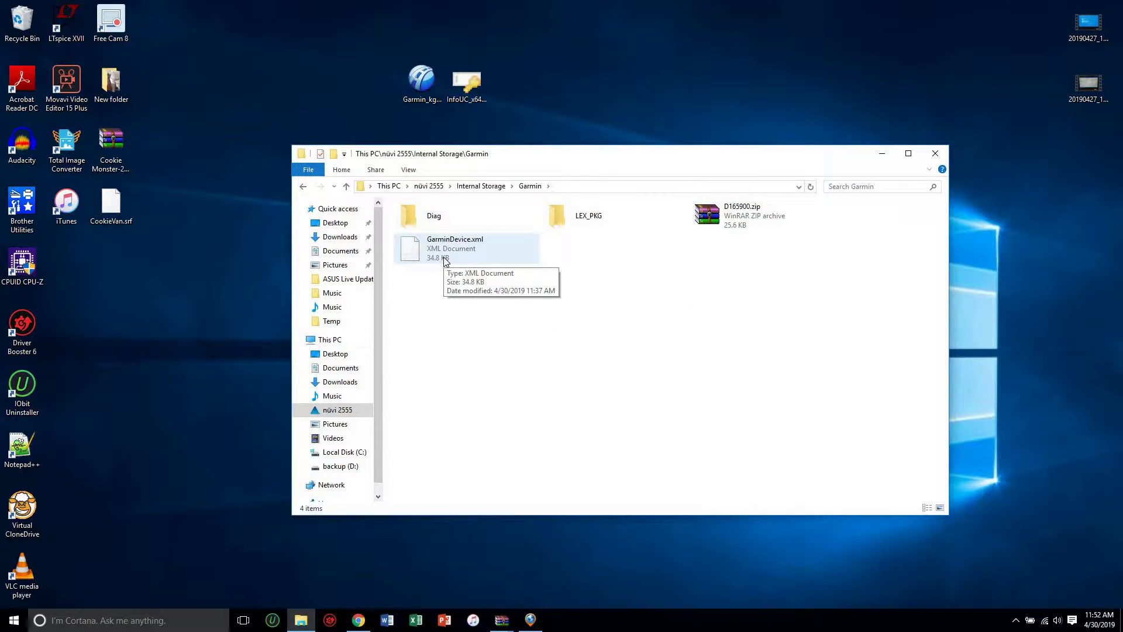
right_click(455, 248)
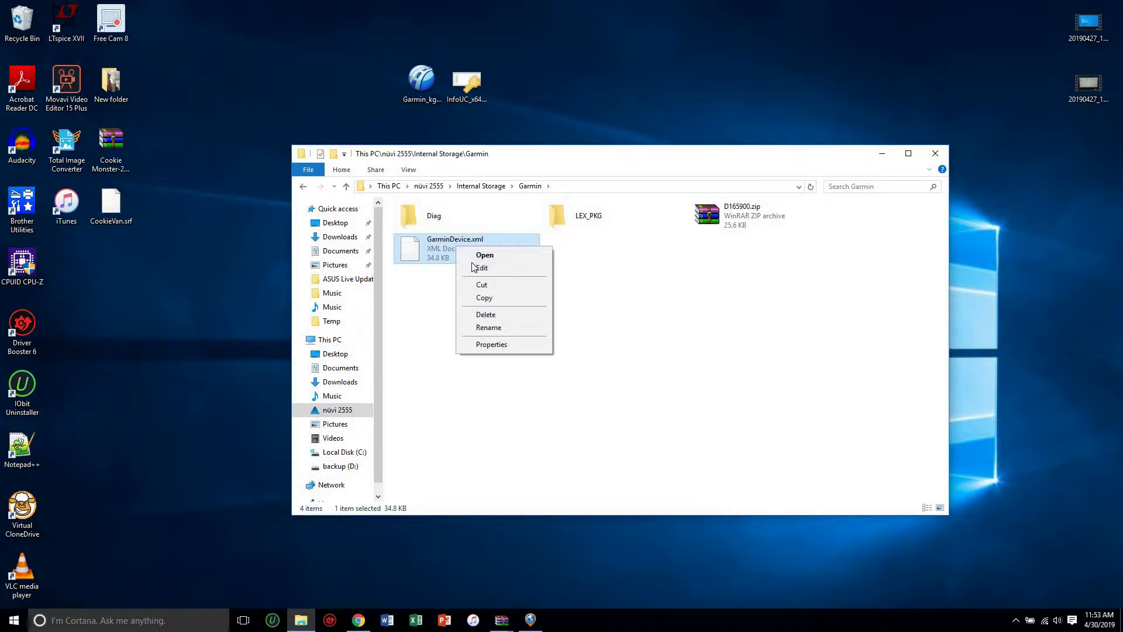
left_click(485, 256)
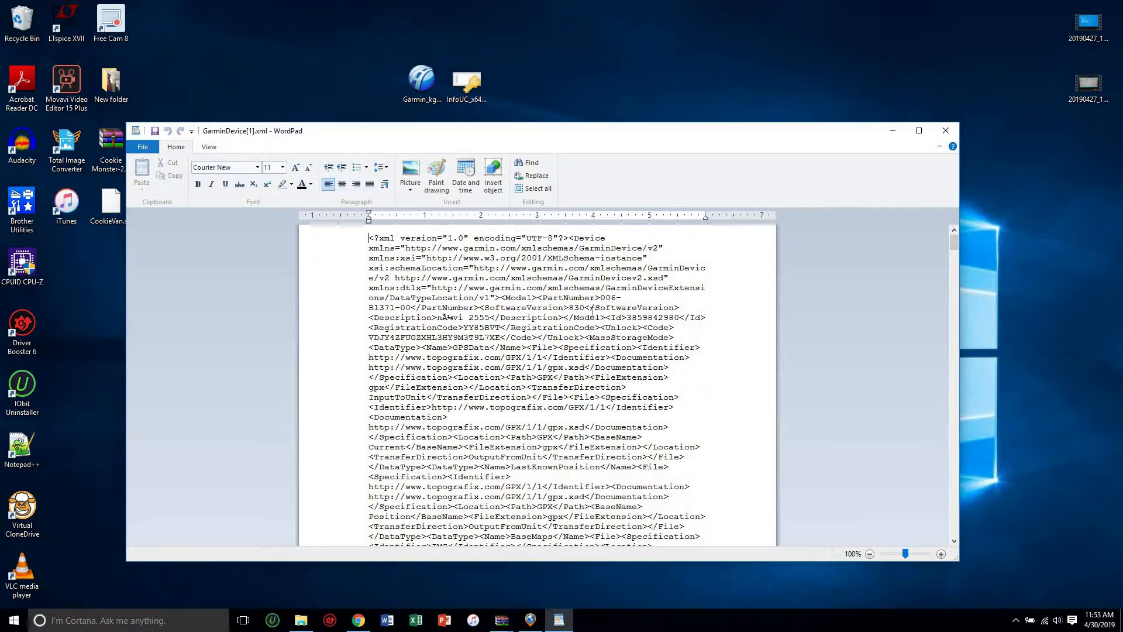
double_click(637, 317)
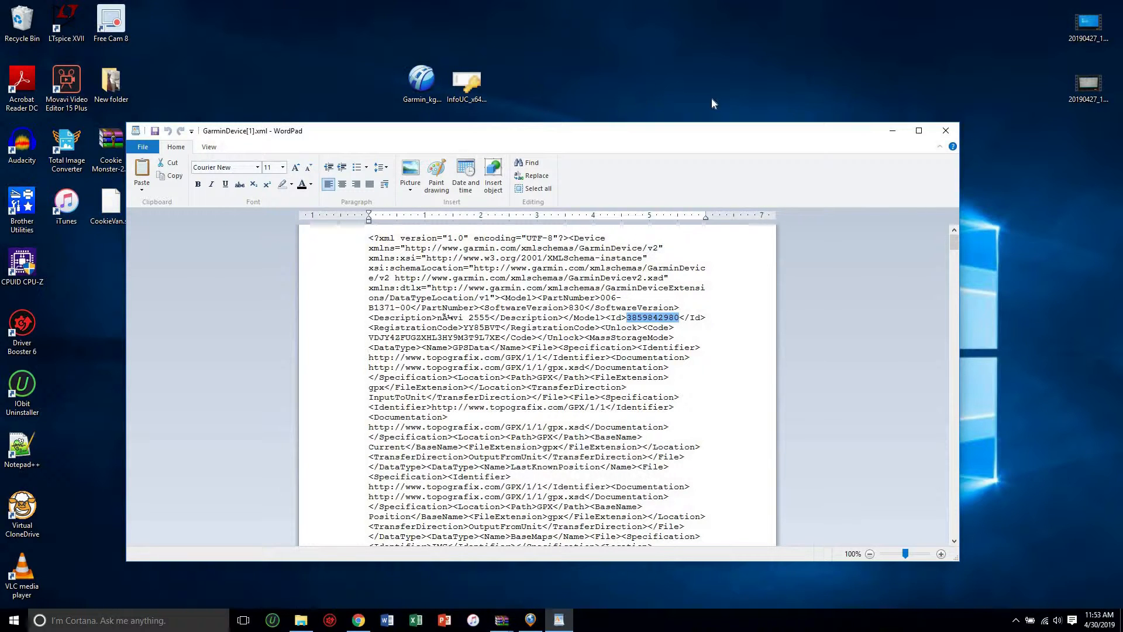
left_click(142, 147)
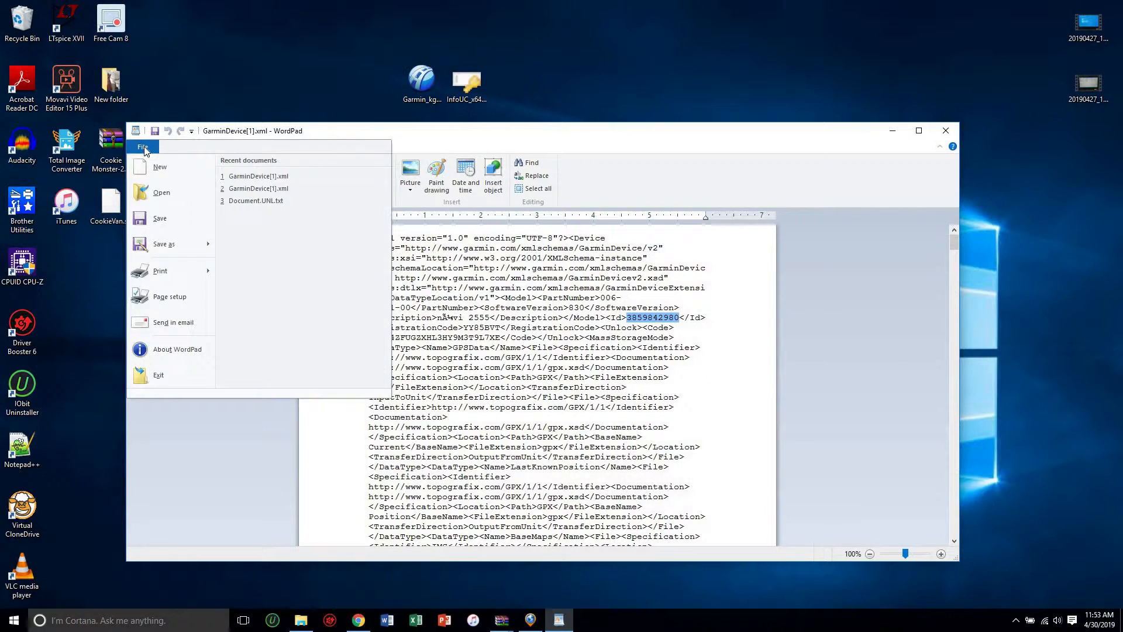
left_click(159, 167)
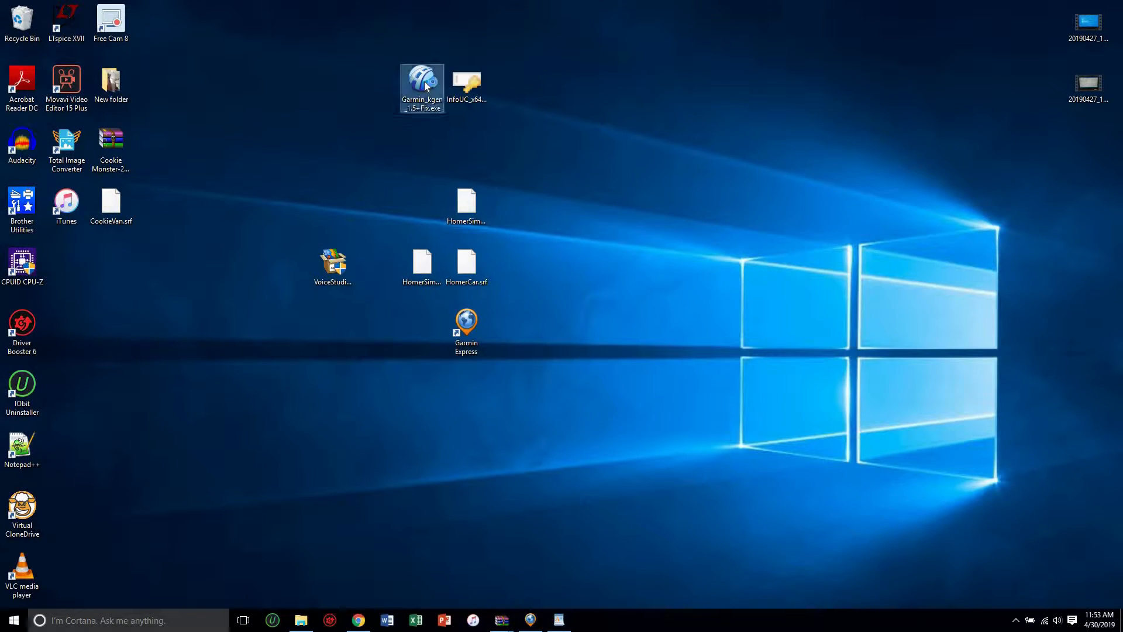
double_click(421, 86)
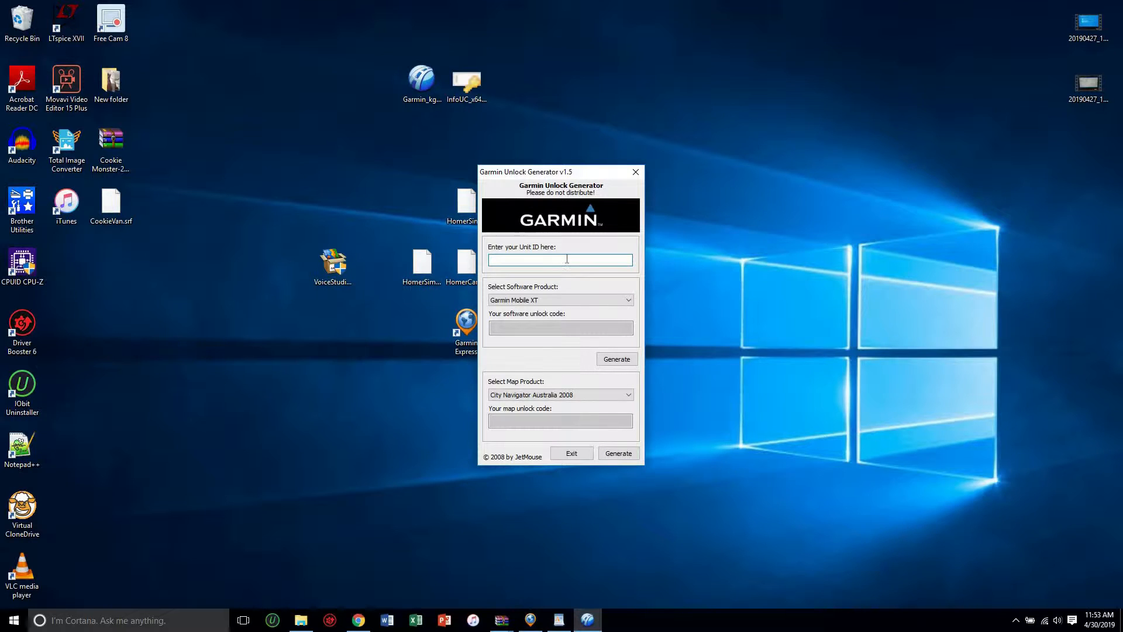
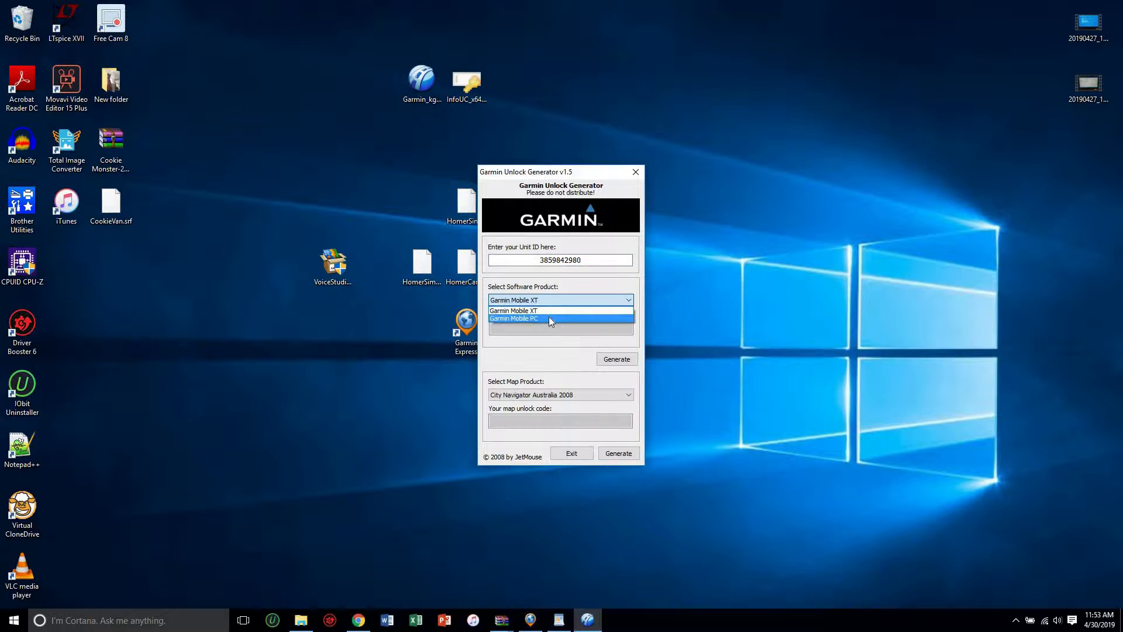
left_click(514, 319)
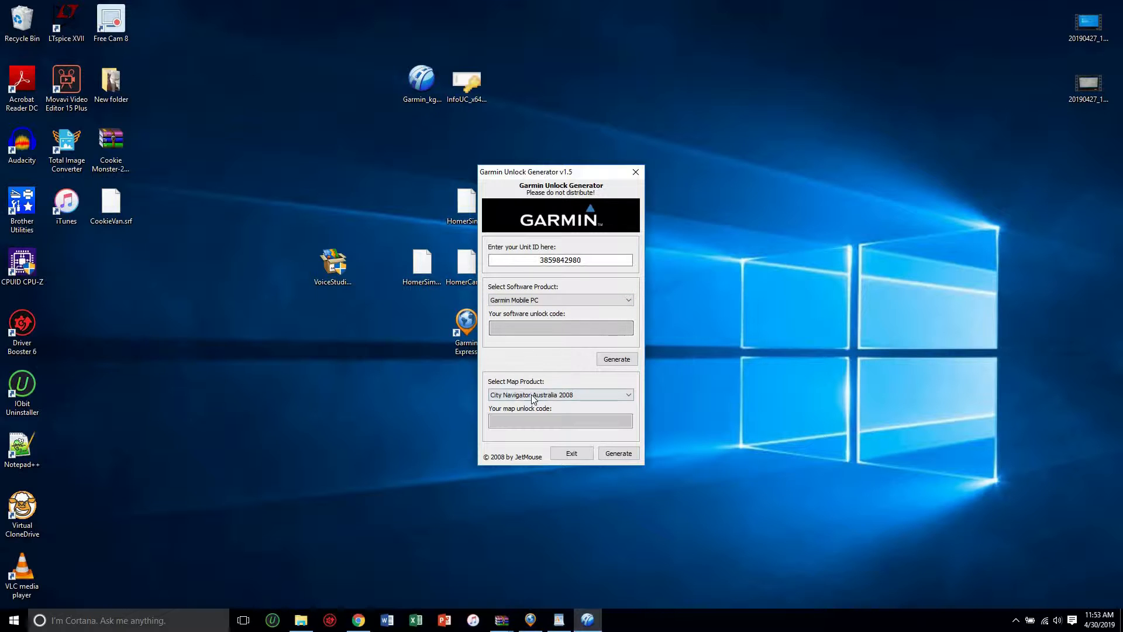
left_click(558, 395)
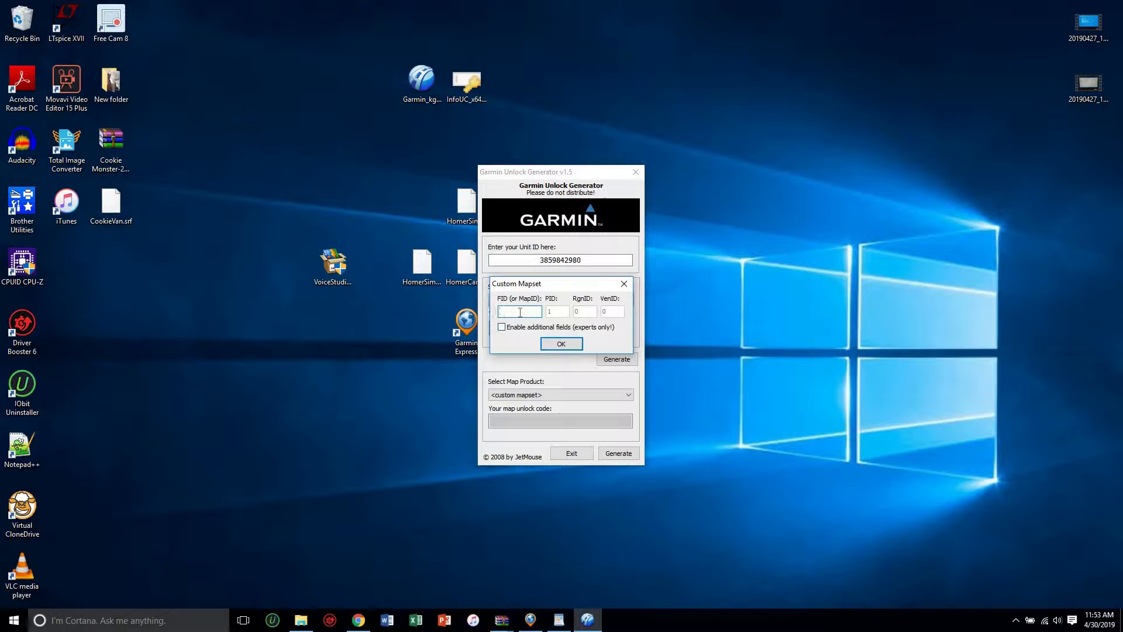
type("480")
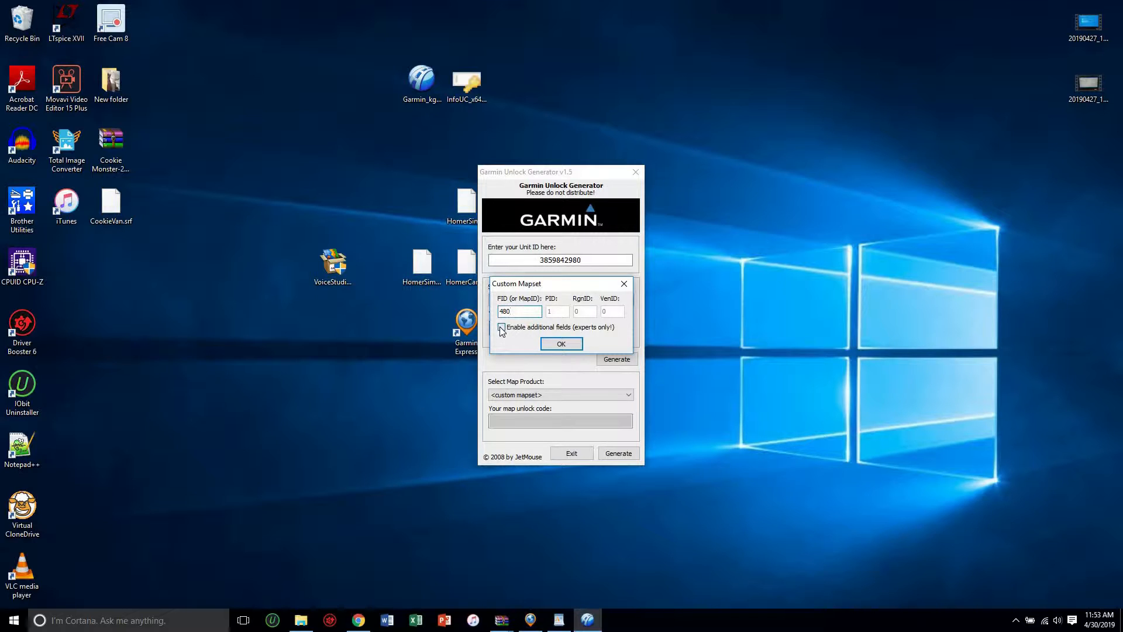
left_click(502, 326)
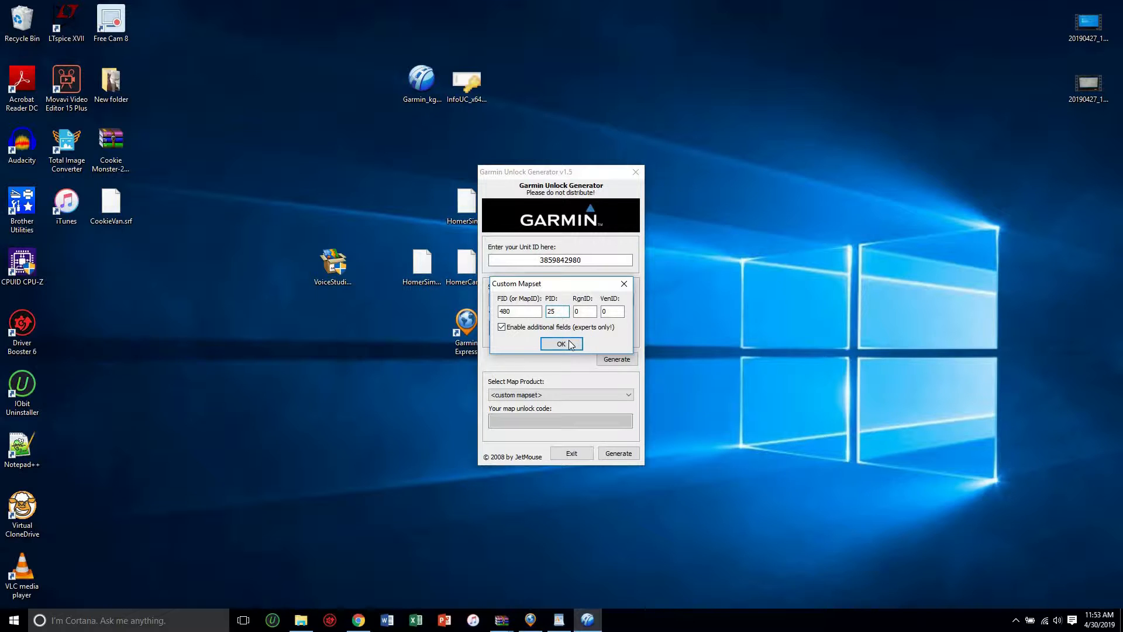
left_click(561, 344)
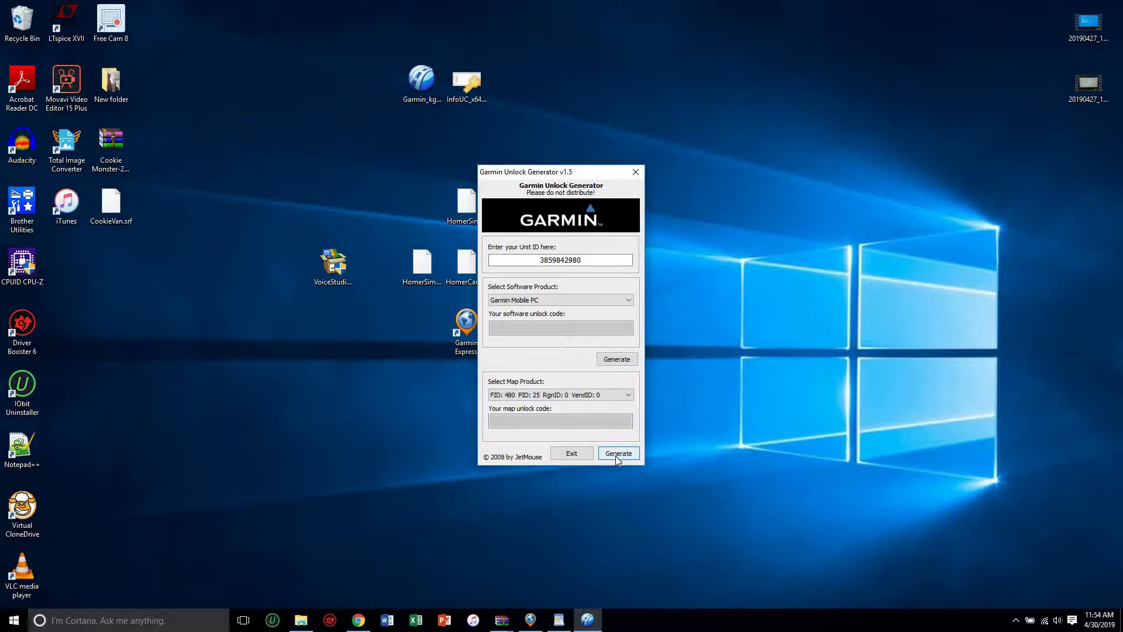
left_click(617, 453)
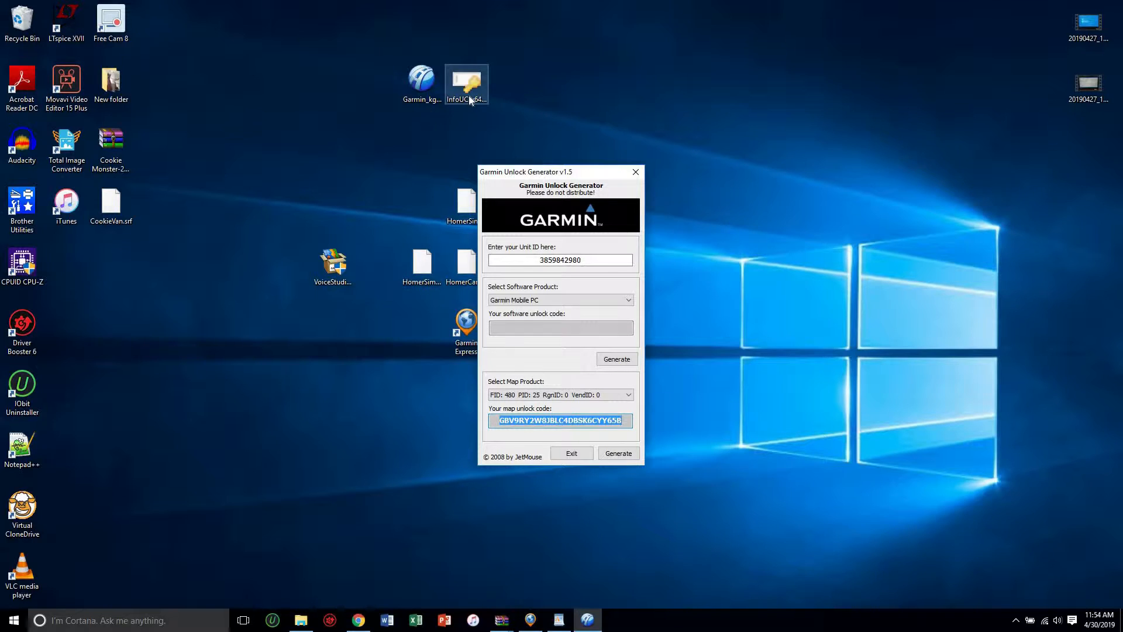
double_click(466, 80)
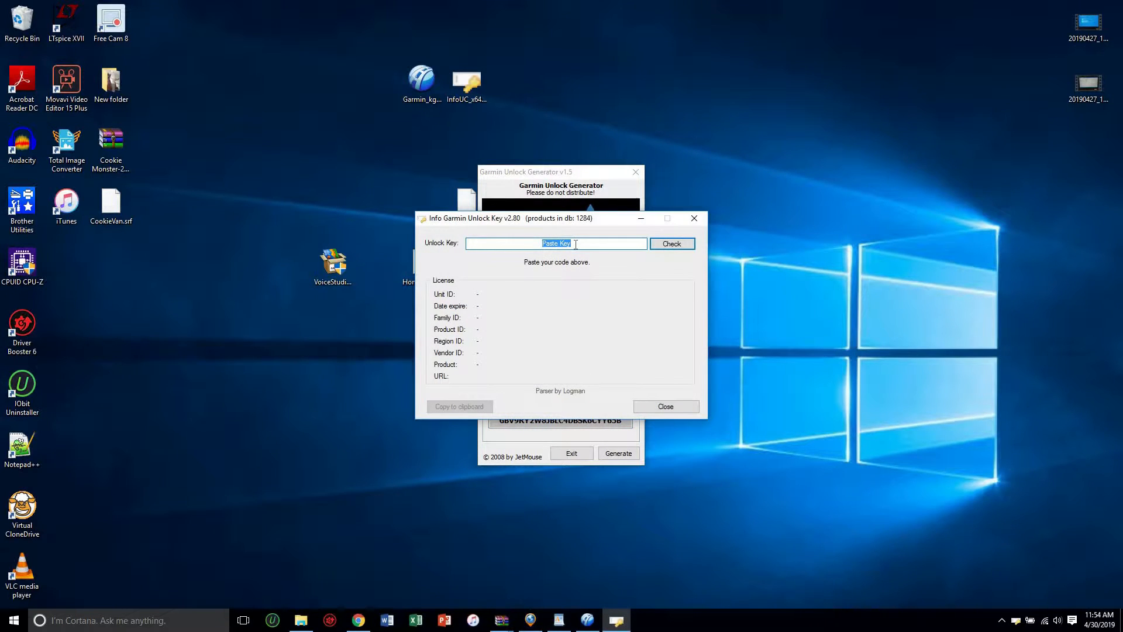
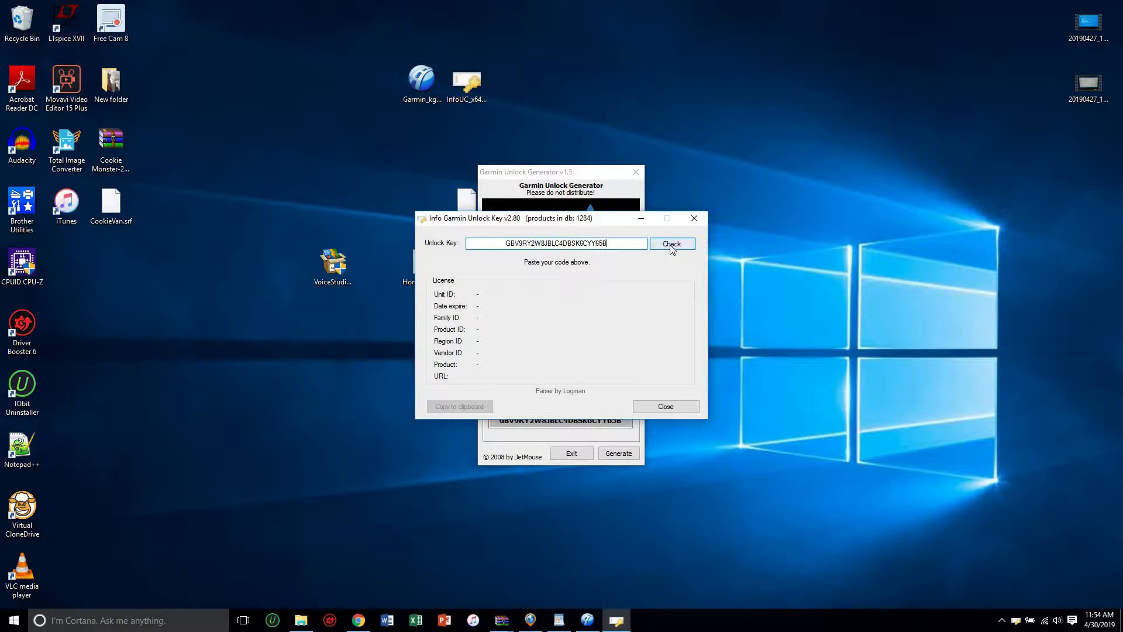
left_click(671, 243)
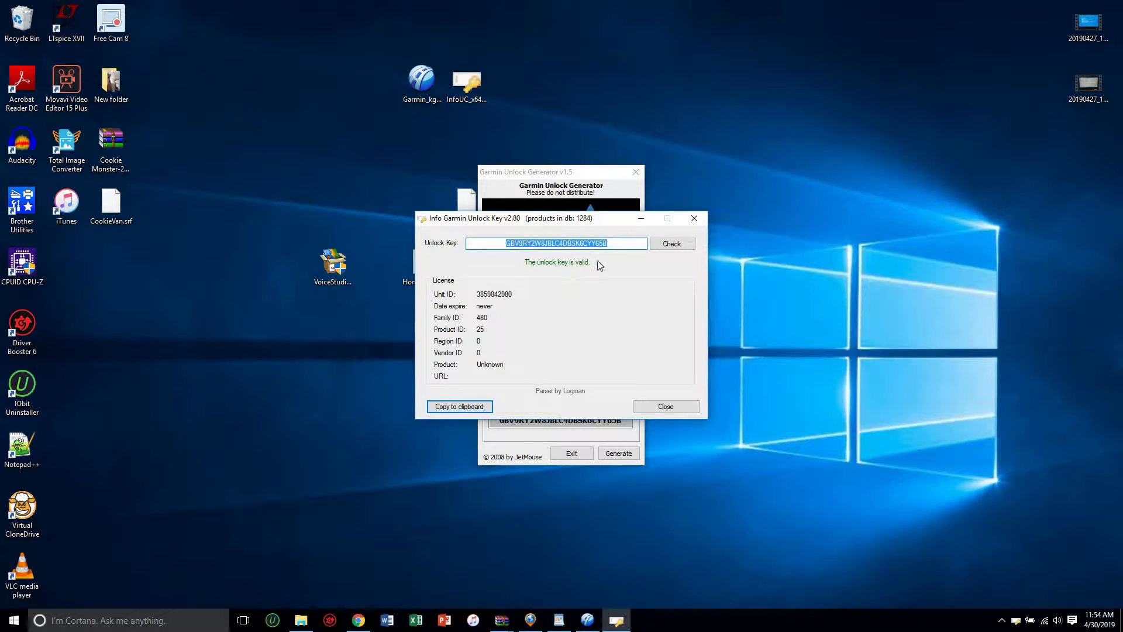
mouse_move(693, 218)
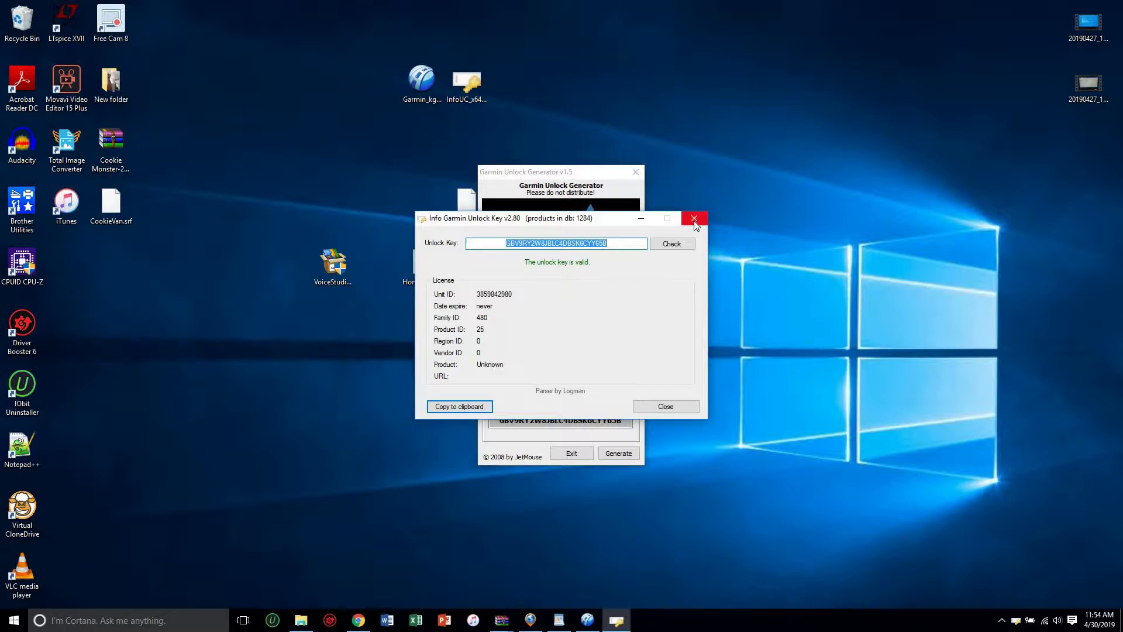
left_click(692, 218)
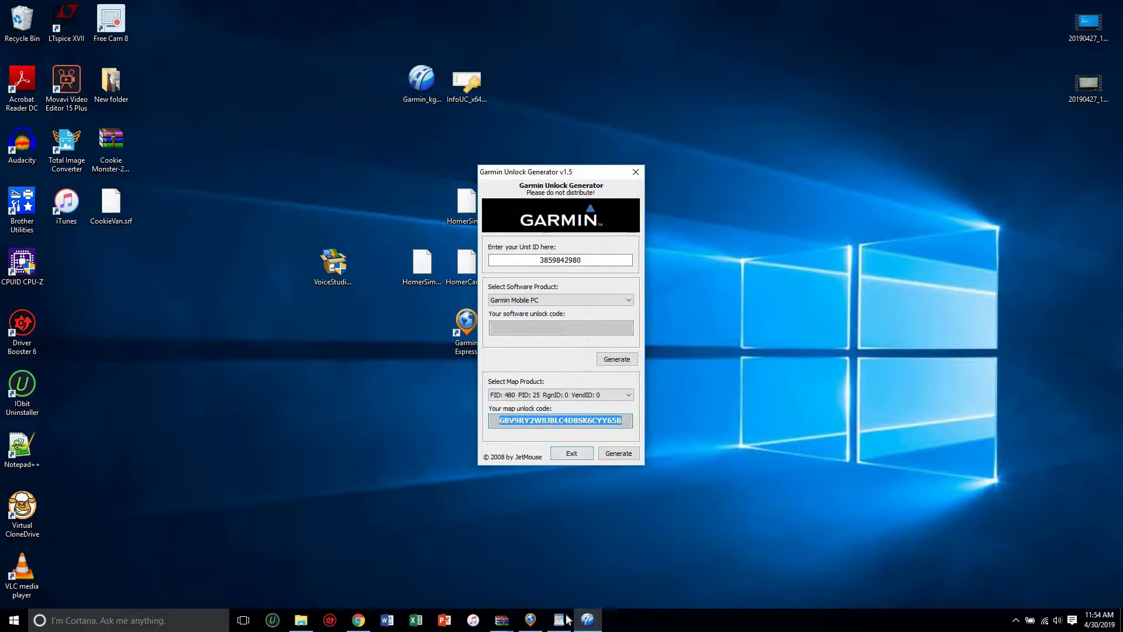
Save the unlock code in a WordPad document named Homer on the Desktop.
left_click(558, 620)
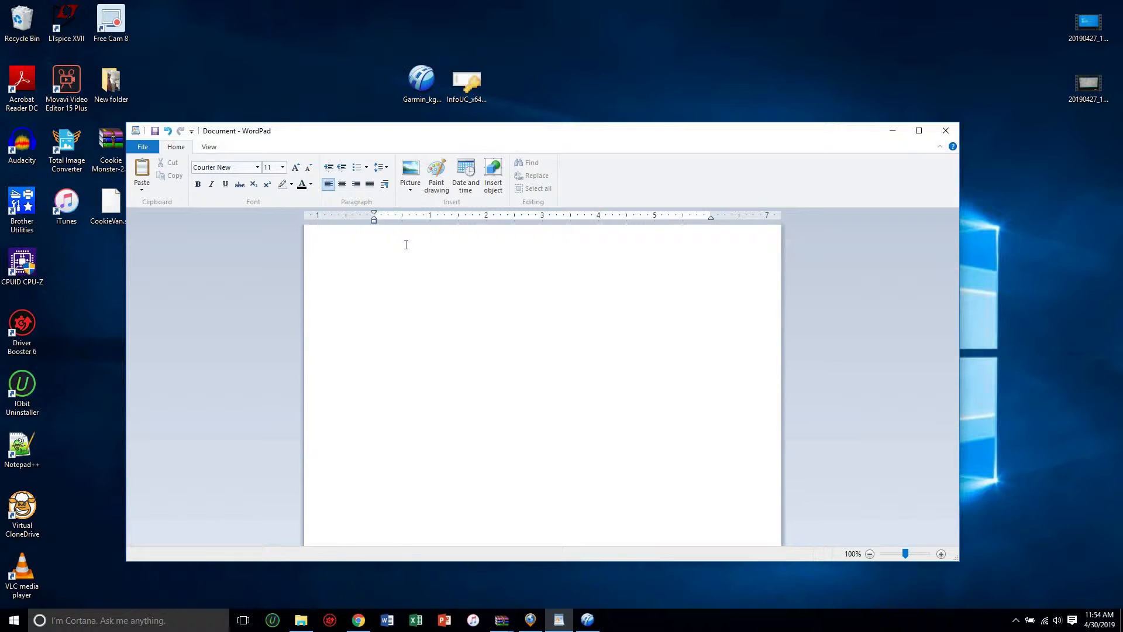
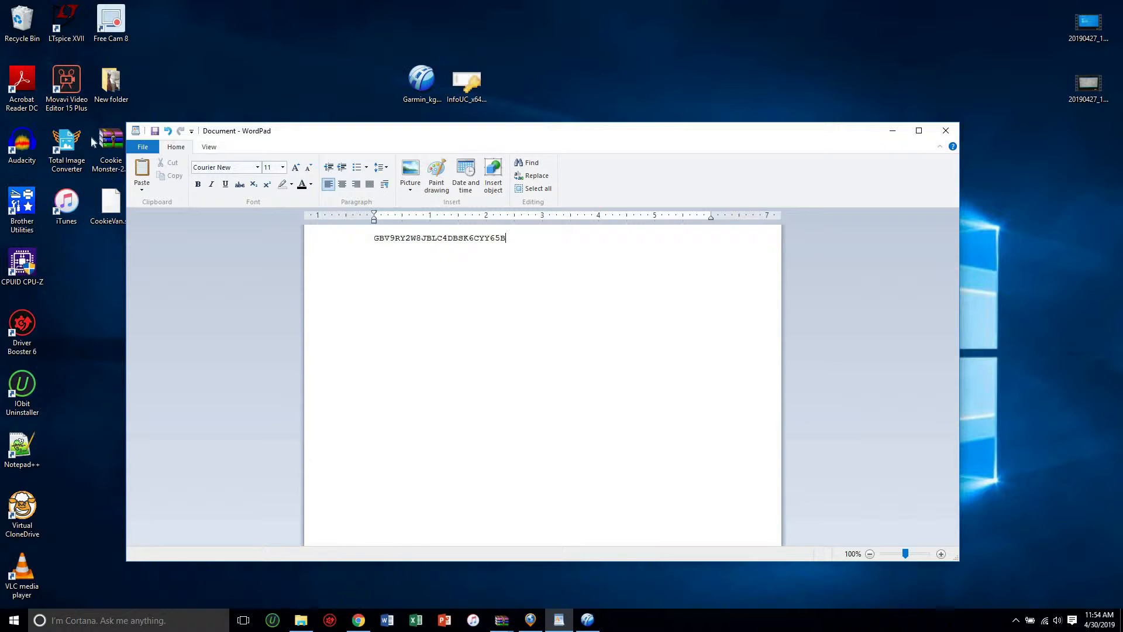
left_click(141, 147)
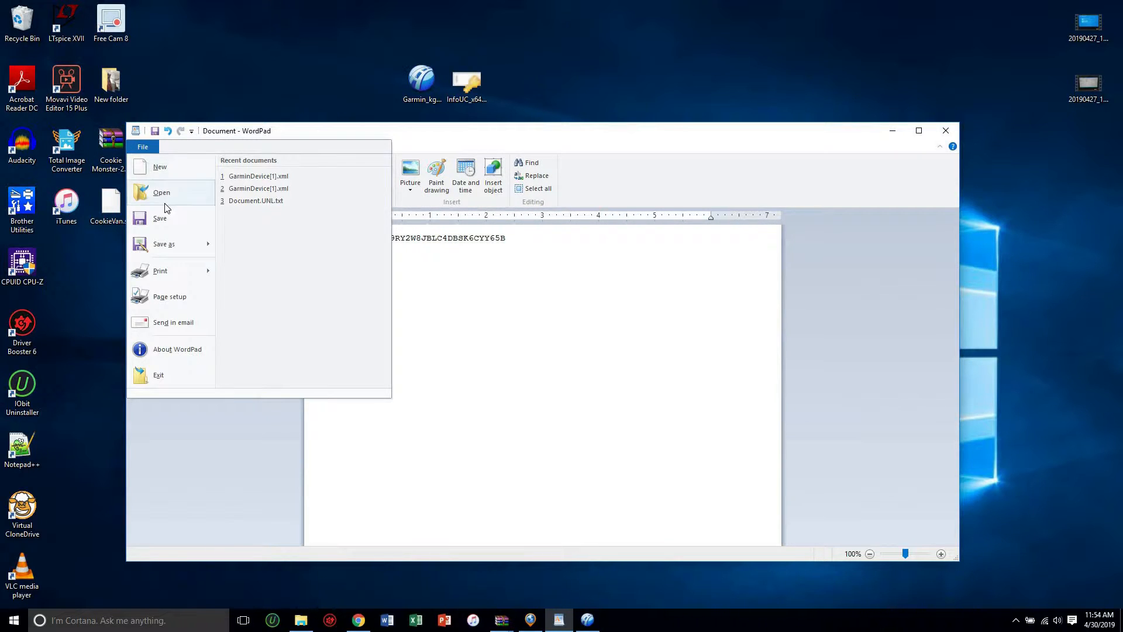
mouse_move(160, 218)
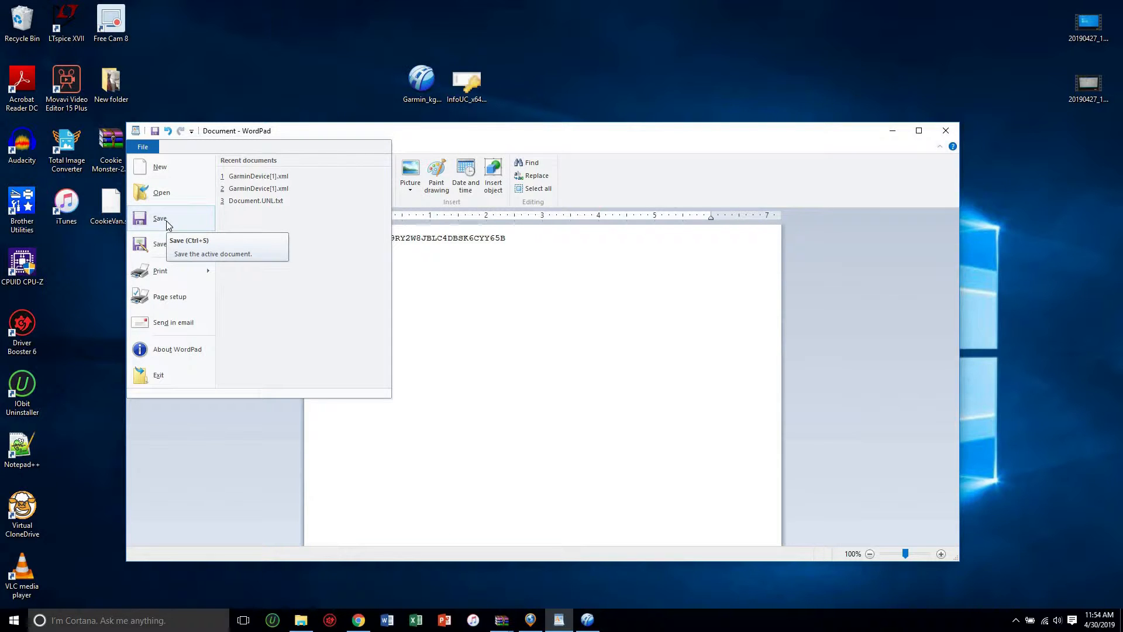
left_click(159, 218)
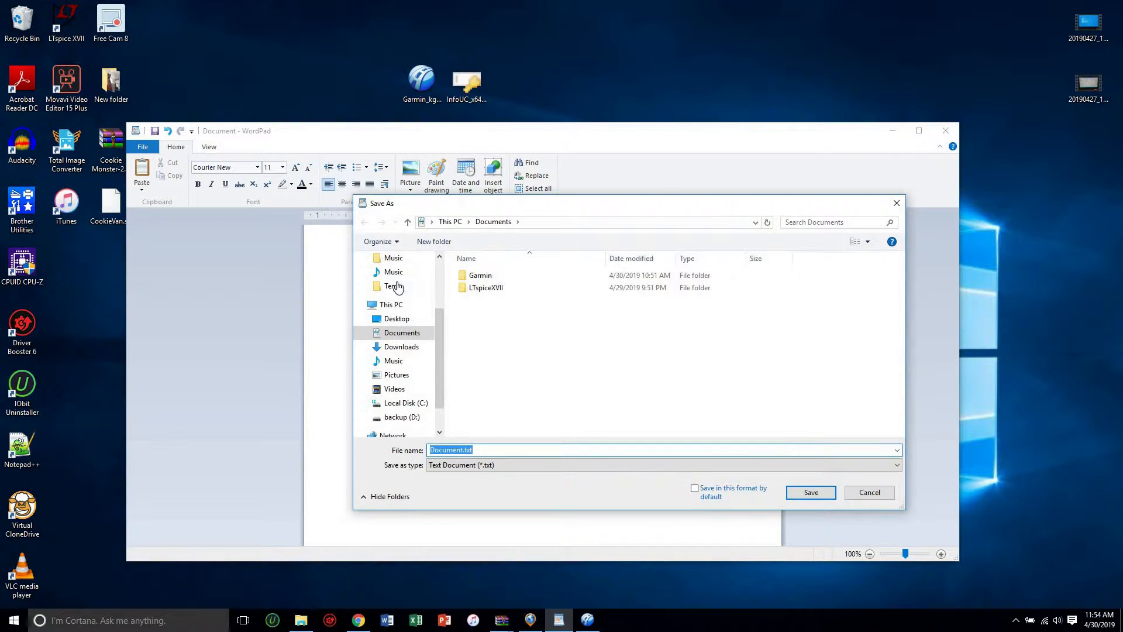
left_click(396, 318)
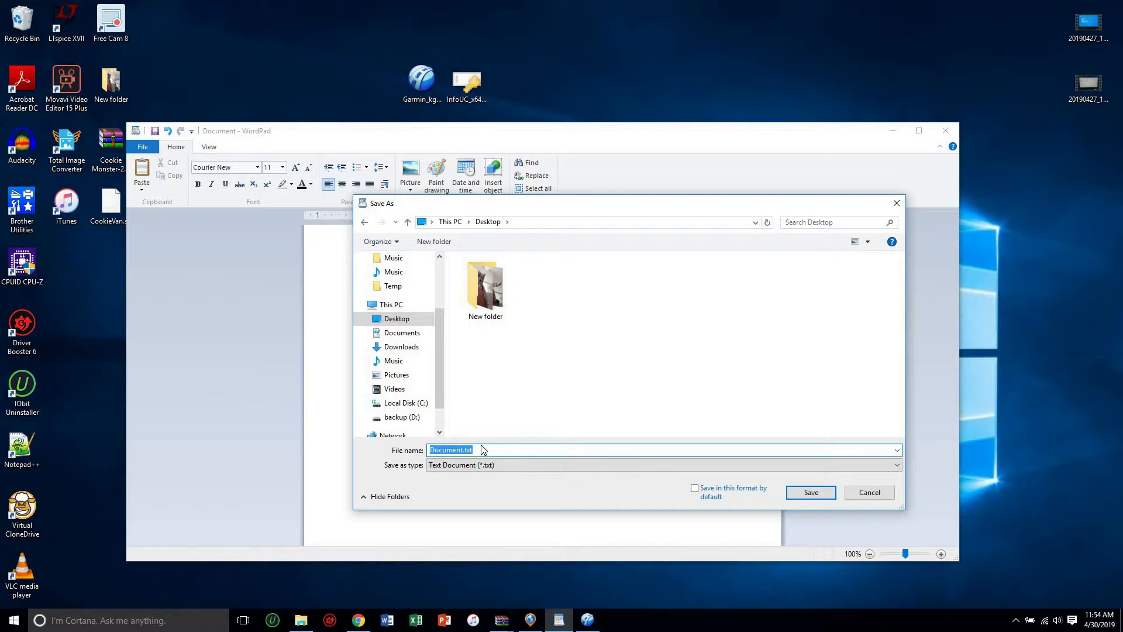
type("Homer")
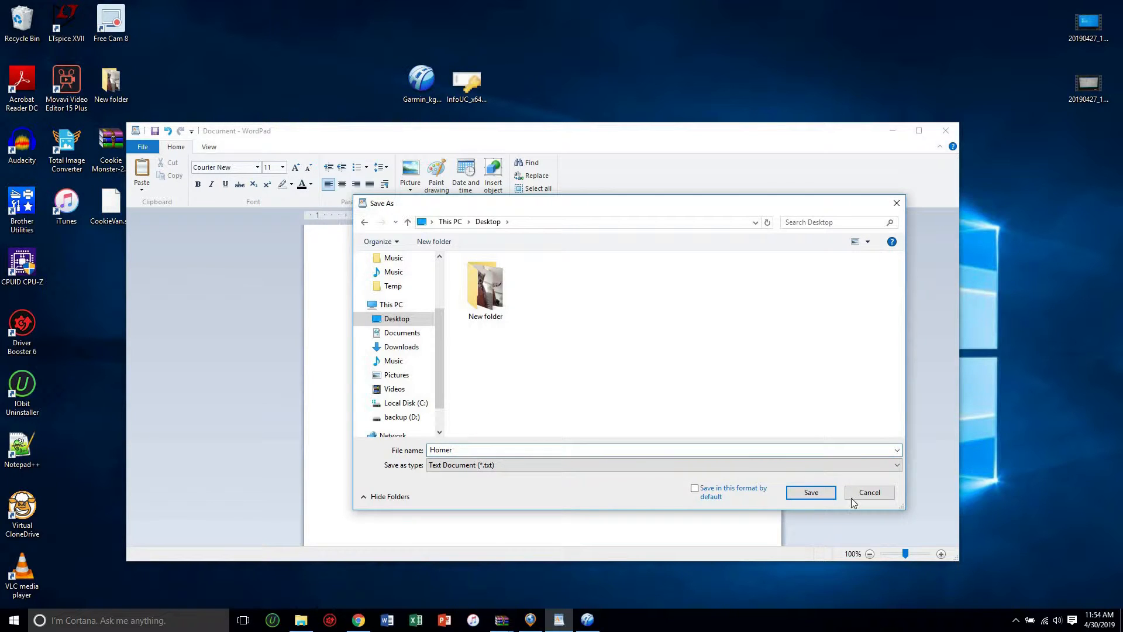
mouse_move(810, 492)
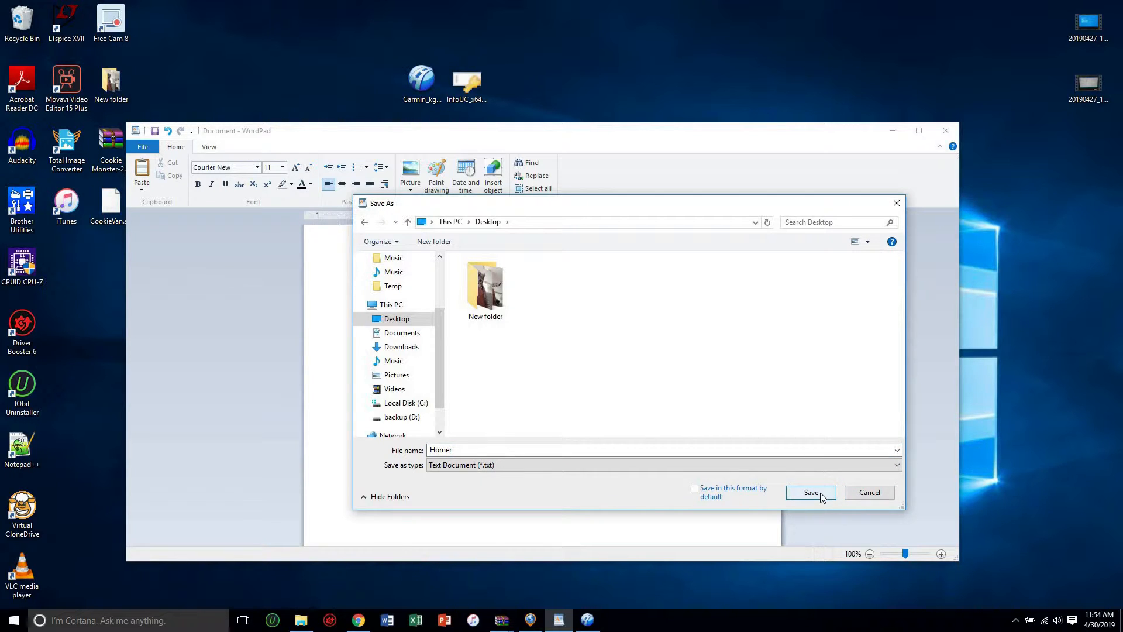
left_click(811, 492)
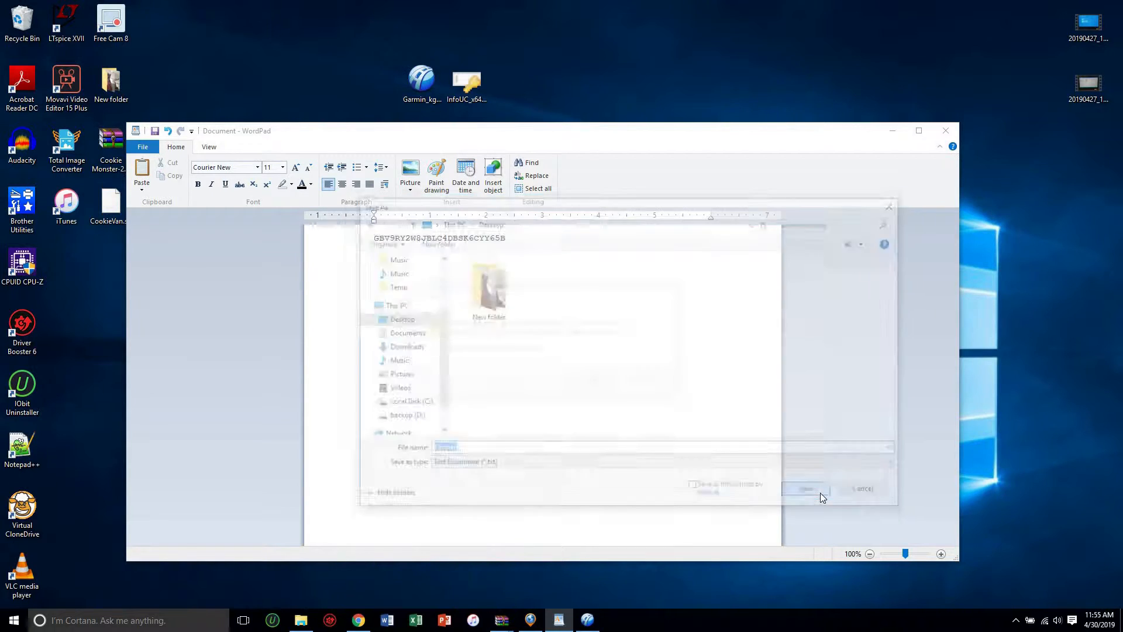
left_click(808, 489)
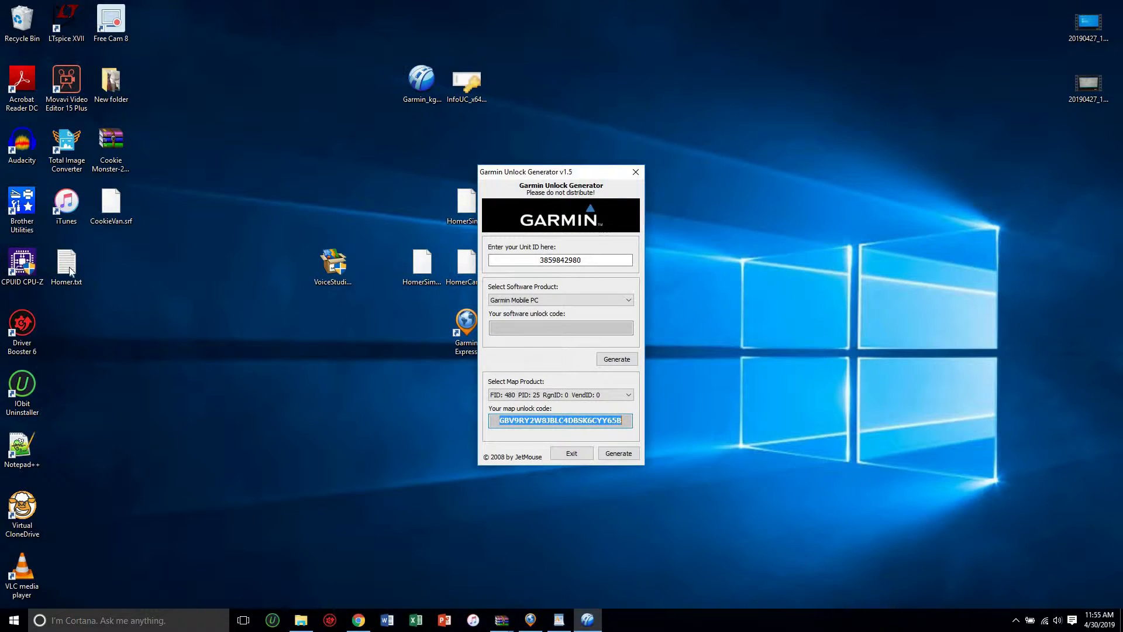
mouse_move(66, 265)
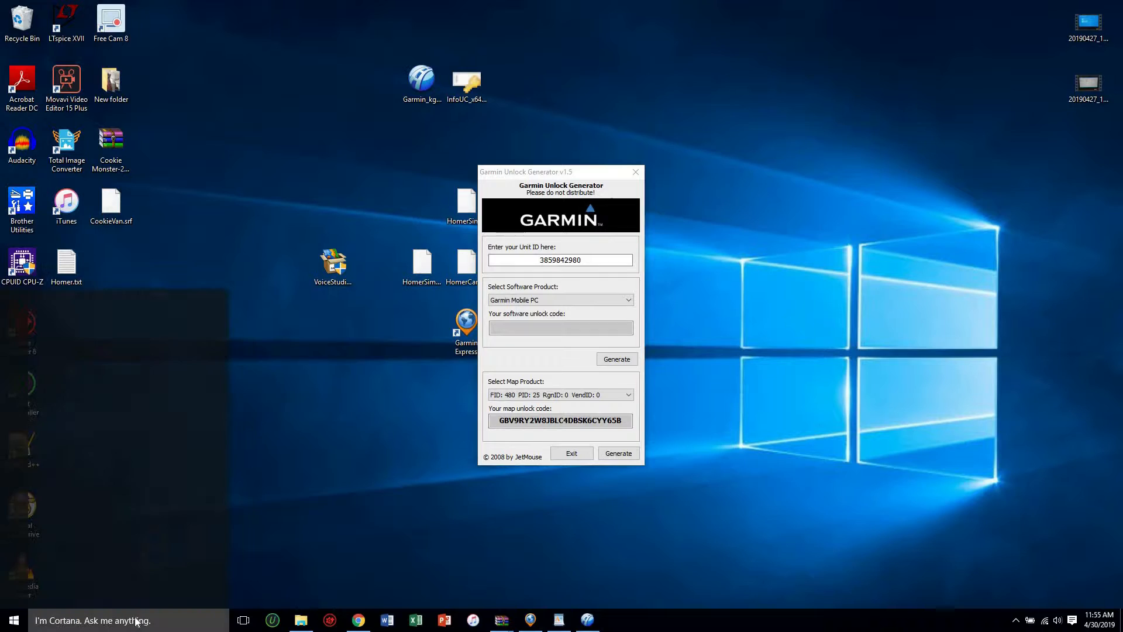
Search 'con' for Control Panel, toggle View by, and open Appearance and Personalization.
type("con")
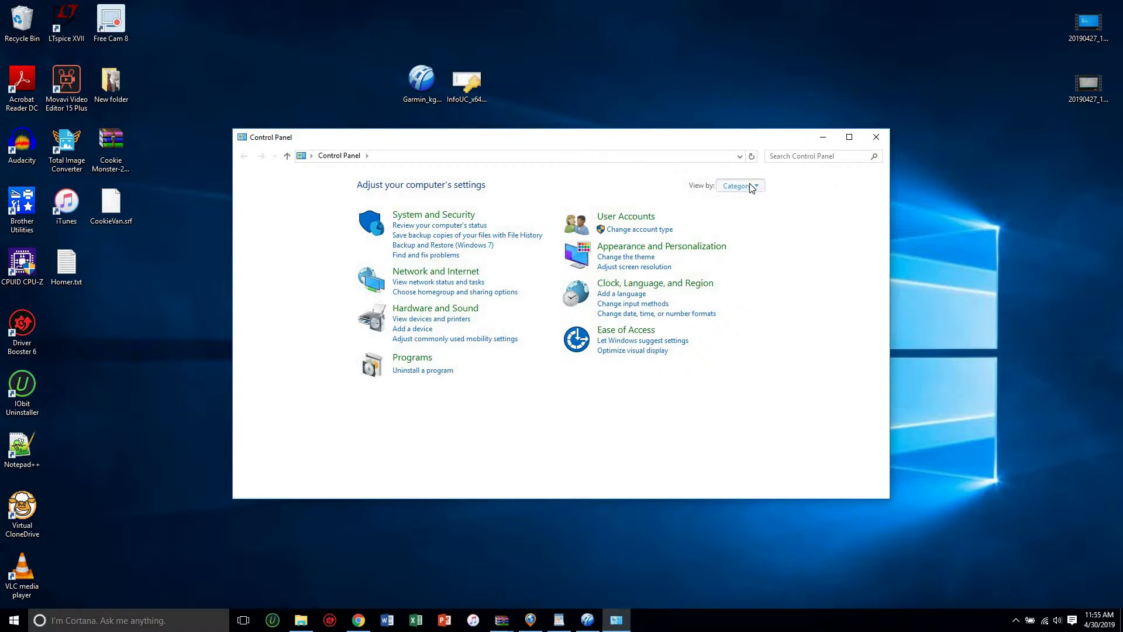
left_click(737, 185)
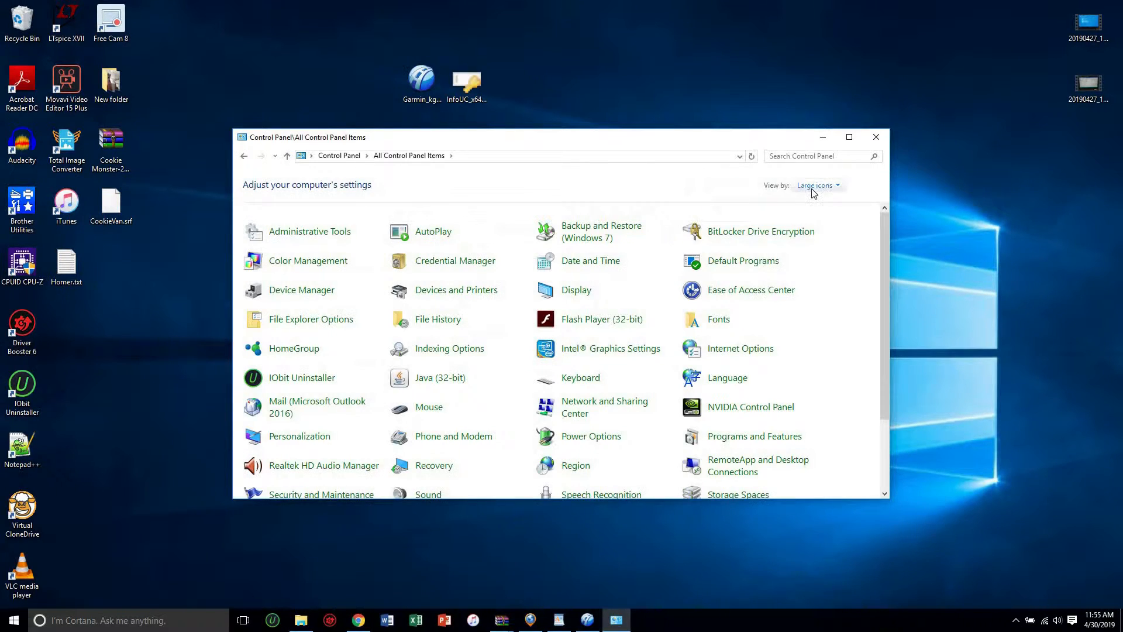
left_click(815, 185)
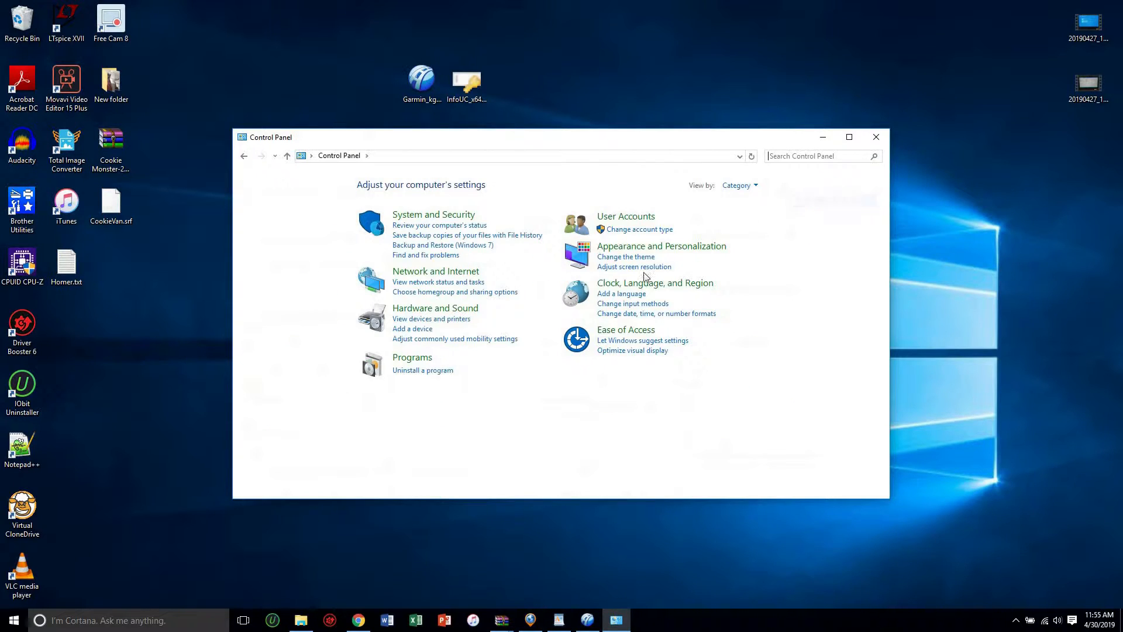
left_click(660, 246)
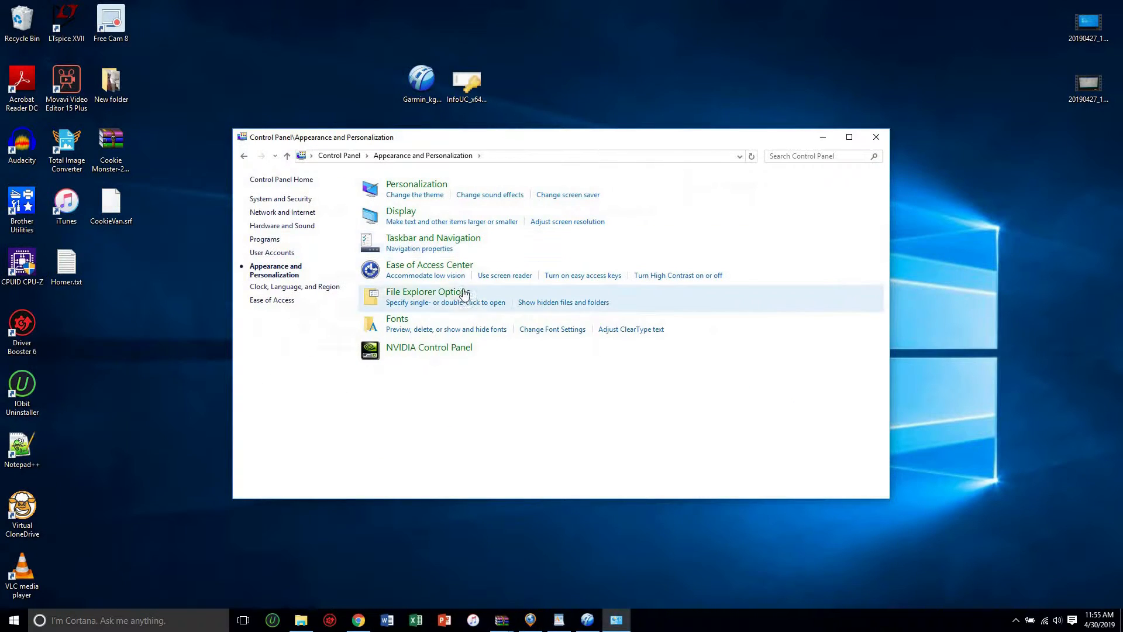
left_click(427, 292)
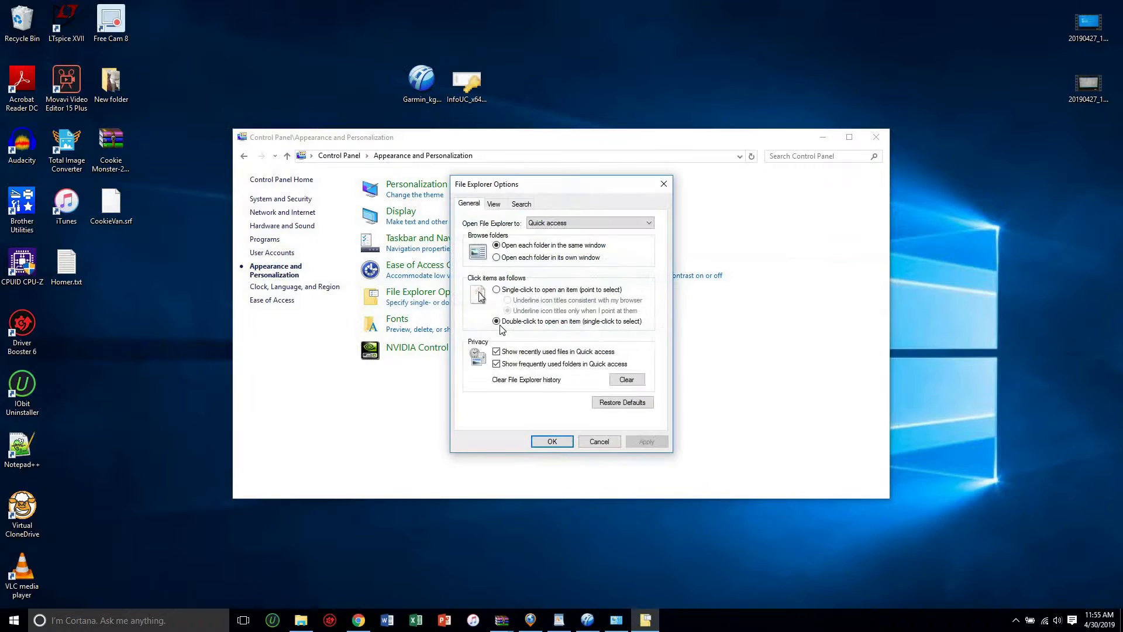
left_click(492, 204)
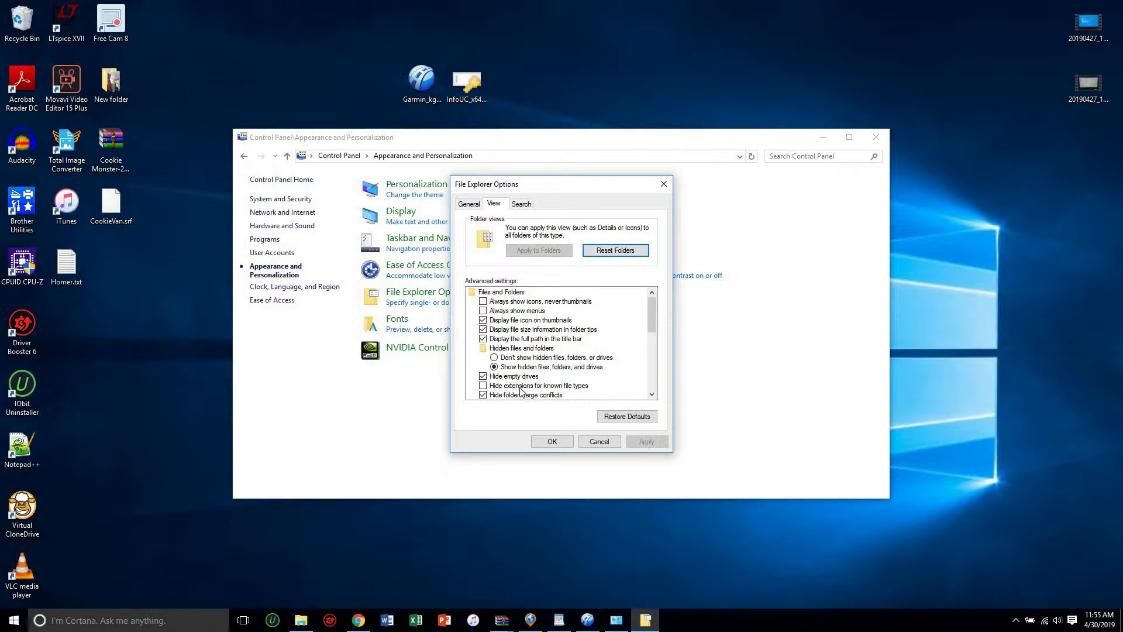
mouse_move(586, 393)
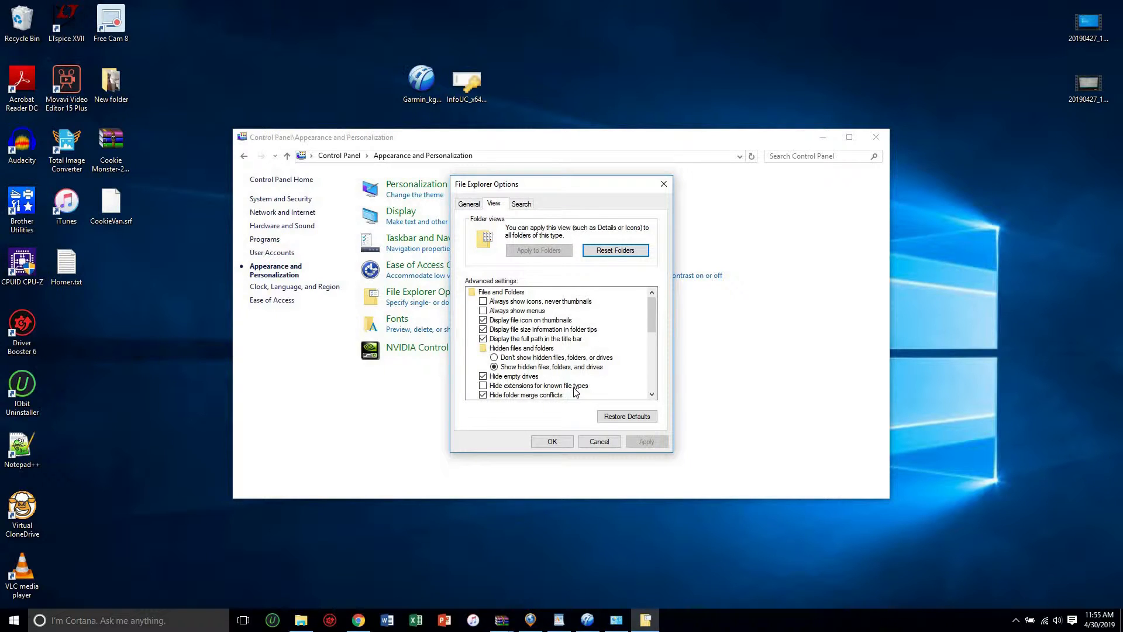
mouse_move(61, 289)
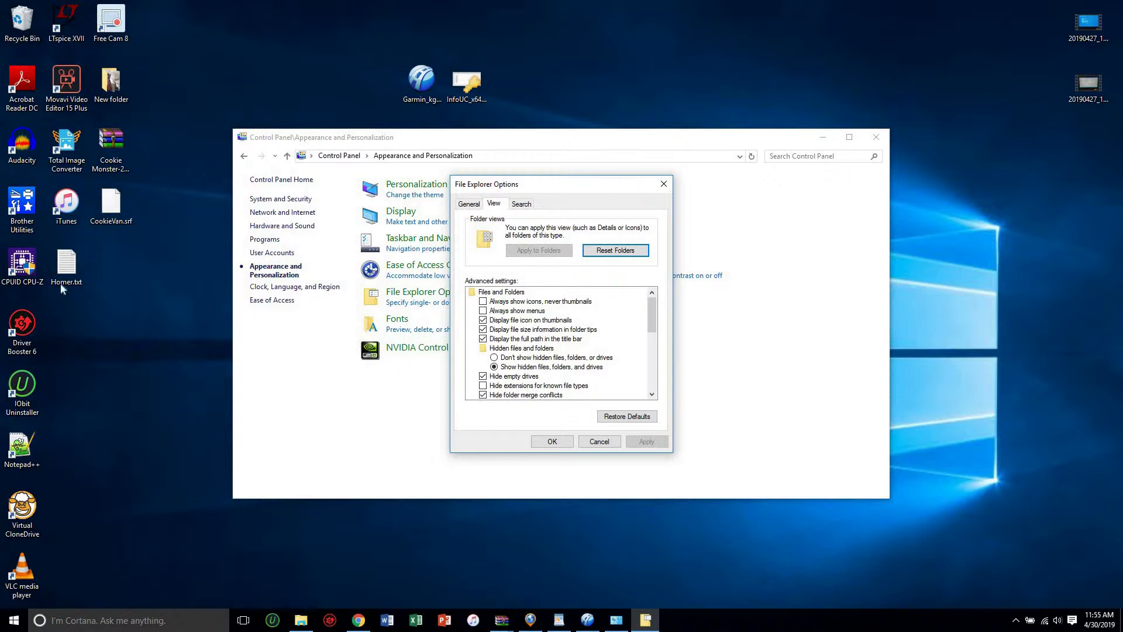
left_click(21, 262)
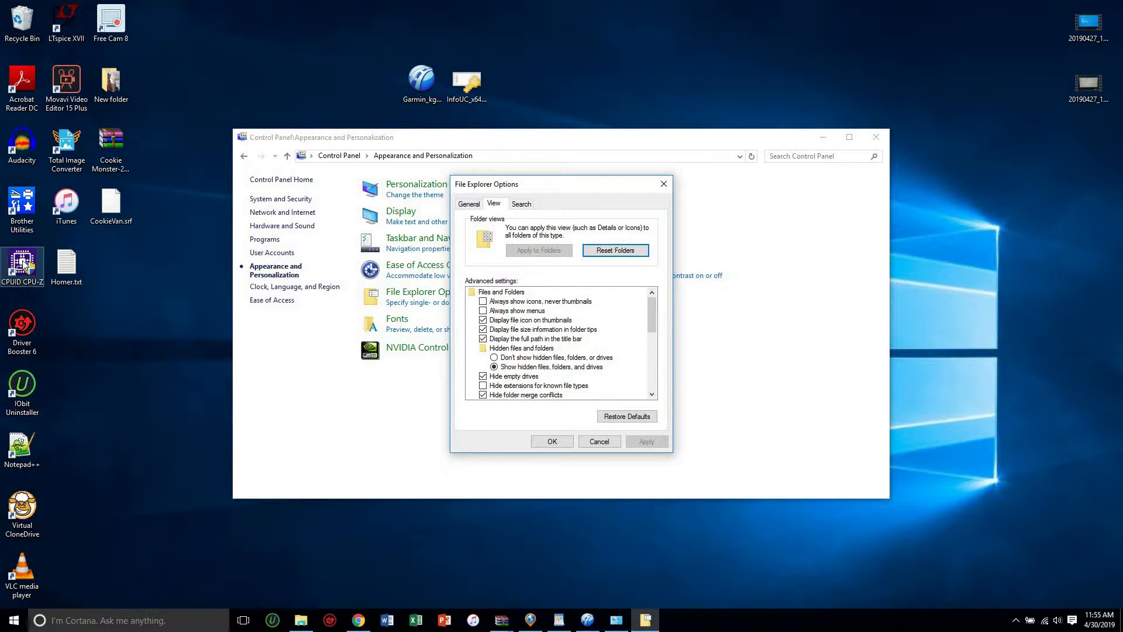
left_click(66, 264)
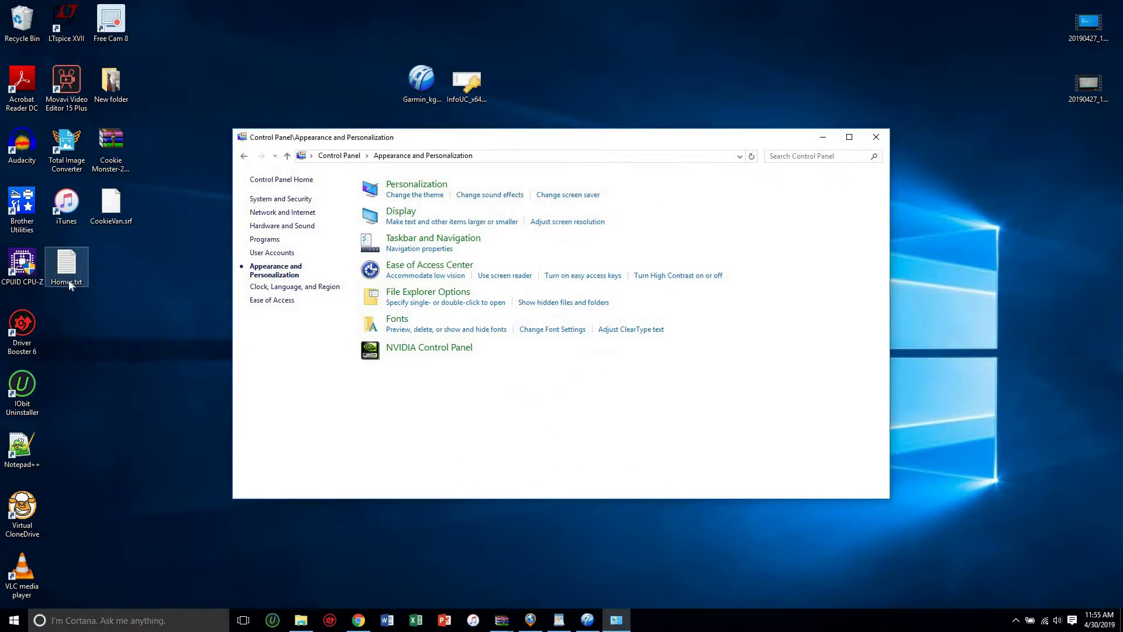
Rename Homer.txt on the desktop to Homer.unl, confirming the extension change.
left_click(66, 264)
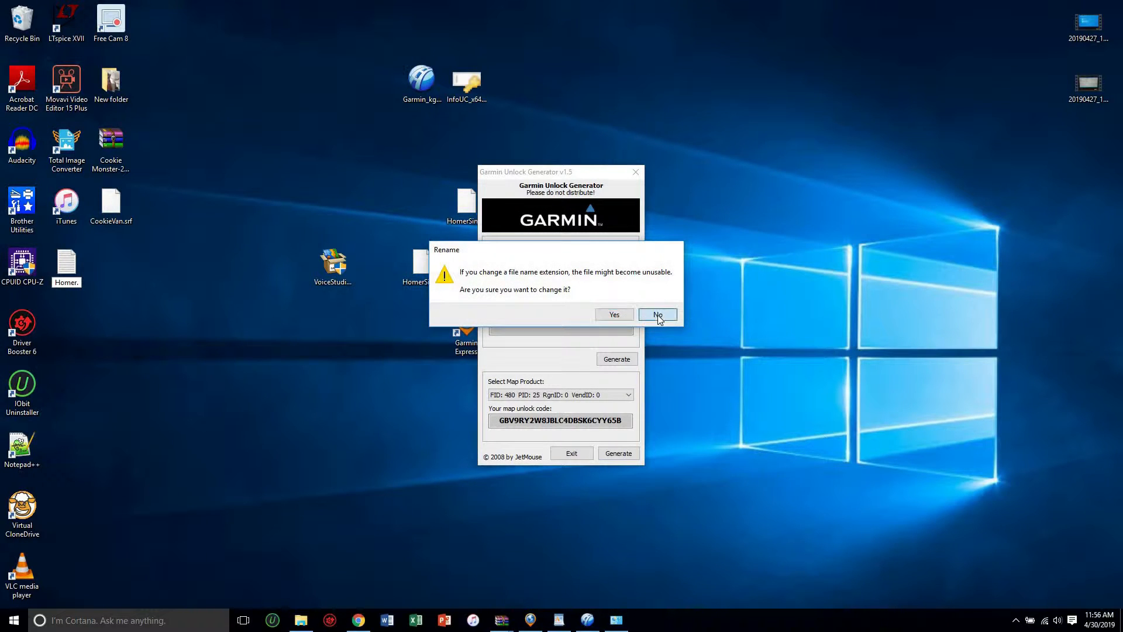
left_click(655, 314)
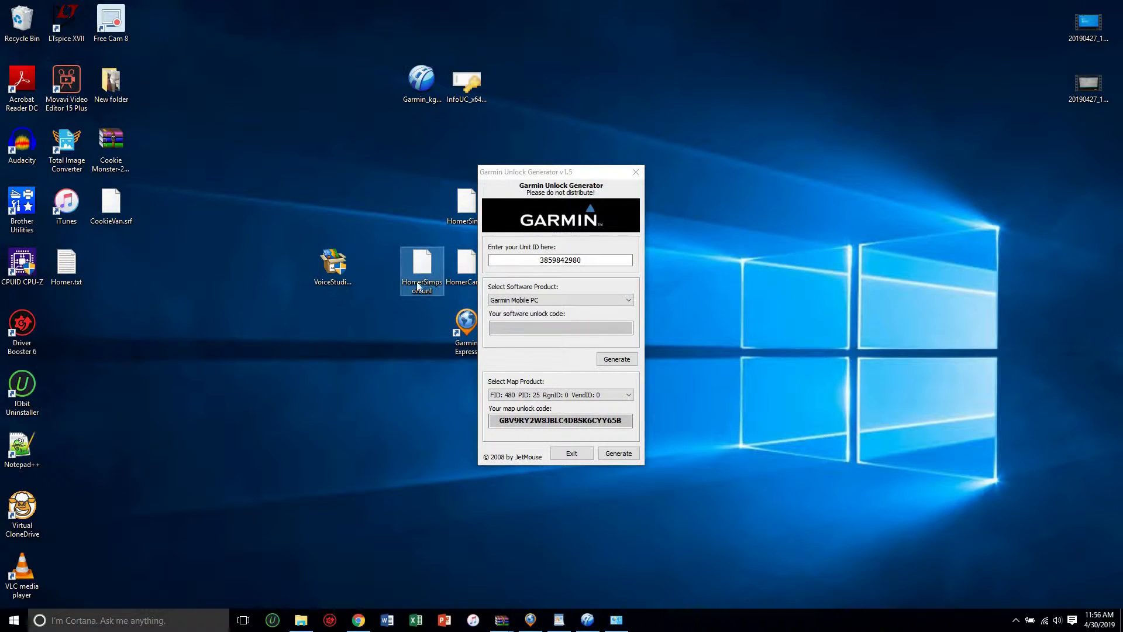
left_click(66, 269)
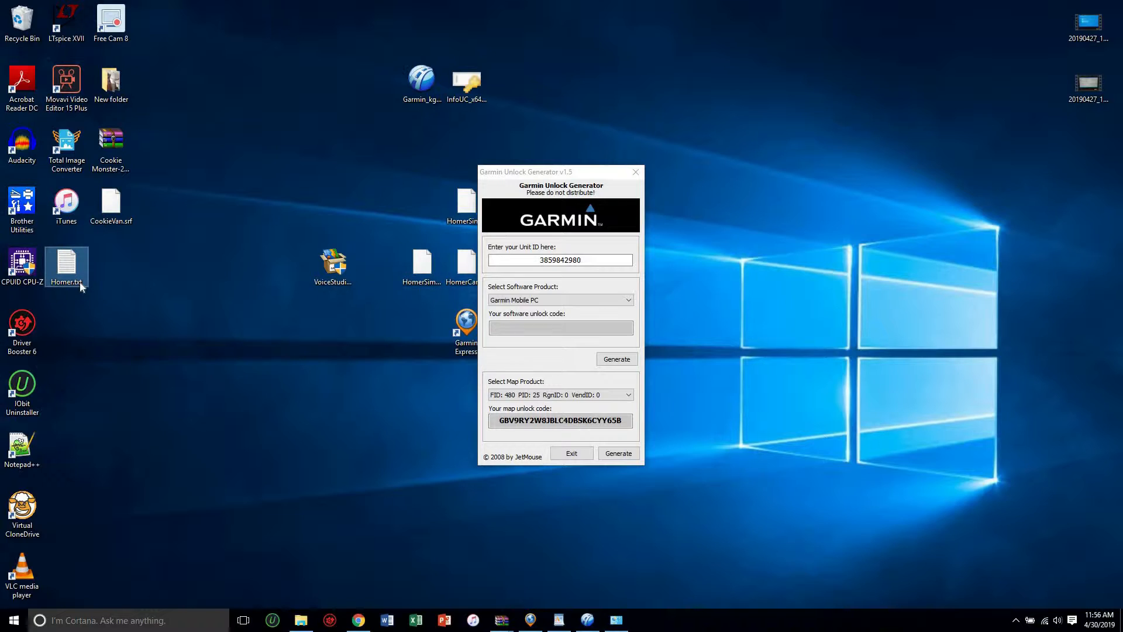
left_click(66, 281)
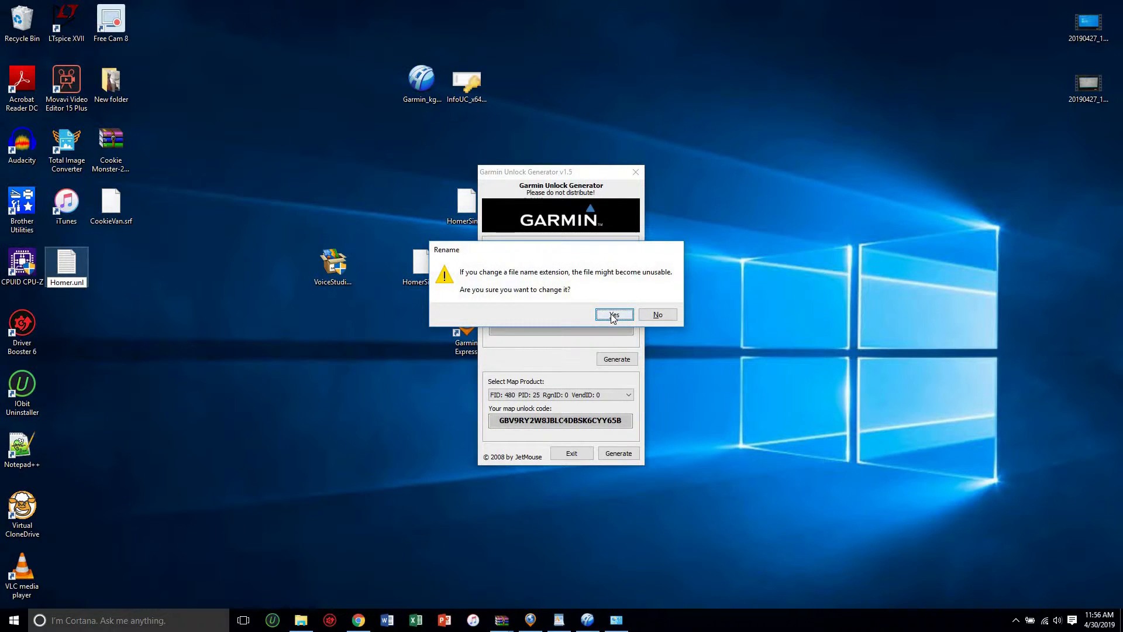
left_click(613, 315)
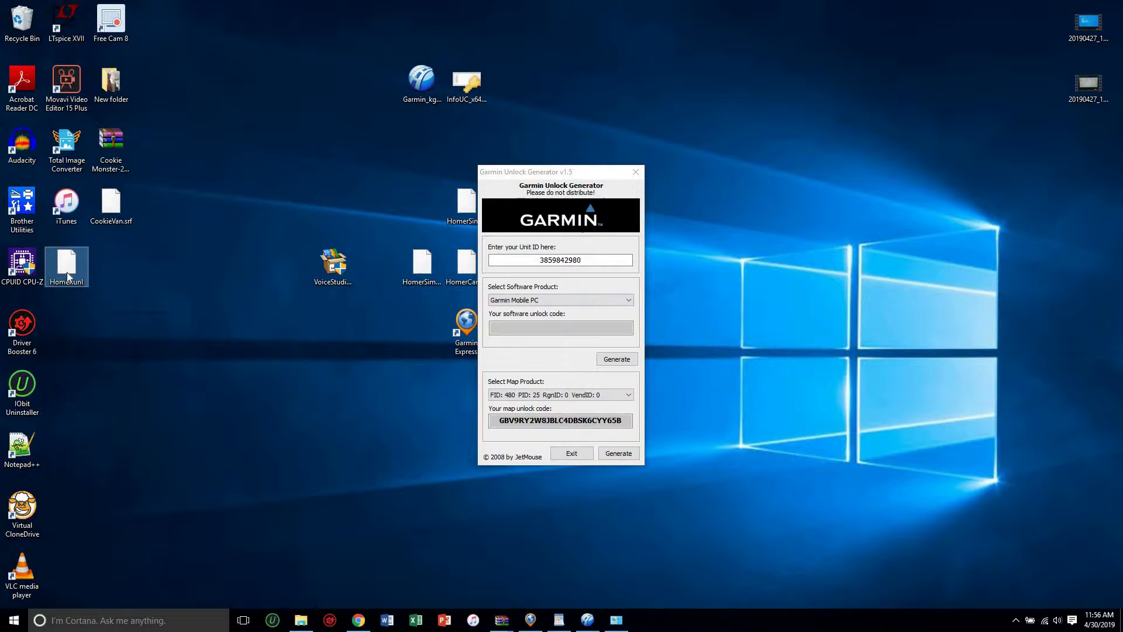
right_click(66, 267)
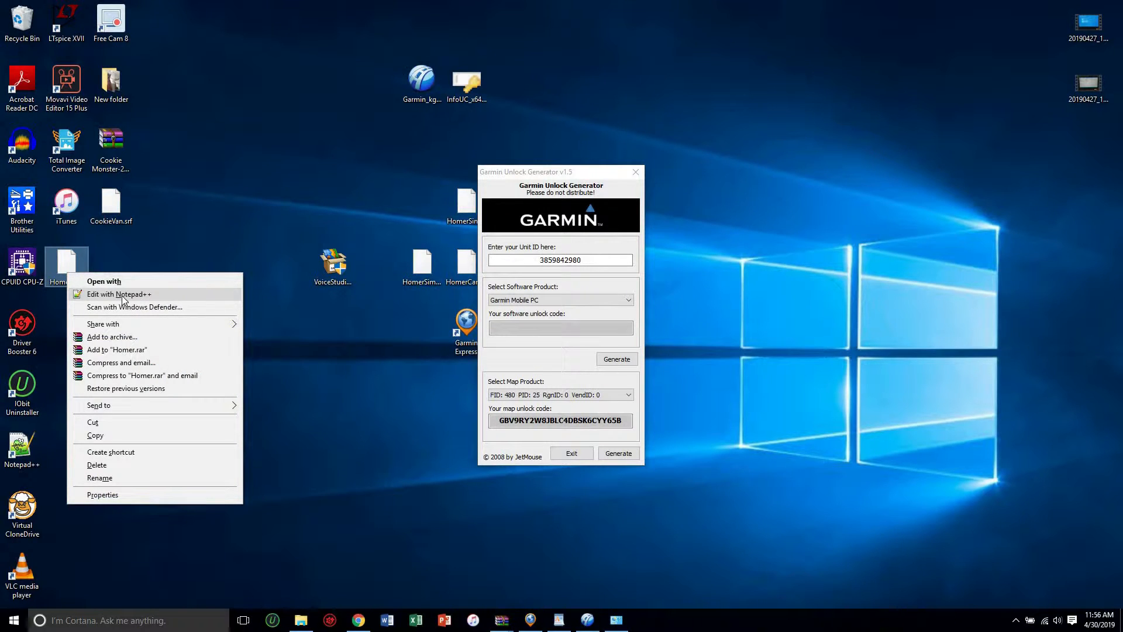
View the unlock code in Homer.unl with Notepad++, then close Notepad++ and the generator.
left_click(119, 294)
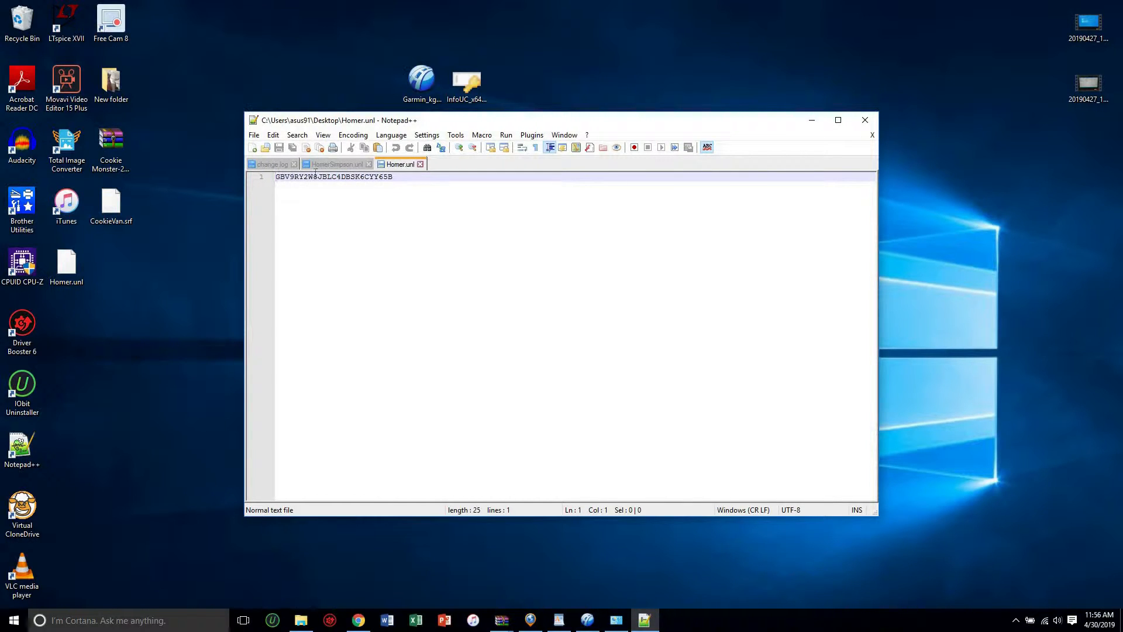
mouse_move(636, 139)
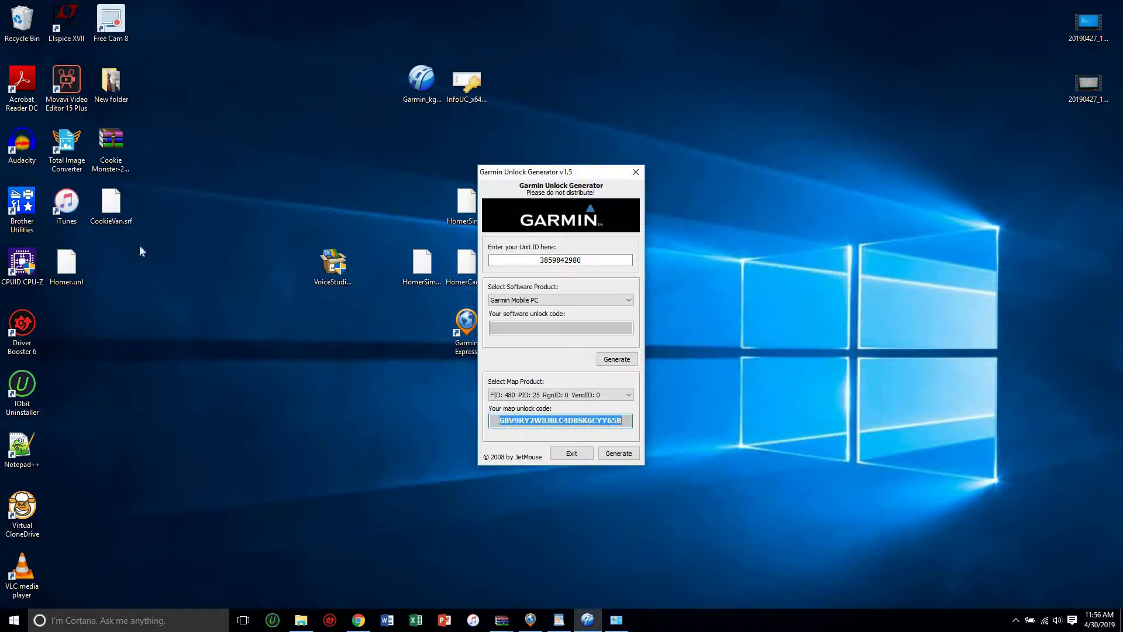
left_click(421, 263)
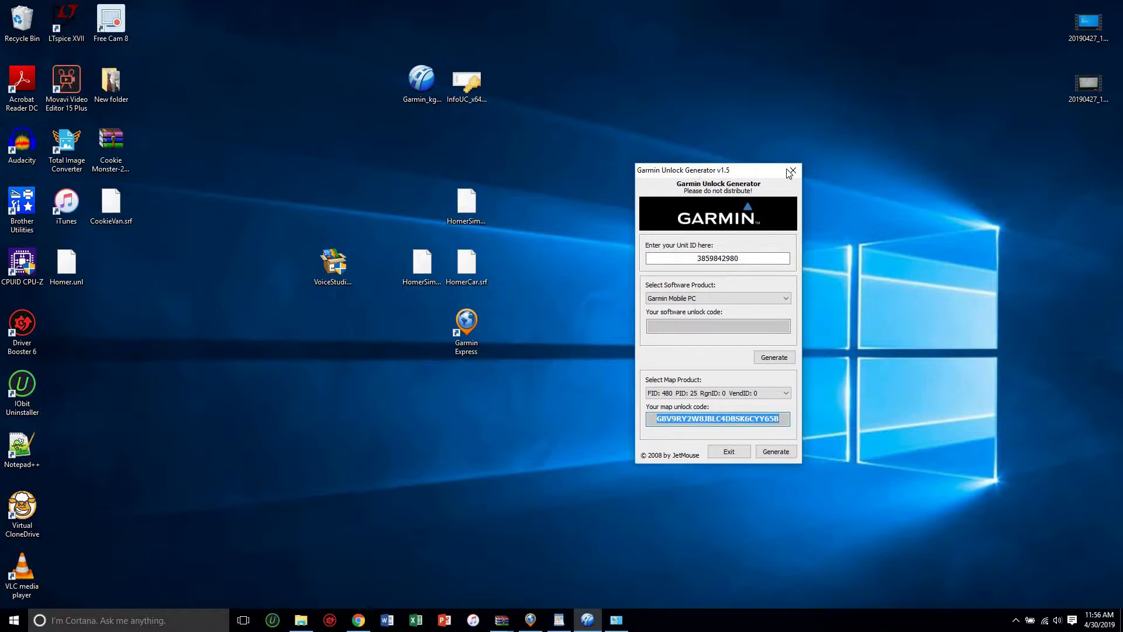
left_click(791, 172)
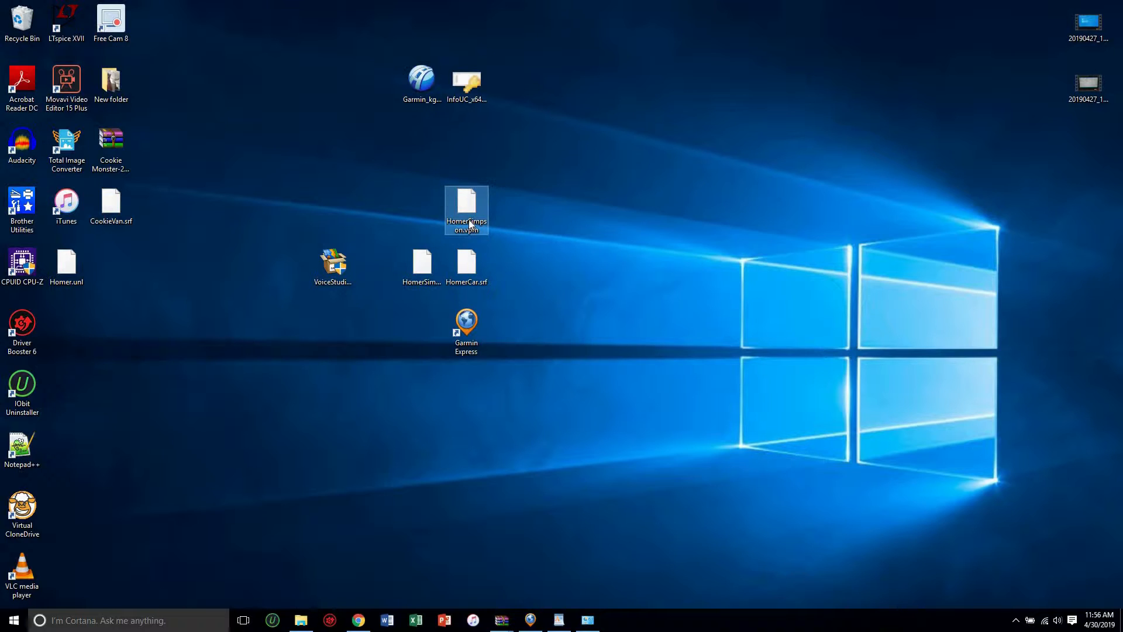
Drag HomerSimpson.vpm up near the top desktop icons, then reopen File Explorer.
left_click_drag(467, 210, 333, 148)
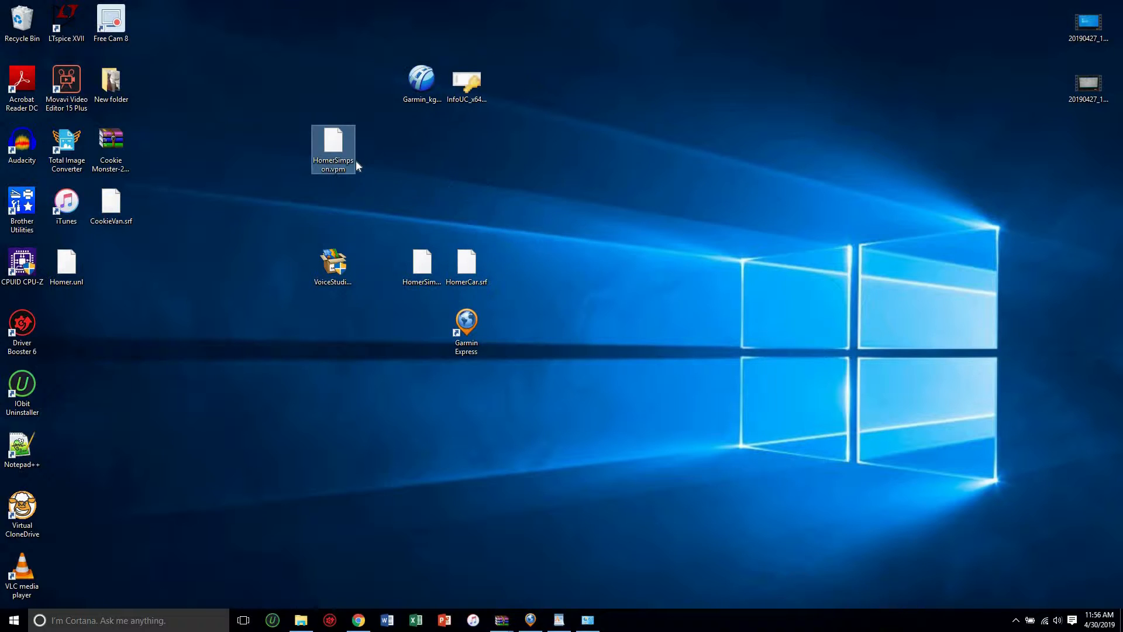
mouse_move(333, 148)
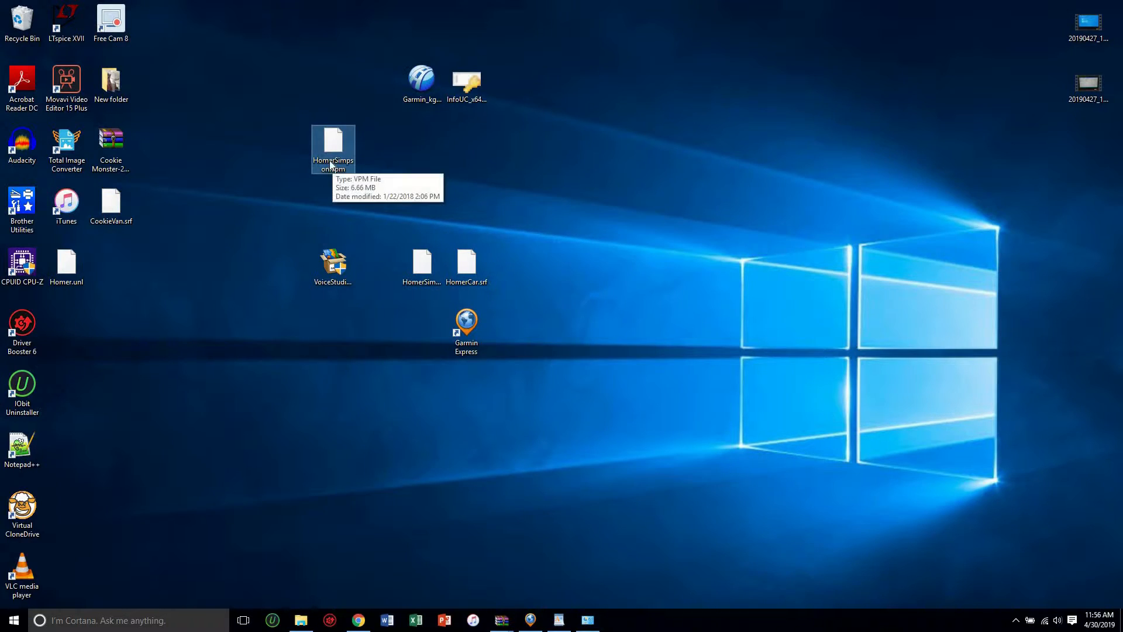
mouse_move(250, 222)
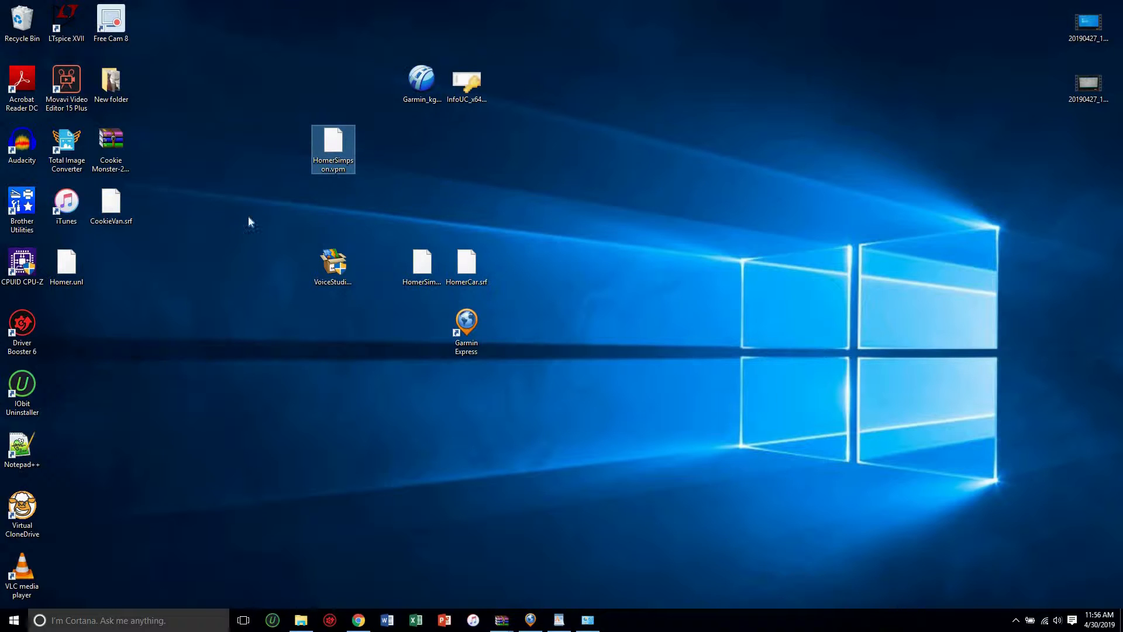
left_click(66, 265)
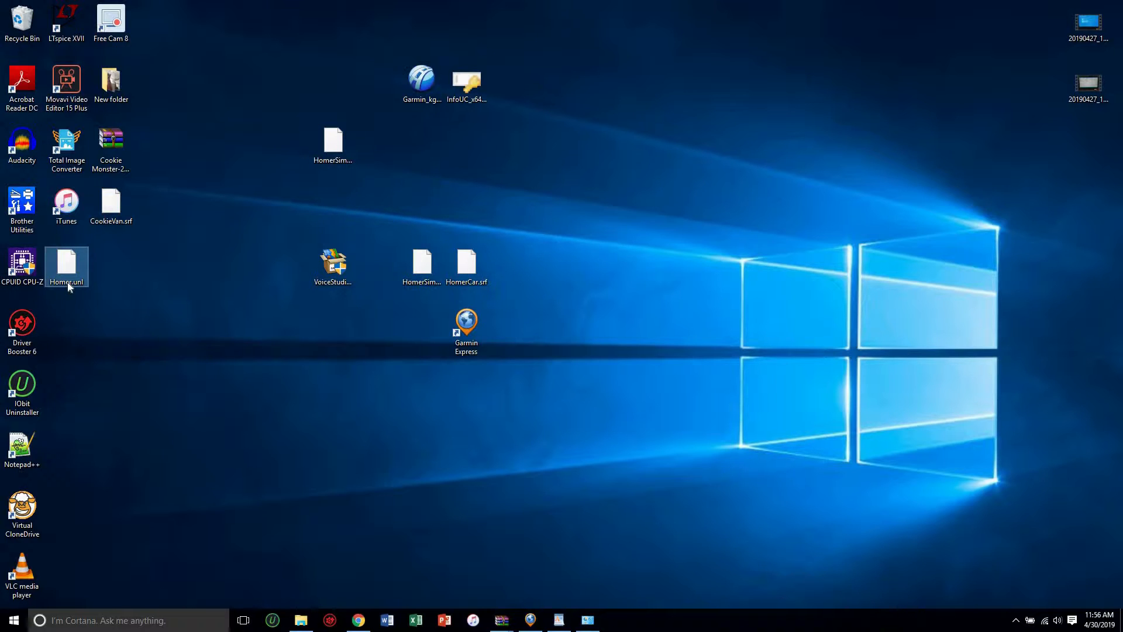
mouse_move(243, 201)
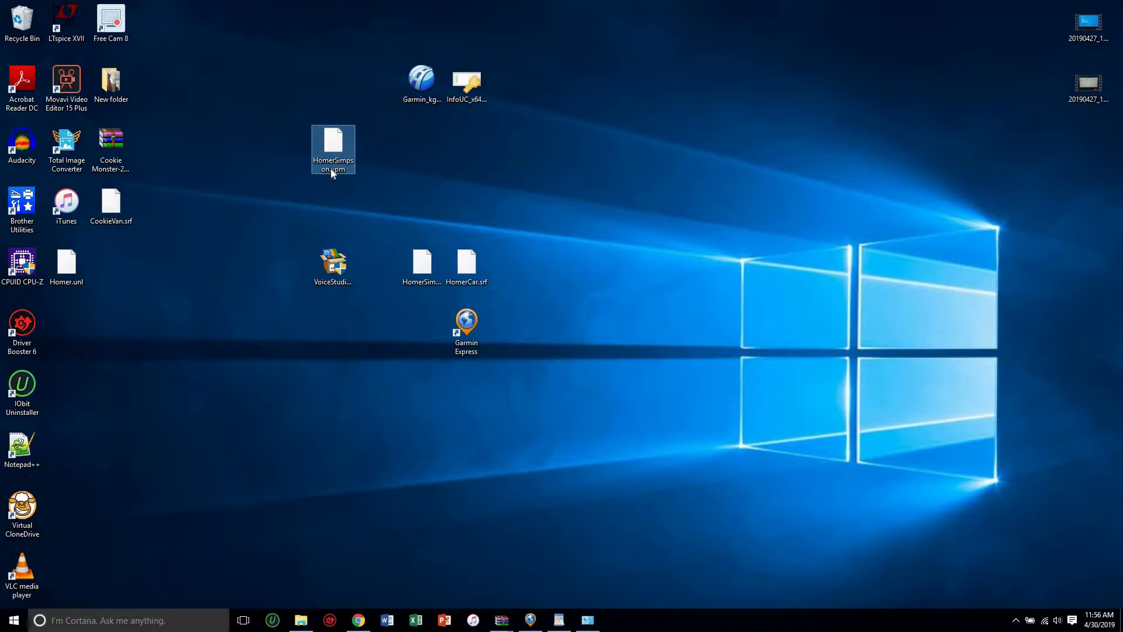
mouse_move(333, 151)
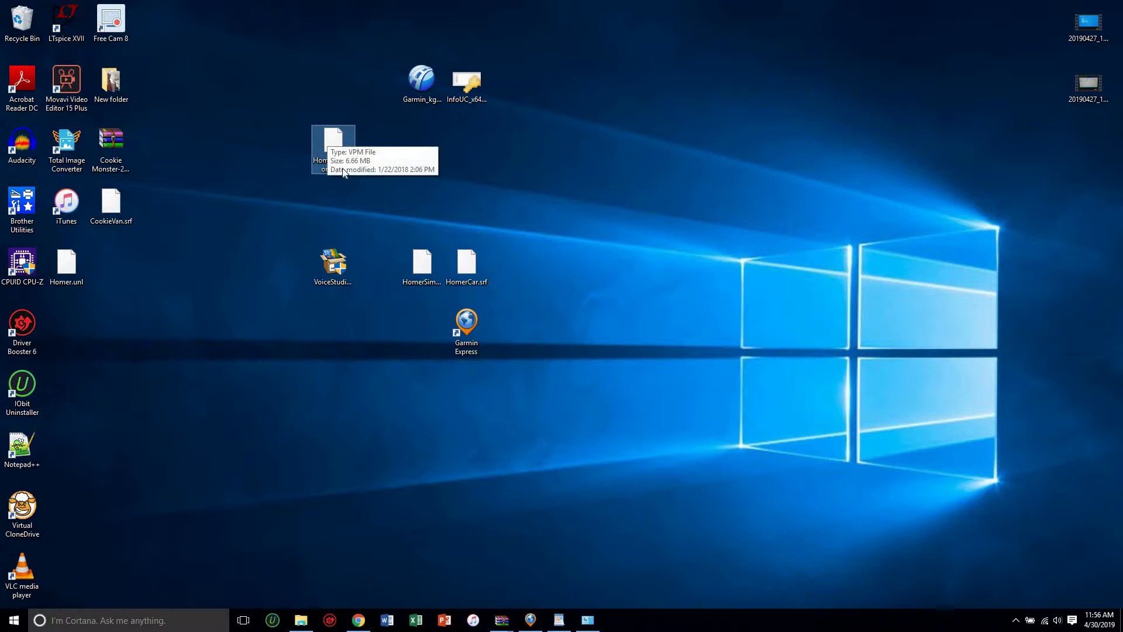
mouse_move(310, 618)
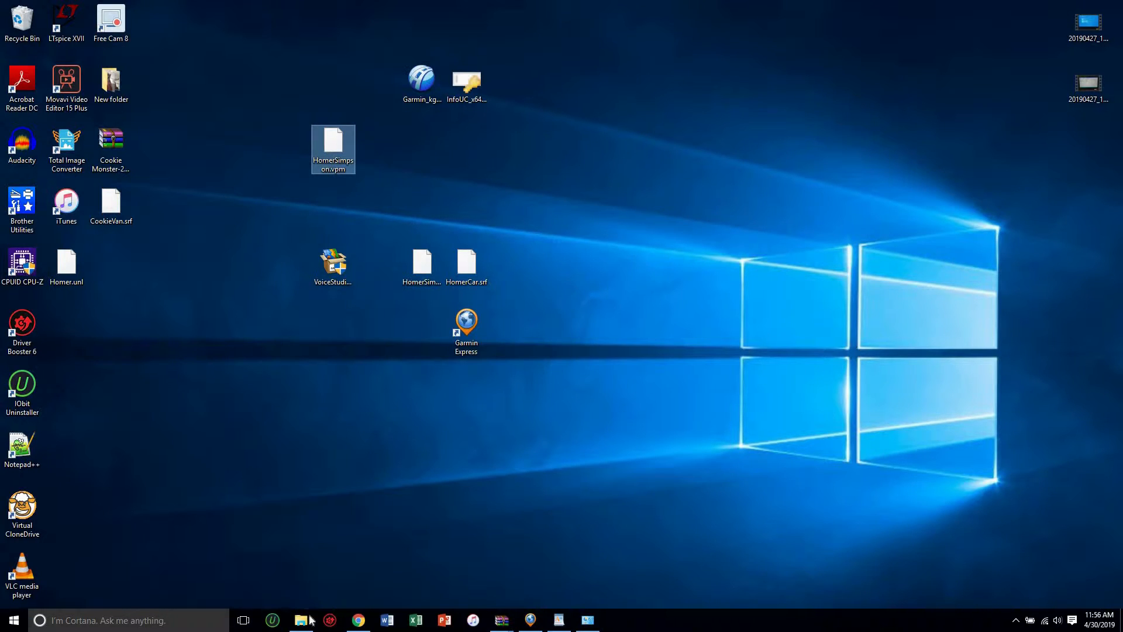
left_click(300, 620)
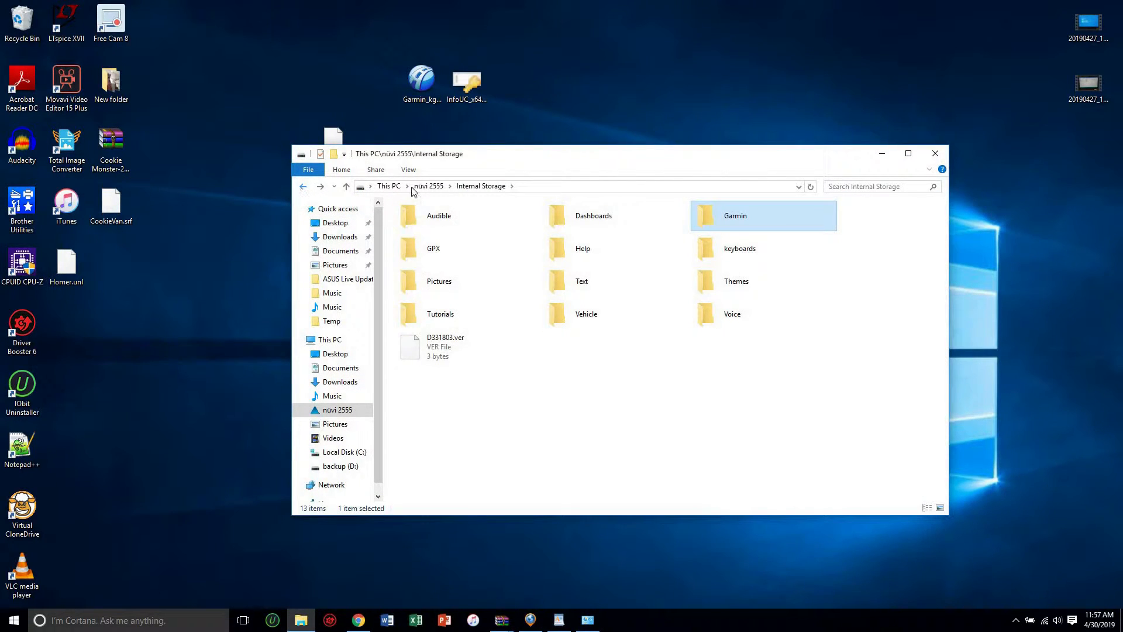
Confirm HomerCar.srf is in the nüvi 2555 Internal Storage Vehicle folder, then close File Explorer.
double_click(732, 313)
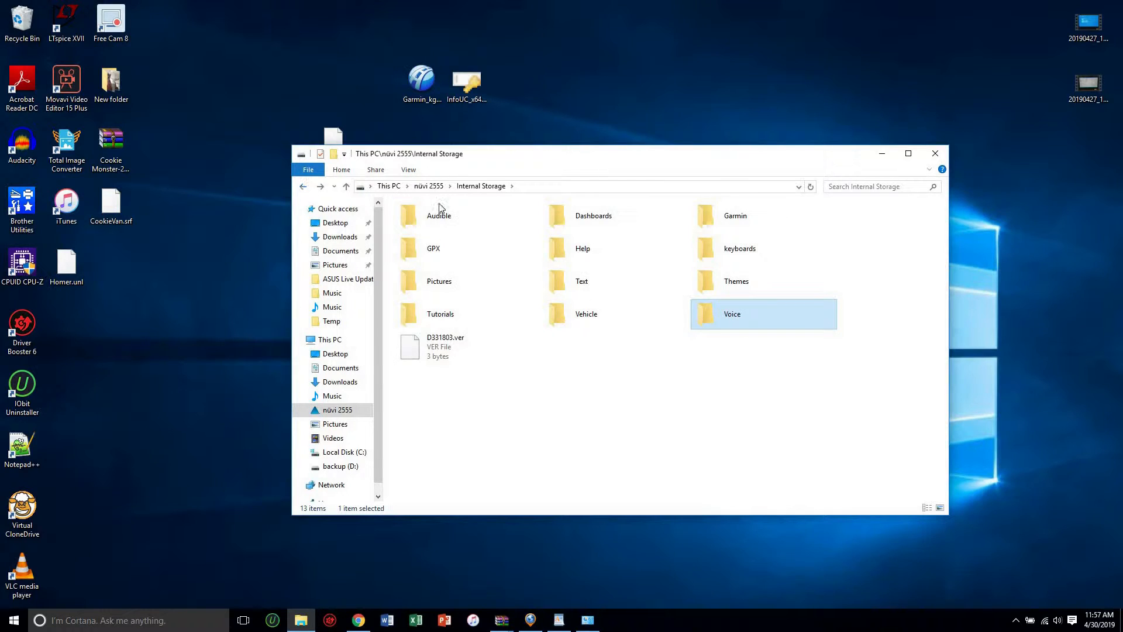
left_click(586, 314)
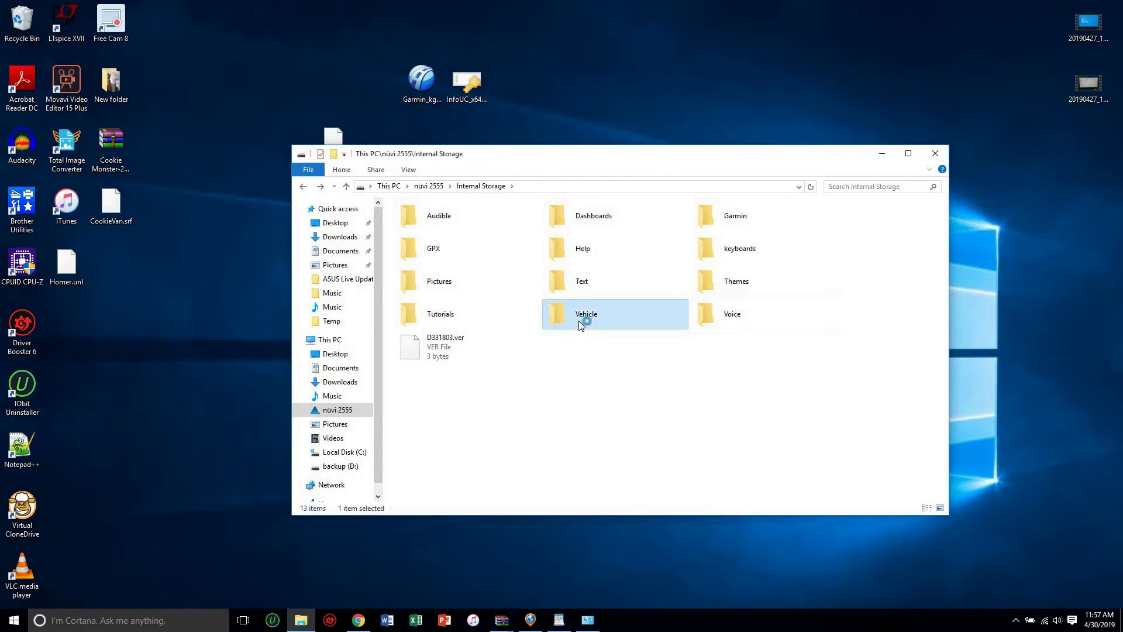
double_click(586, 314)
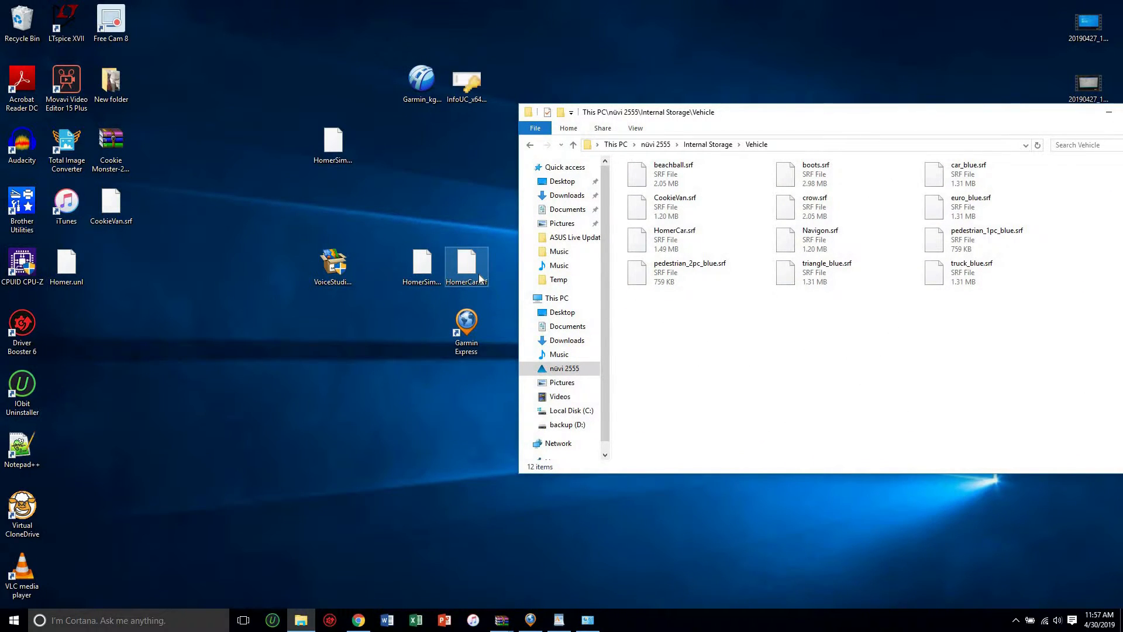
mouse_move(466, 265)
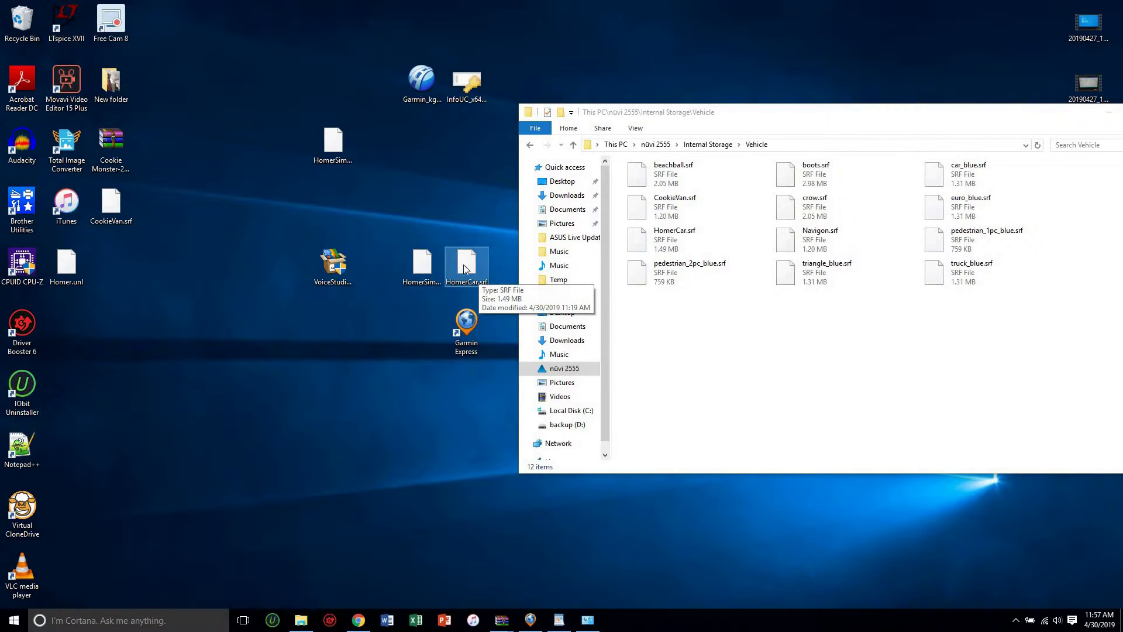
left_click(688, 272)
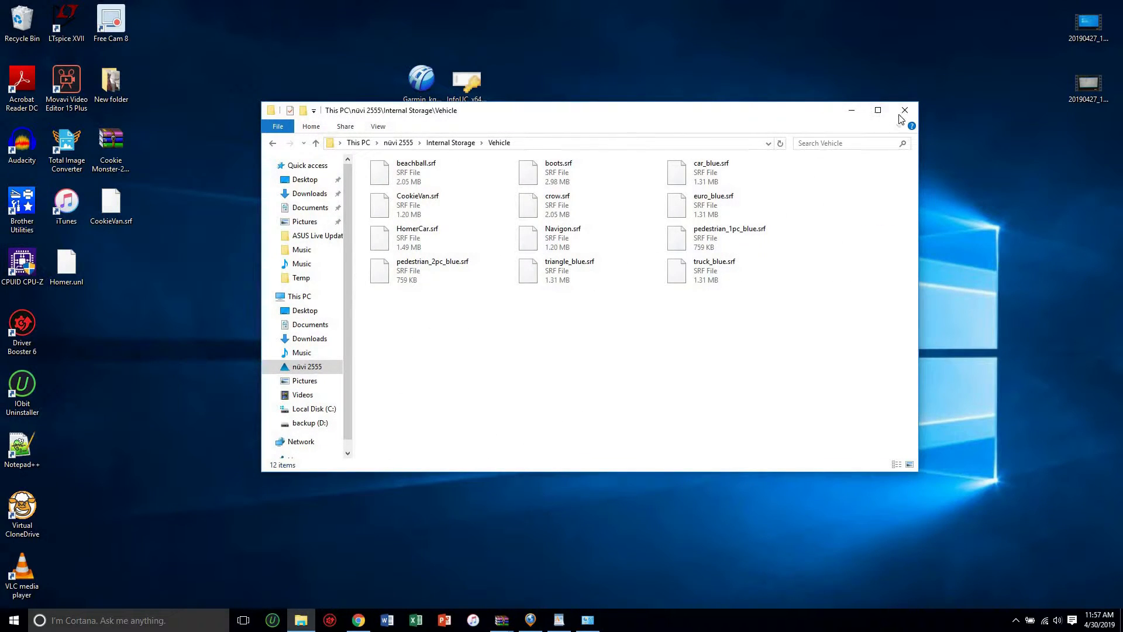
left_click(904, 109)
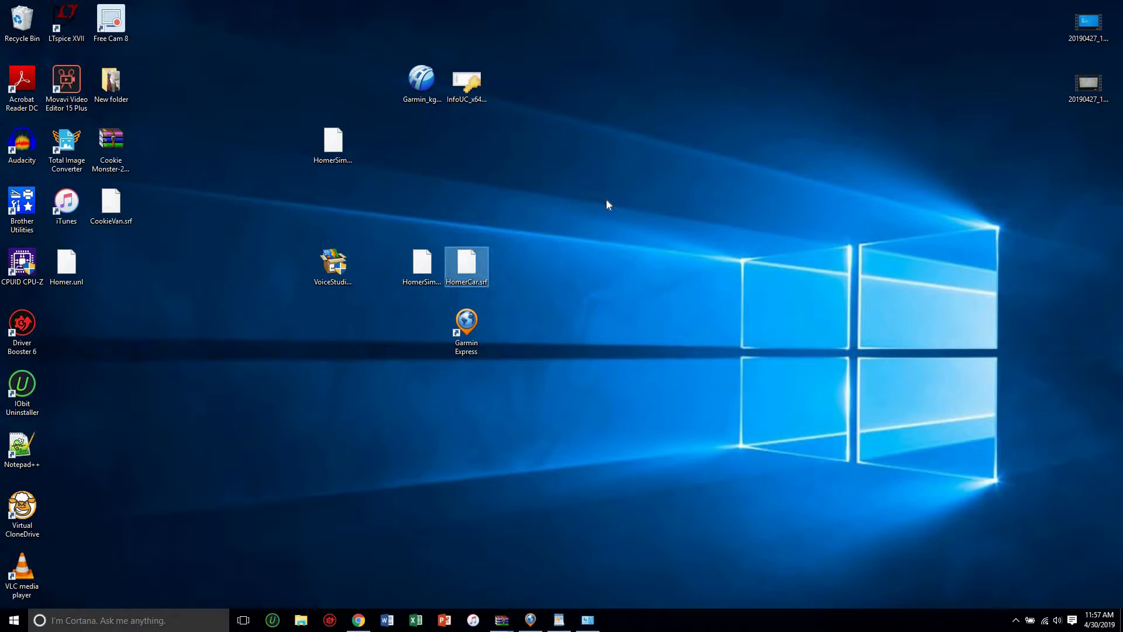
left_click(607, 204)
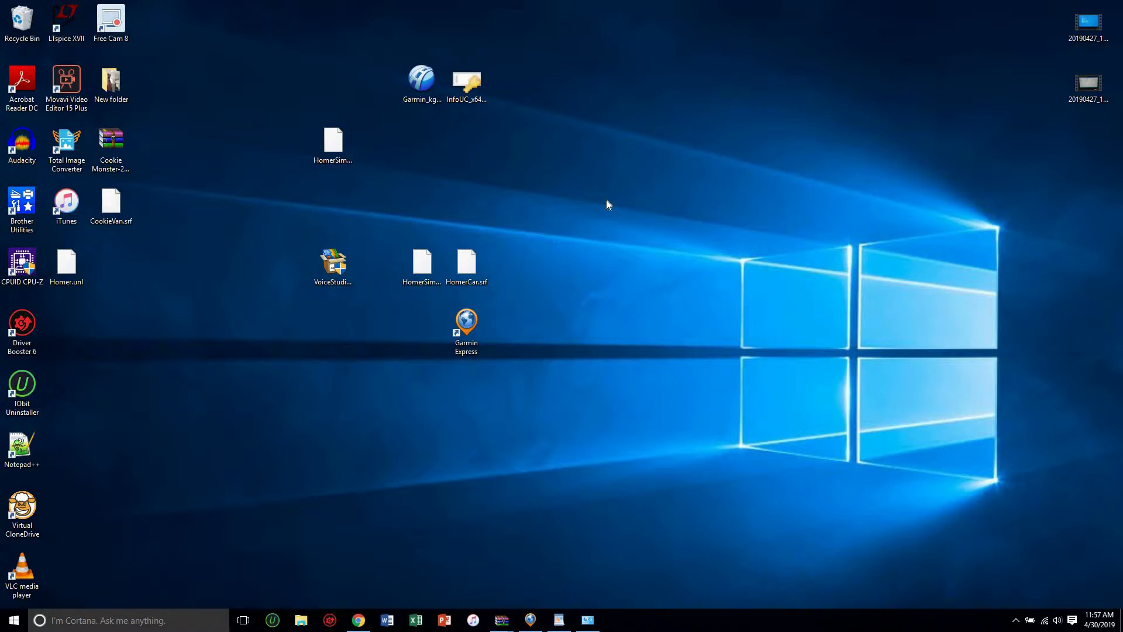
mouse_move(602, 345)
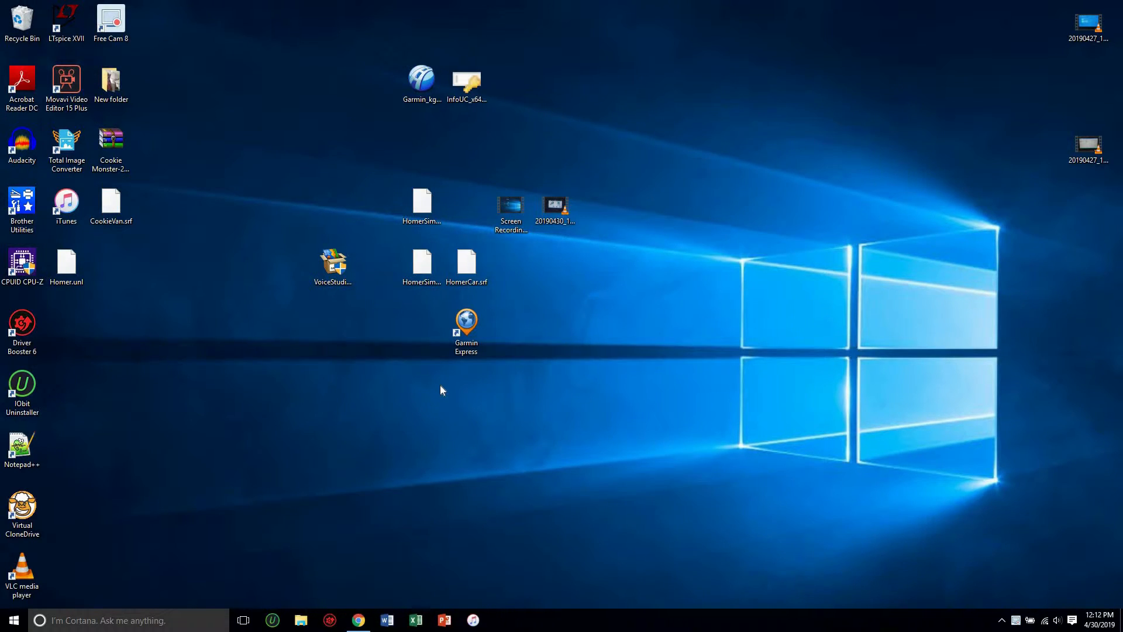
View HomerSimpson.unl's 25-character unlock code in Notepad++, then close it.
left_click(422, 205)
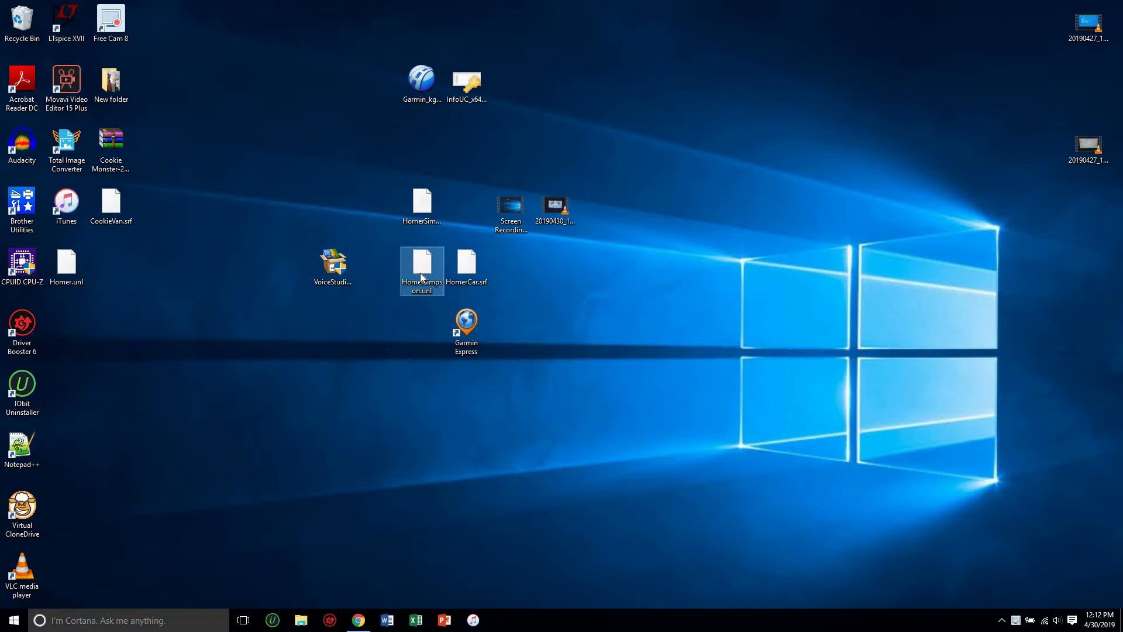
right_click(422, 271)
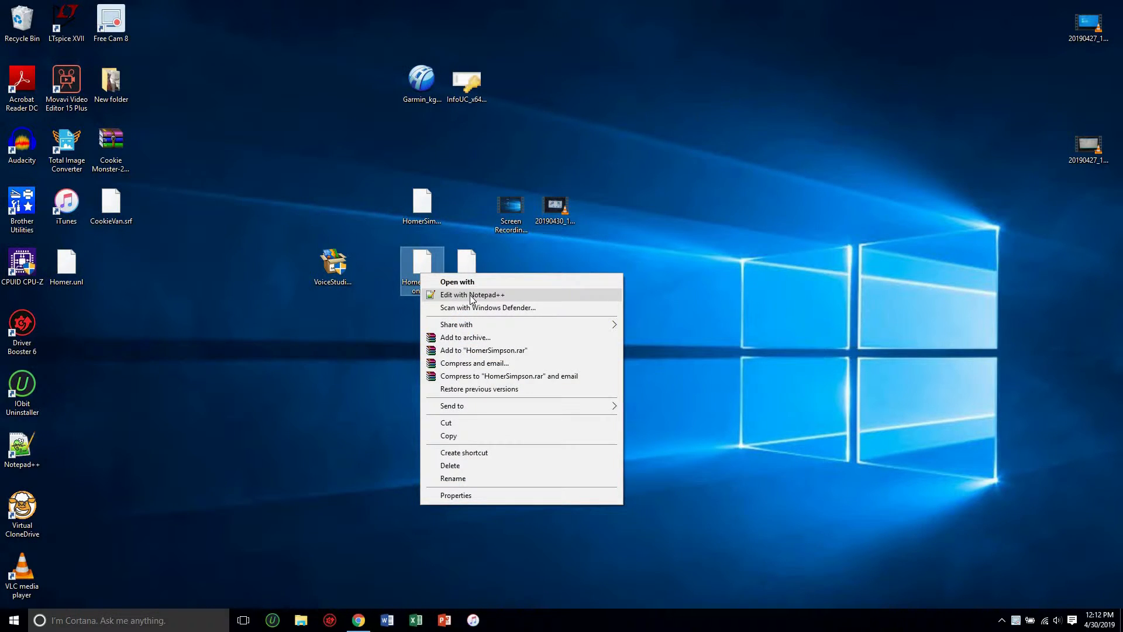
left_click(472, 294)
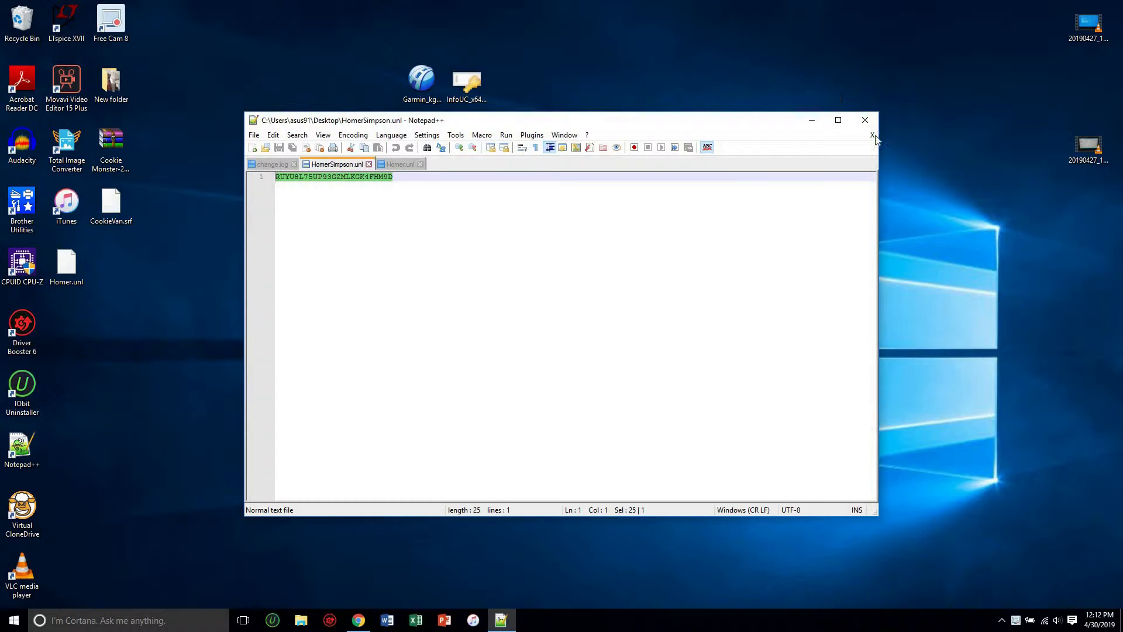
mouse_move(865, 120)
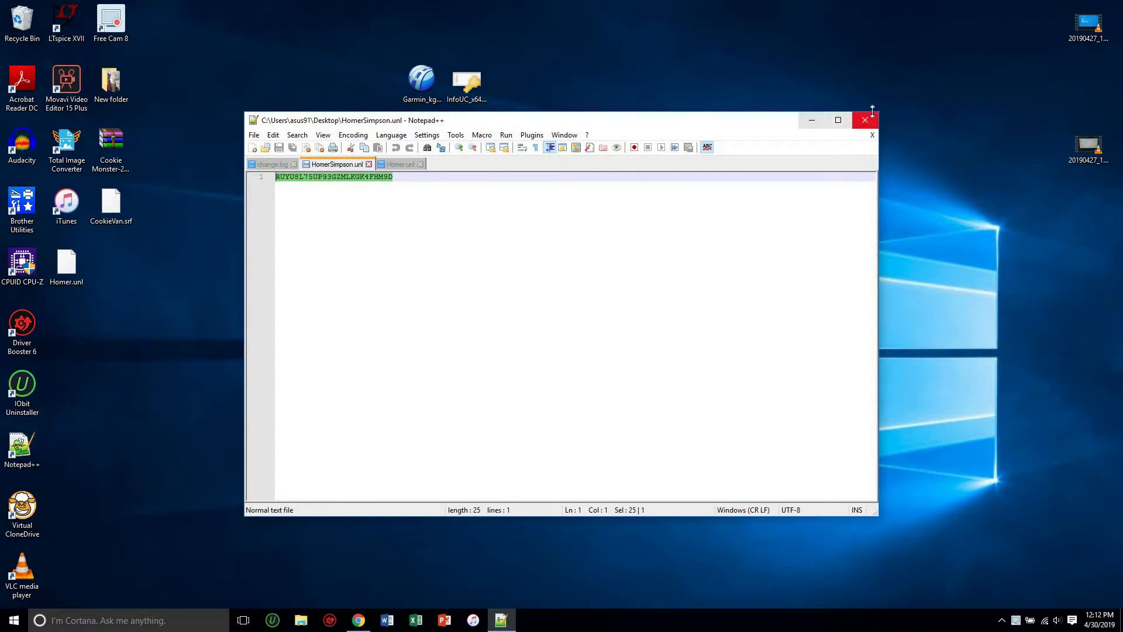
left_click(865, 120)
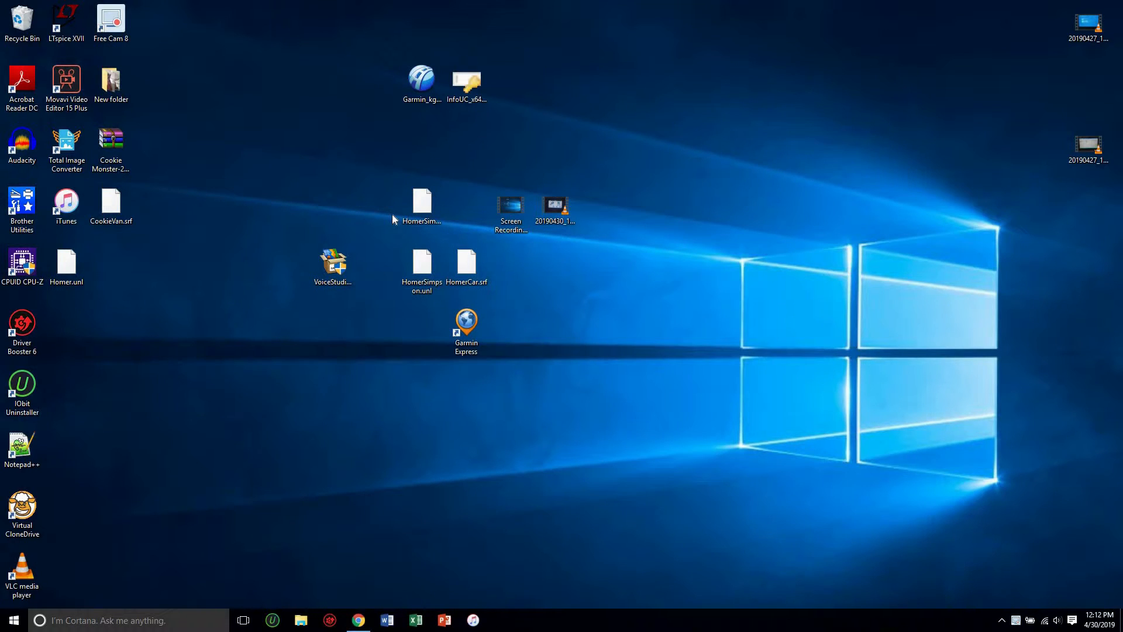
left_click(422, 205)
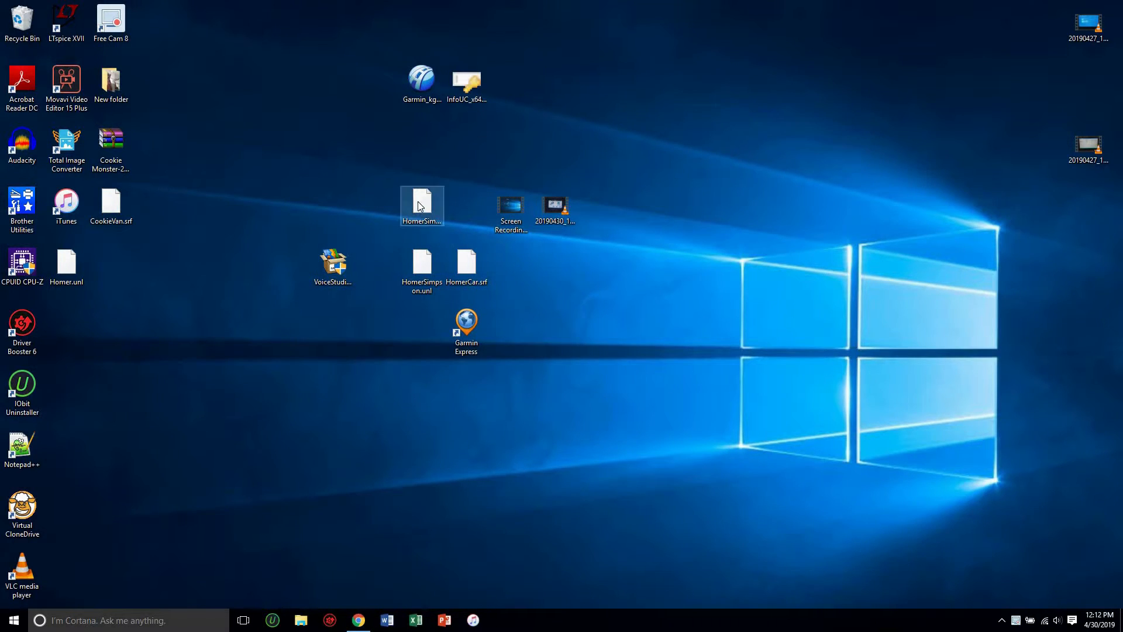
left_click(422, 270)
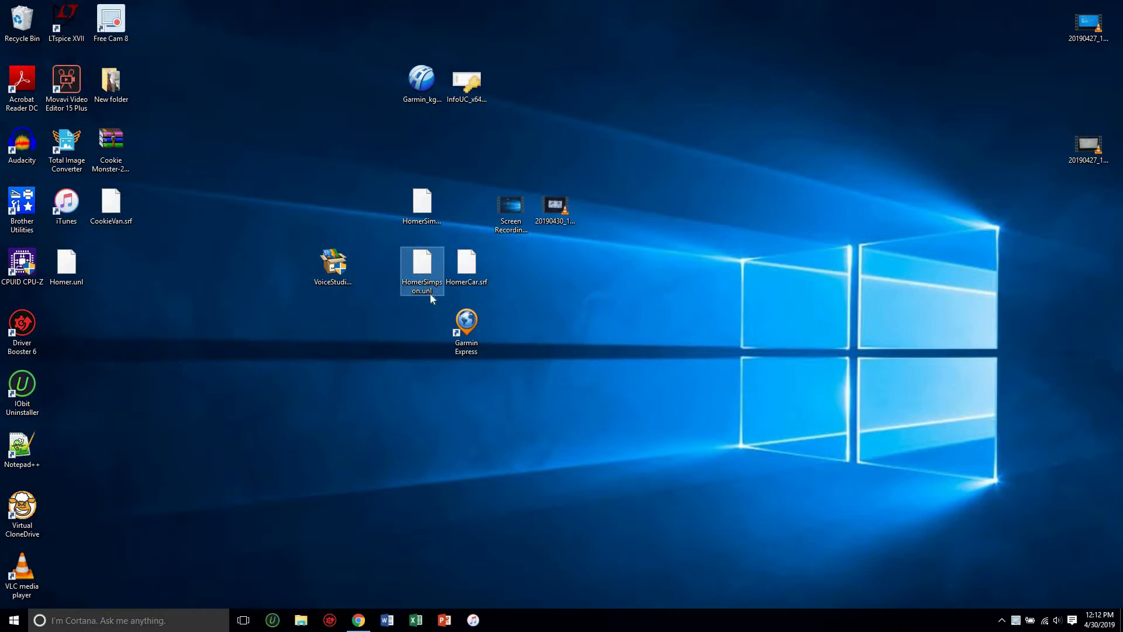
mouse_move(387, 242)
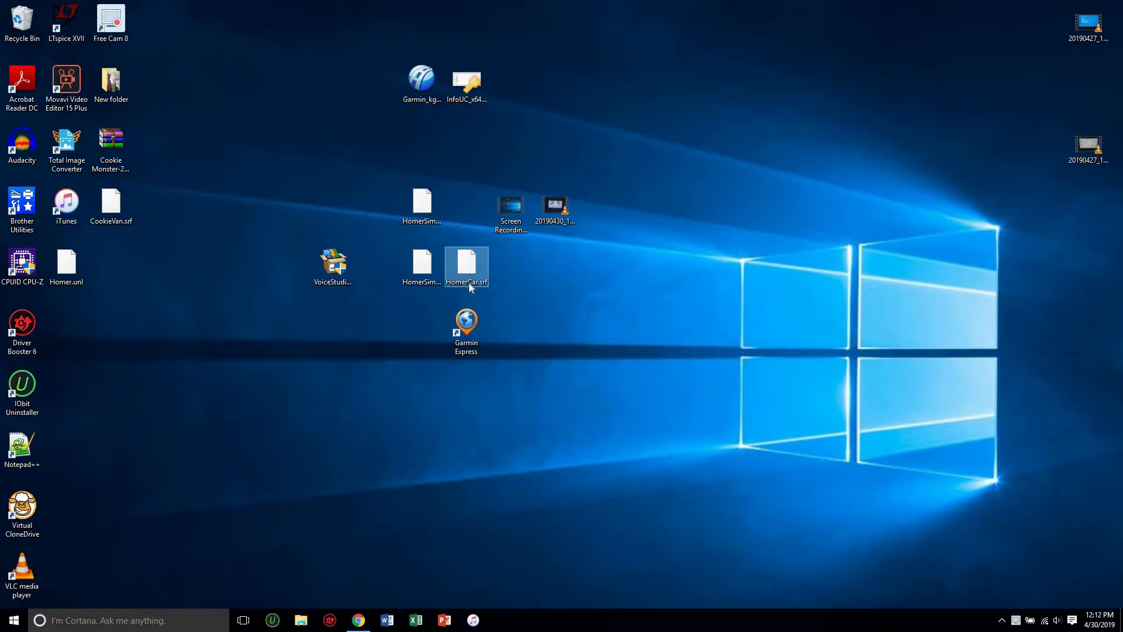
mouse_move(467, 268)
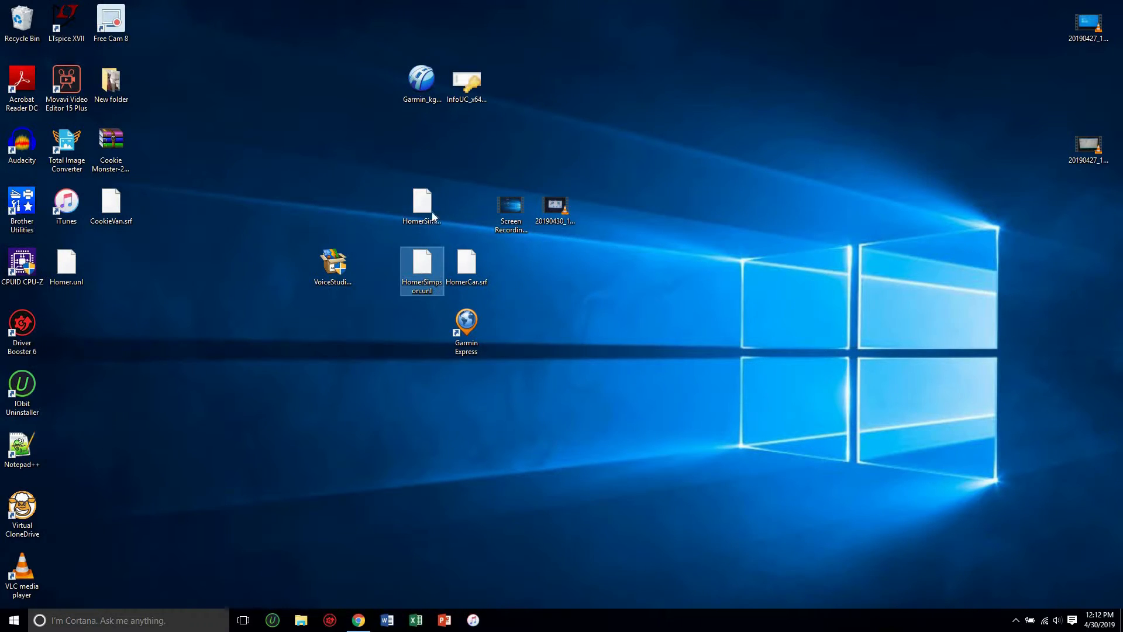
mouse_move(421, 268)
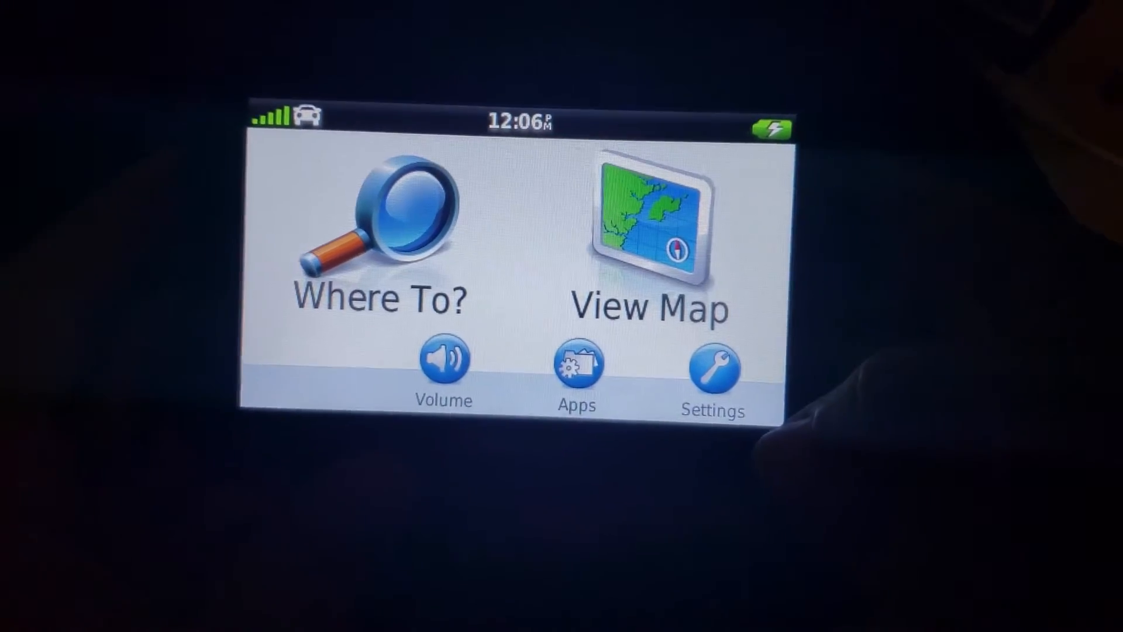
Save the pink car as the vehicle icon under Map & Vehicle and preview it in Map Detail.
left_click(712, 368)
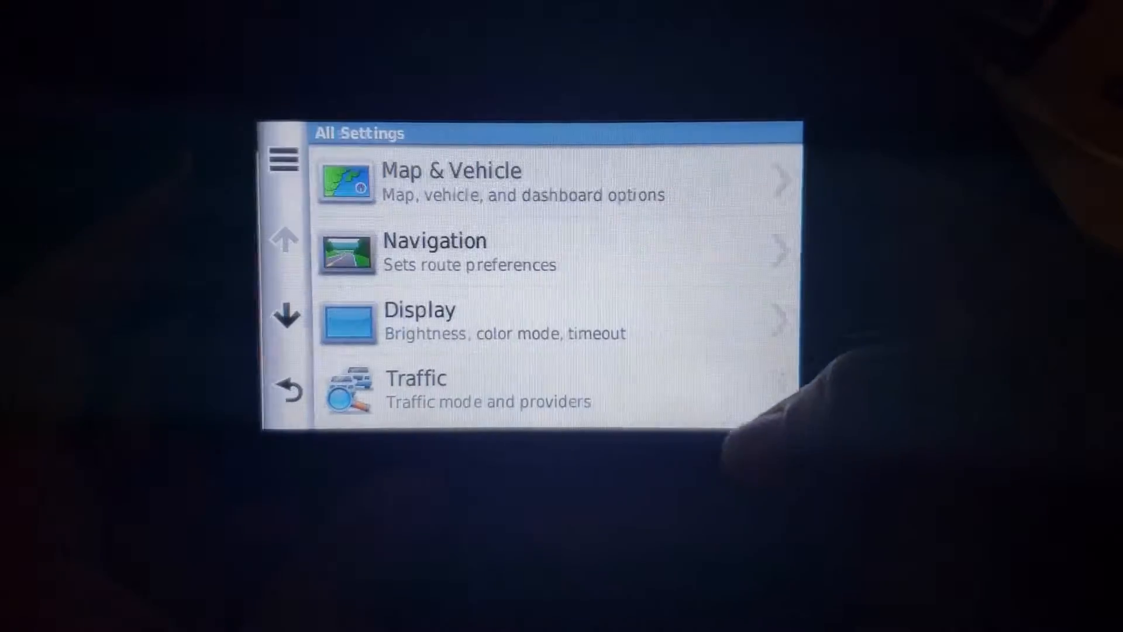
left_click(487, 183)
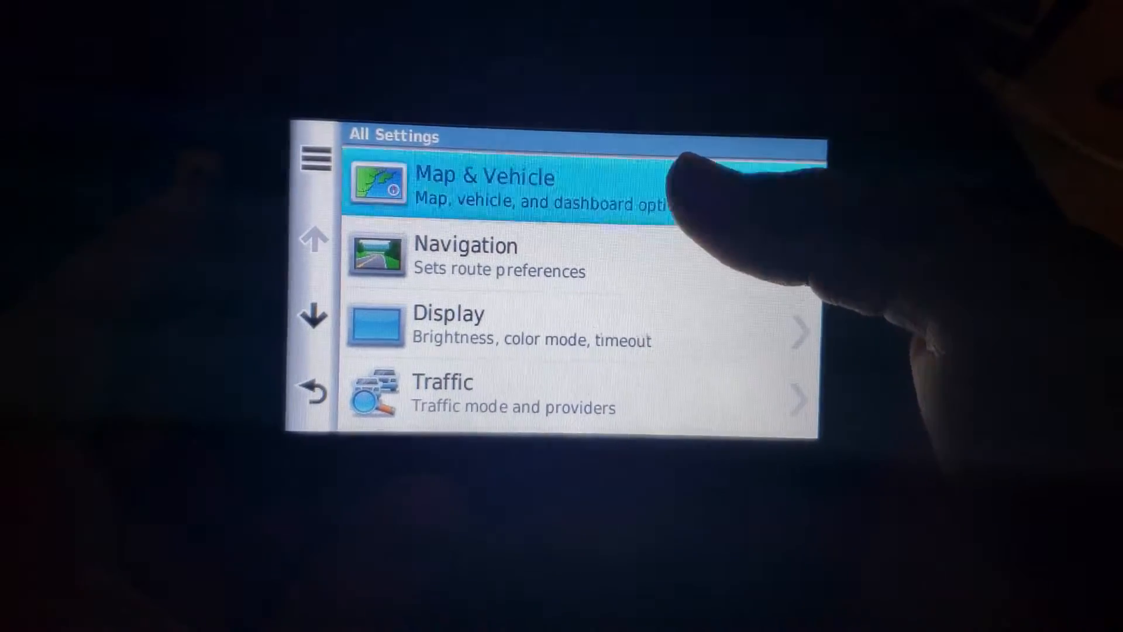
left_click(488, 186)
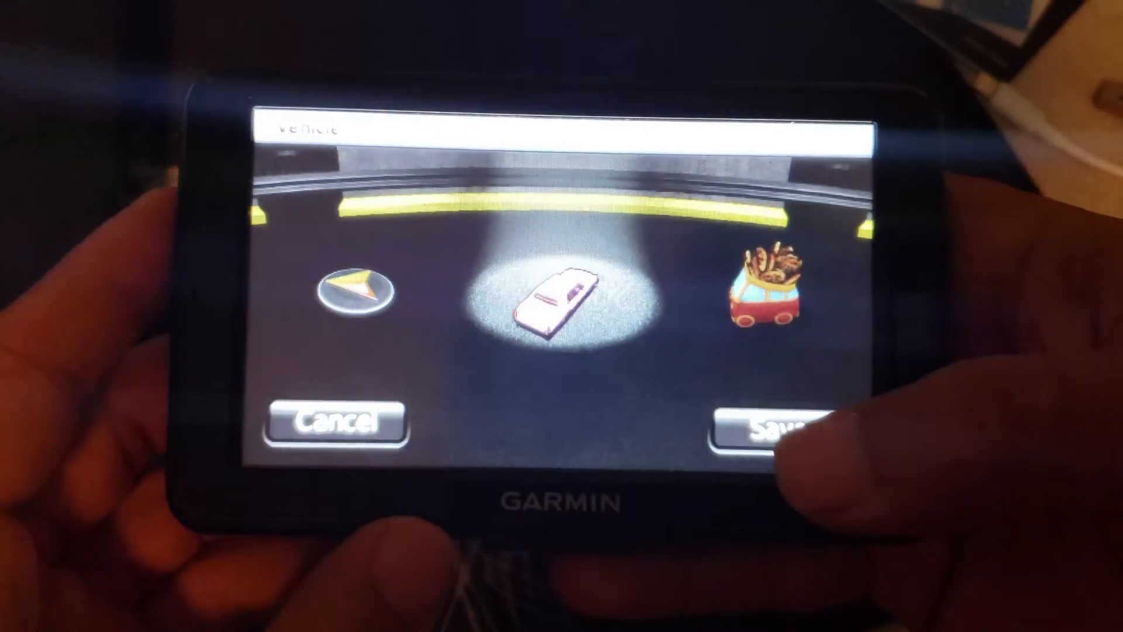
left_click(778, 421)
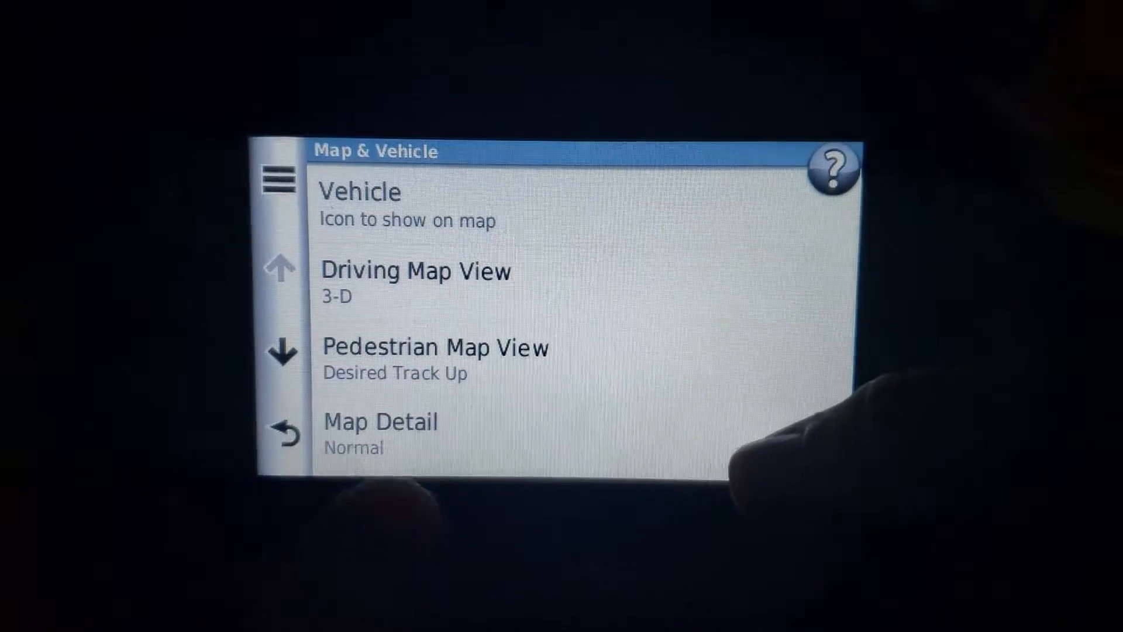
left_click(380, 422)
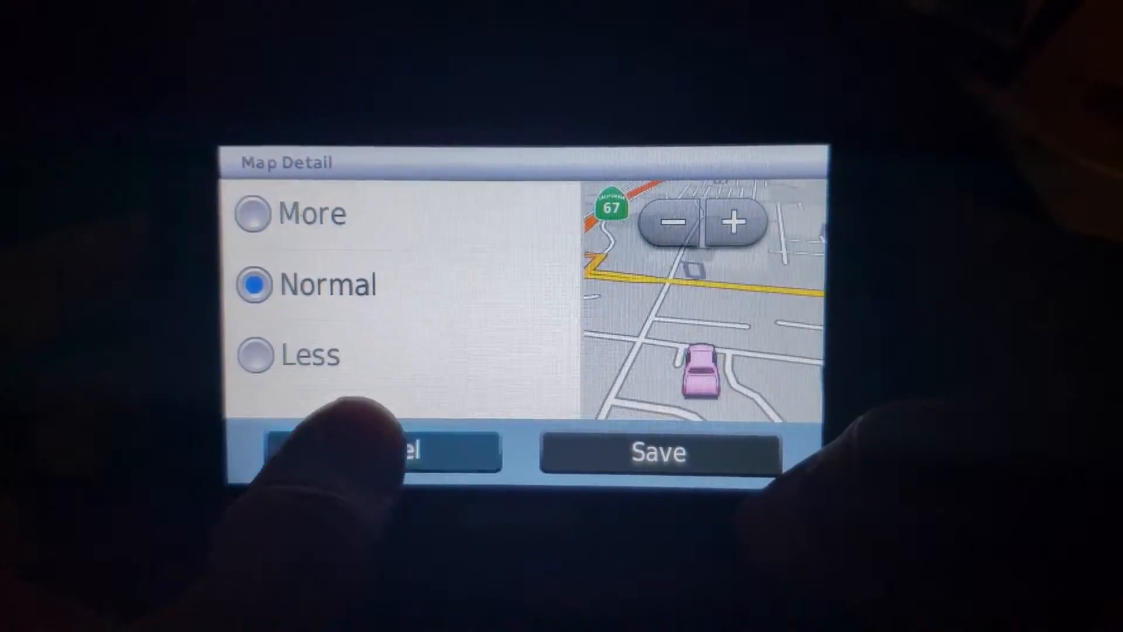
left_click(657, 452)
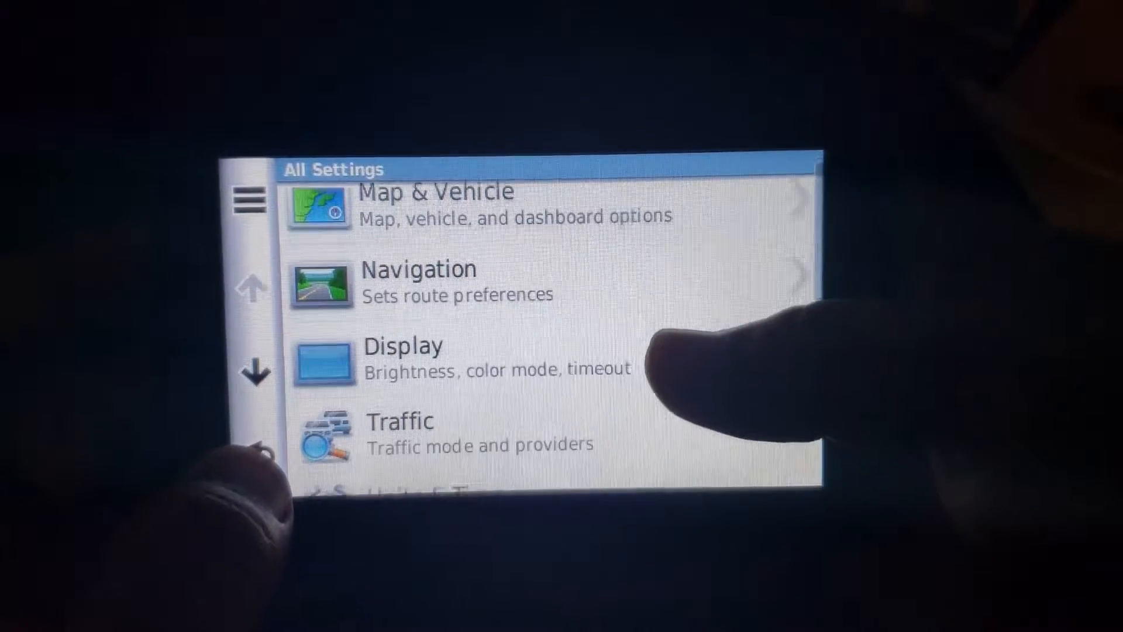
Select and save Homer Simpson under Language & Keyboard > Voice Language.
scroll("down", 3)
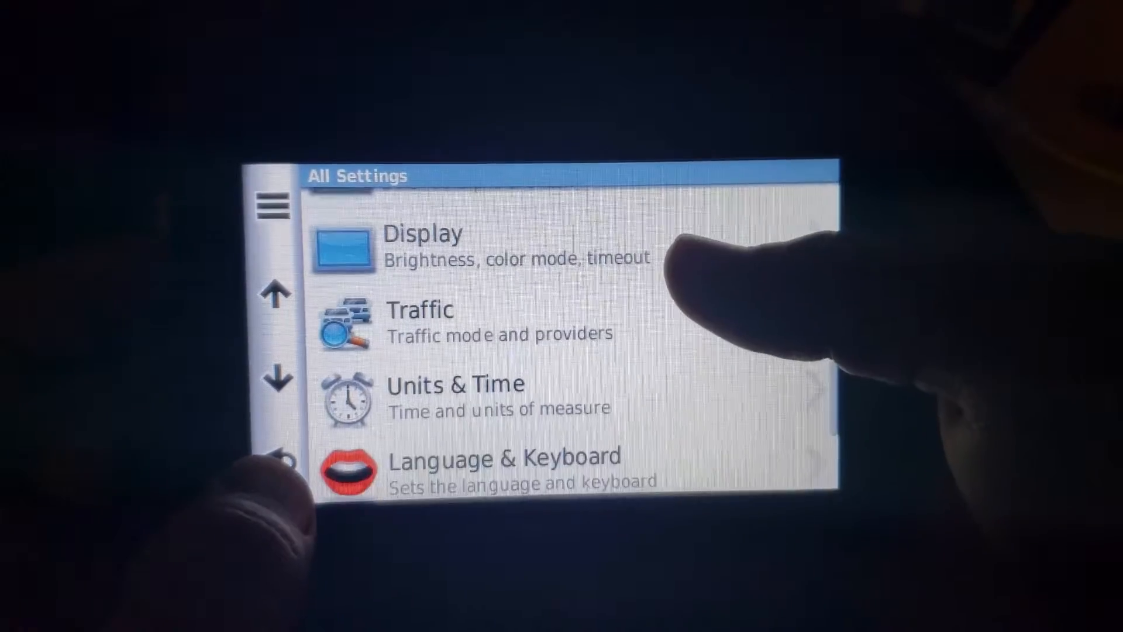
left_click(502, 465)
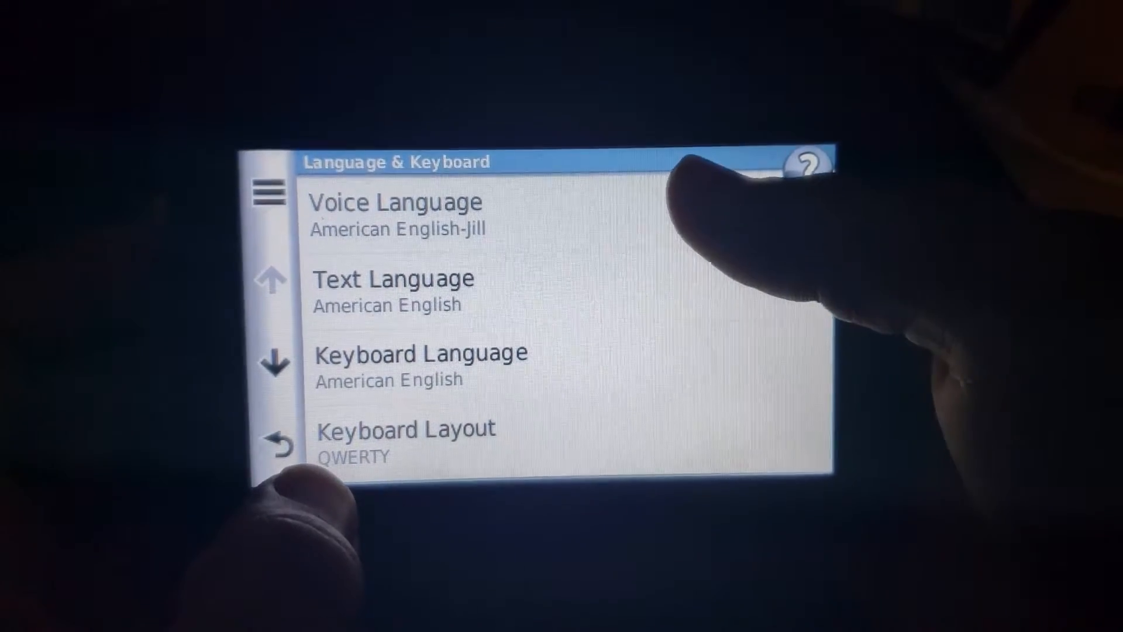
left_click(394, 213)
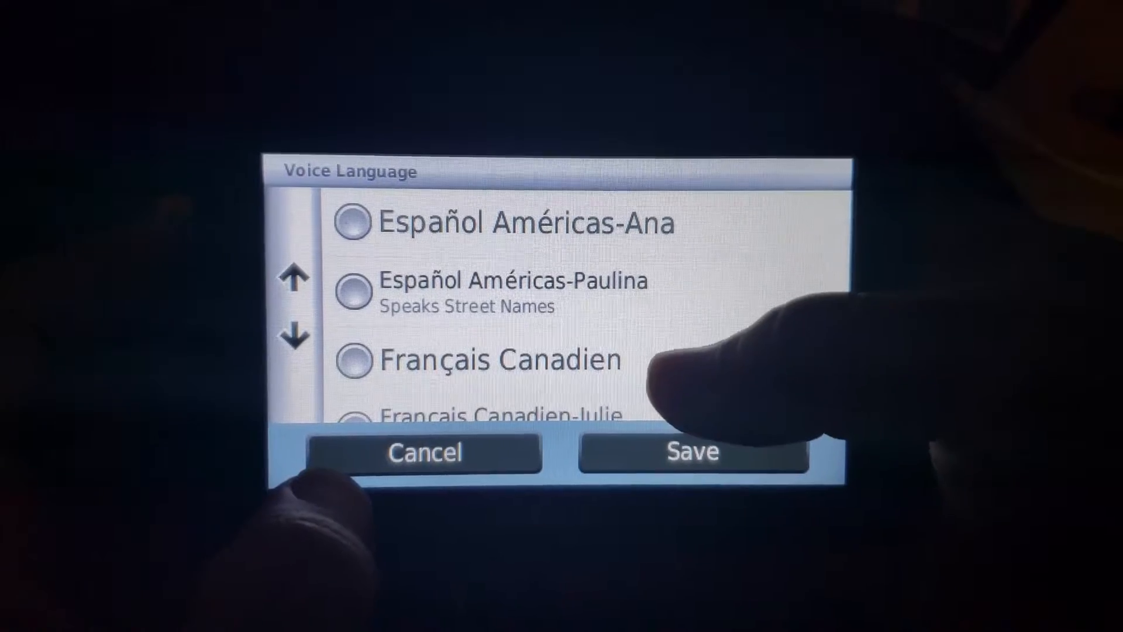
scroll("down", 3)
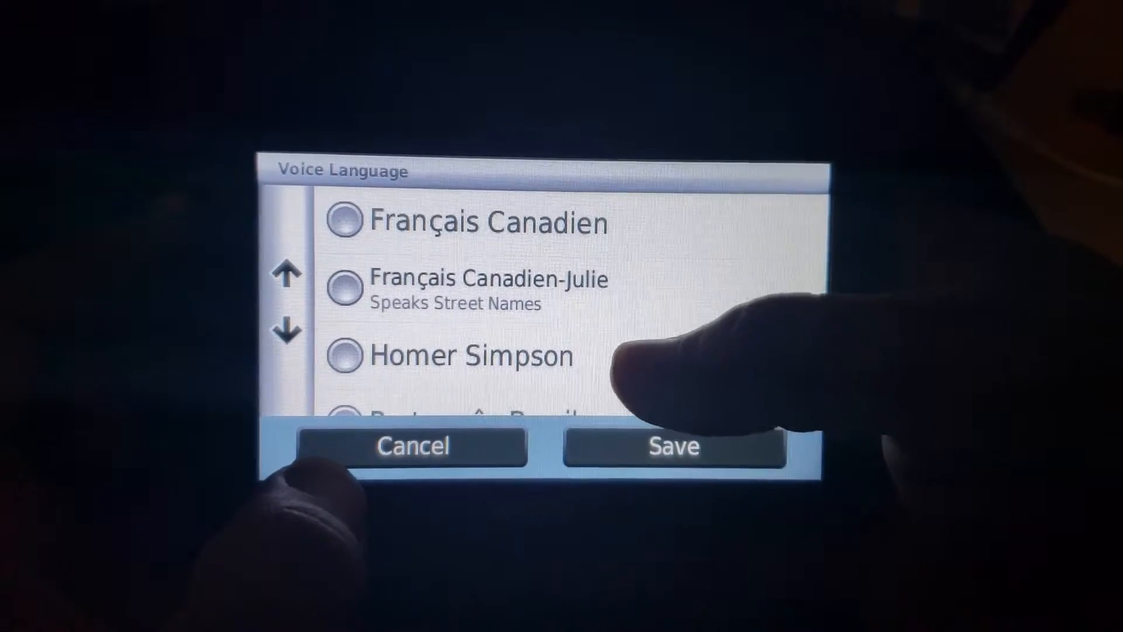
left_click(671, 446)
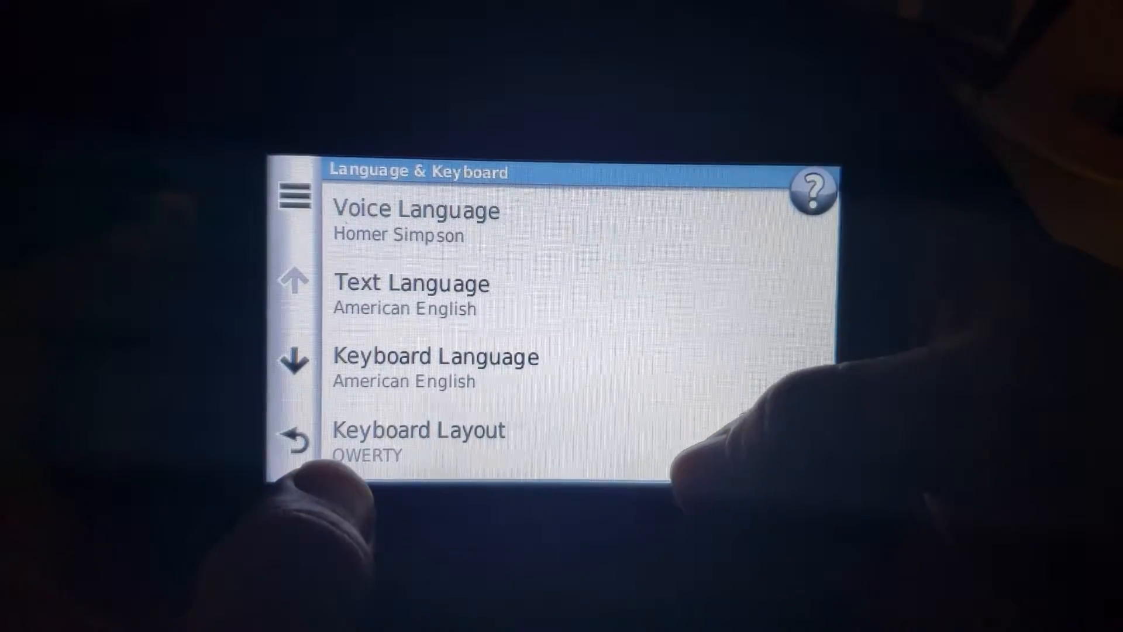
Start directions to Santana Mexican Grill from the nearby Restaurants list in Where To?
left_click(290, 450)
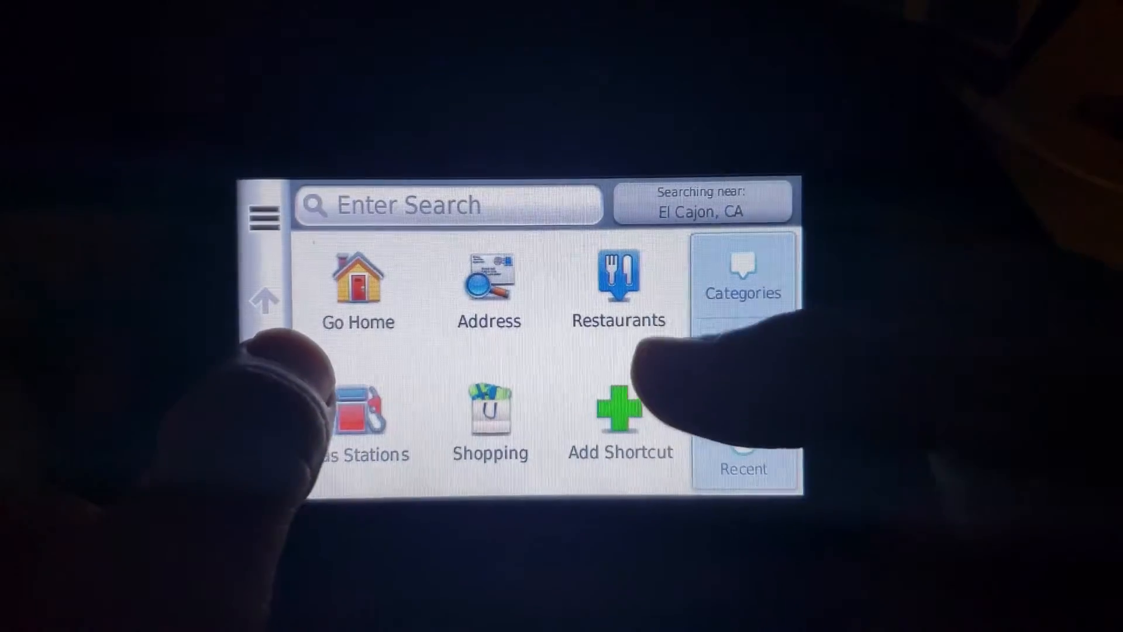
left_click(618, 286)
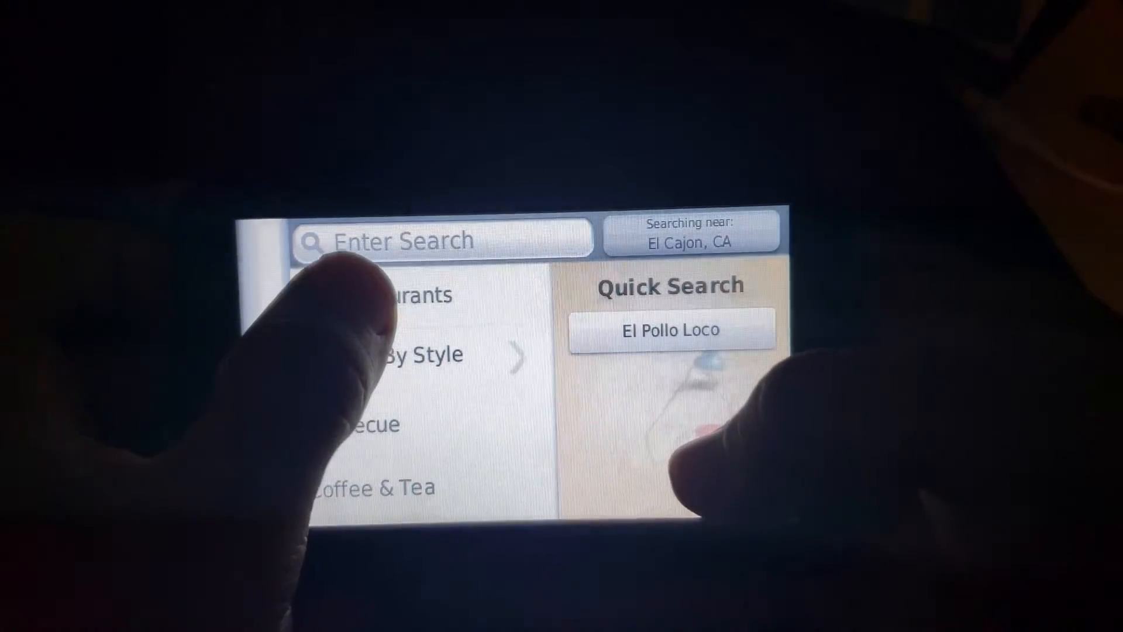
left_click(671, 330)
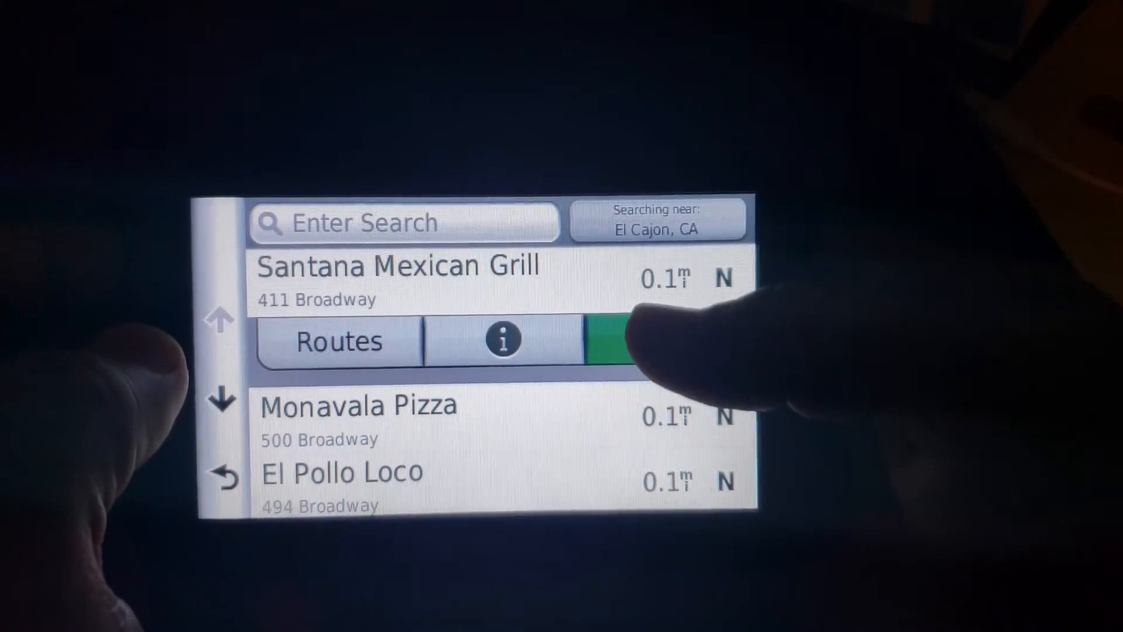
left_click(609, 339)
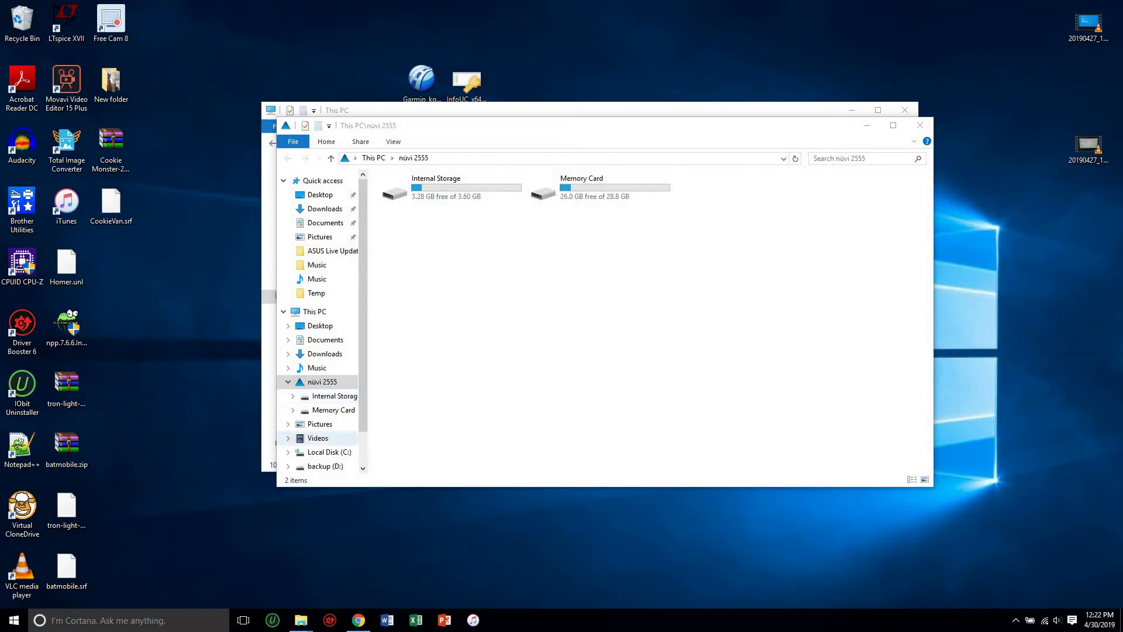
left_click(357, 621)
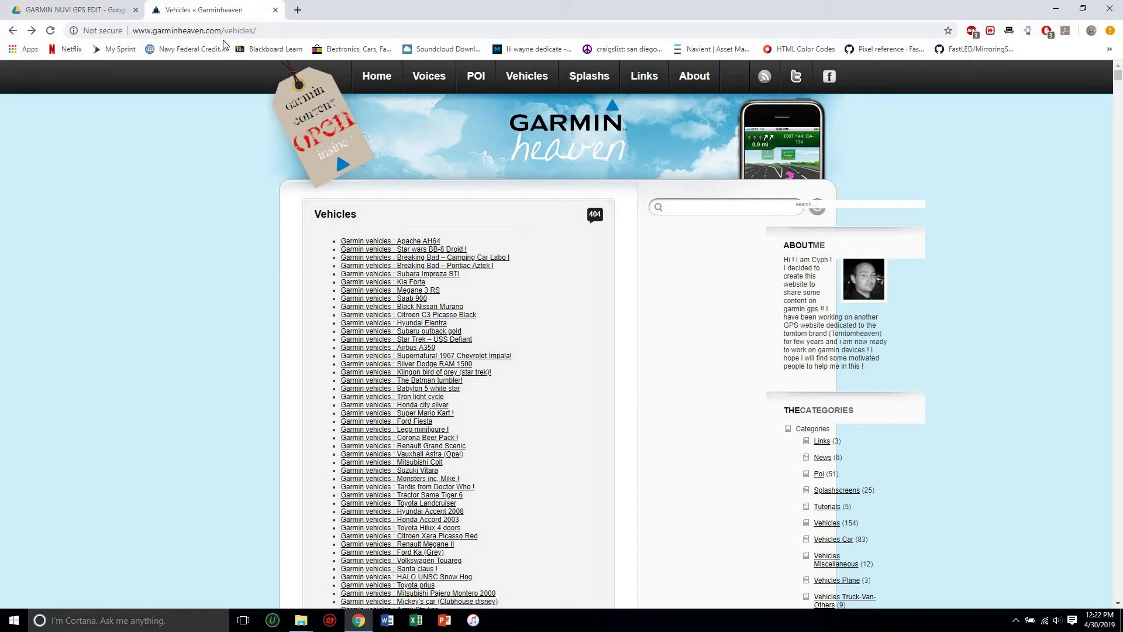
mouse_move(158, 224)
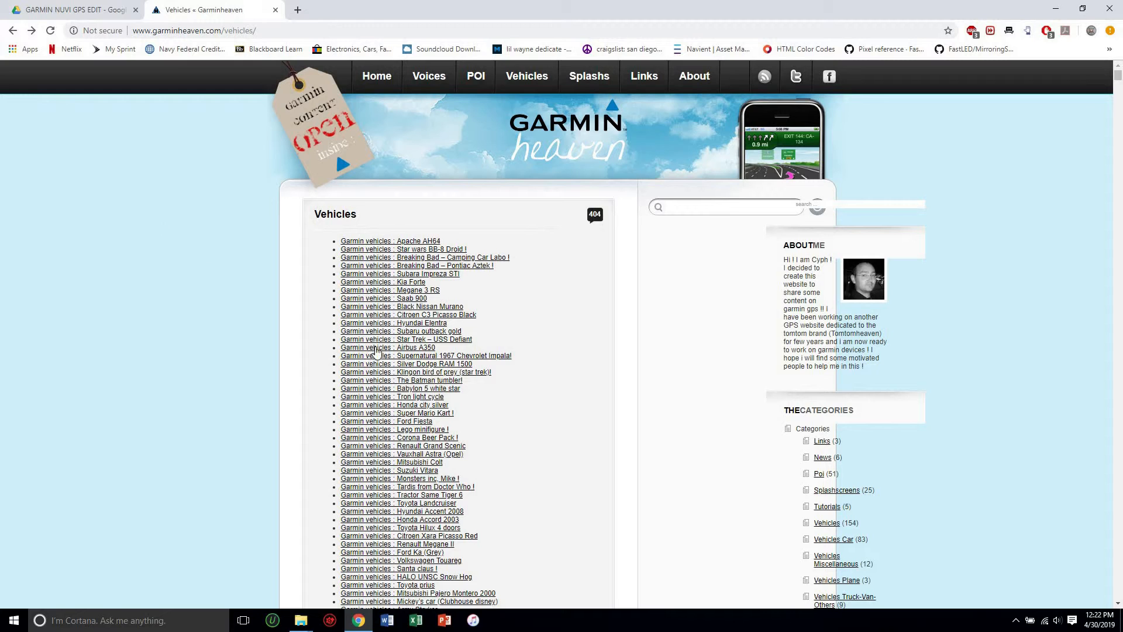
scroll("down", 3)
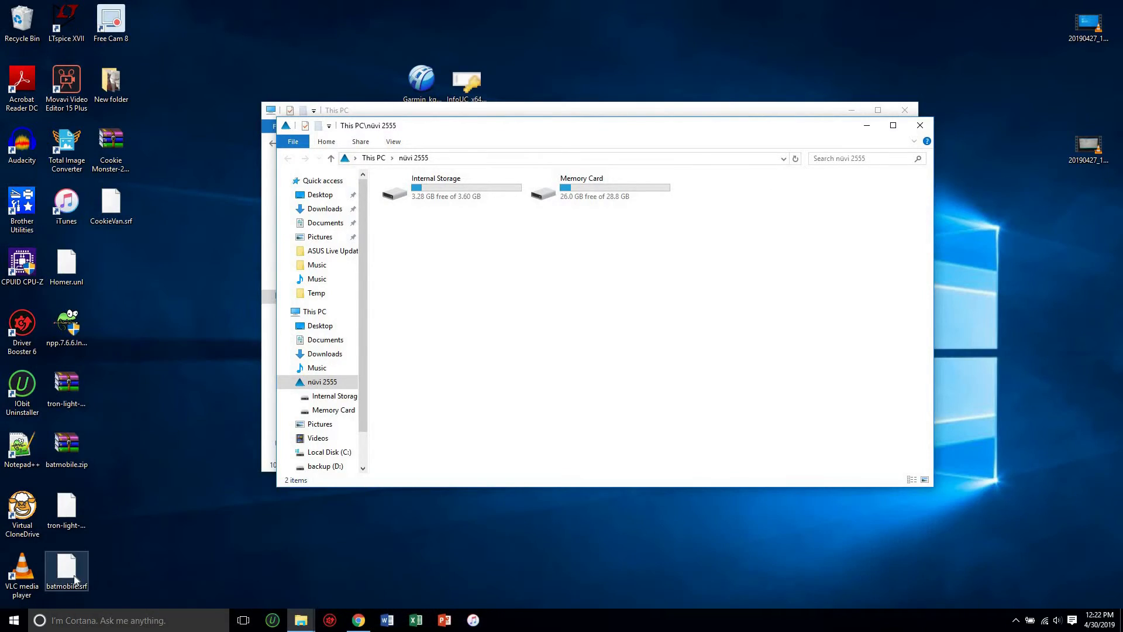
Paste batmobile.srf and tron-light-cycle.srf into the nüvi's Internal Storage Vehicle folder.
left_click(66, 510)
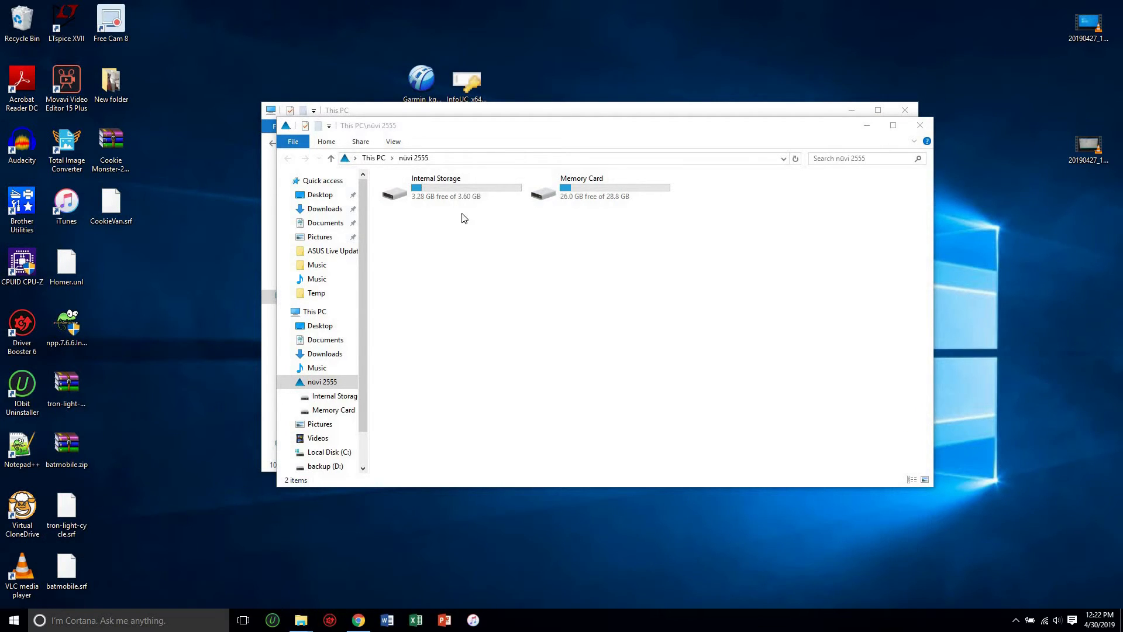
double_click(435, 188)
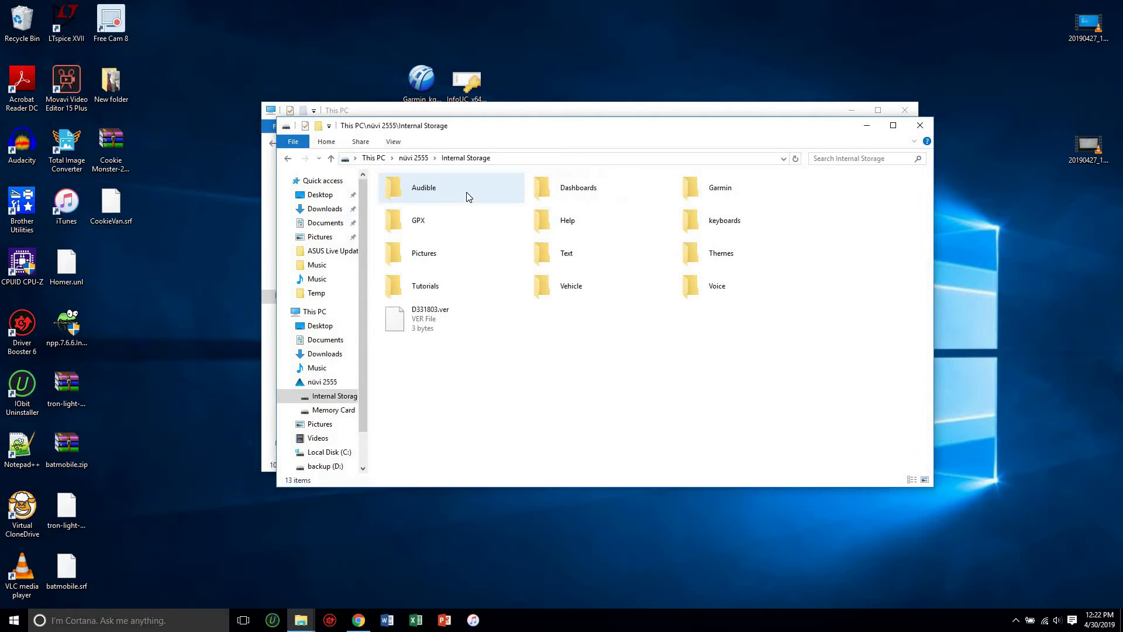
double_click(571, 285)
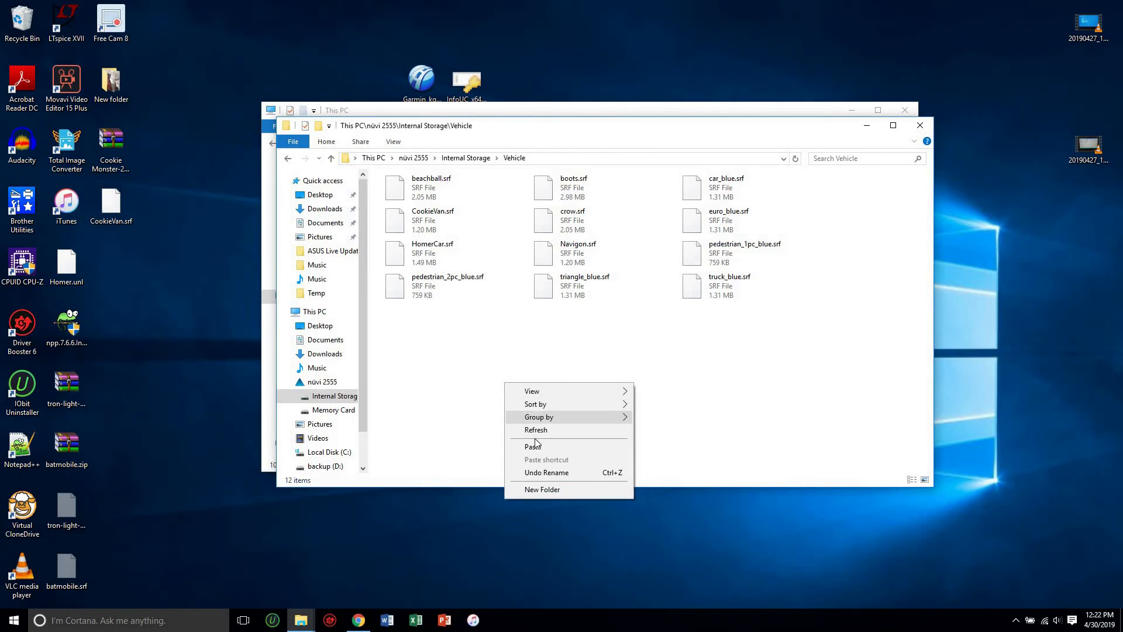
left_click(533, 445)
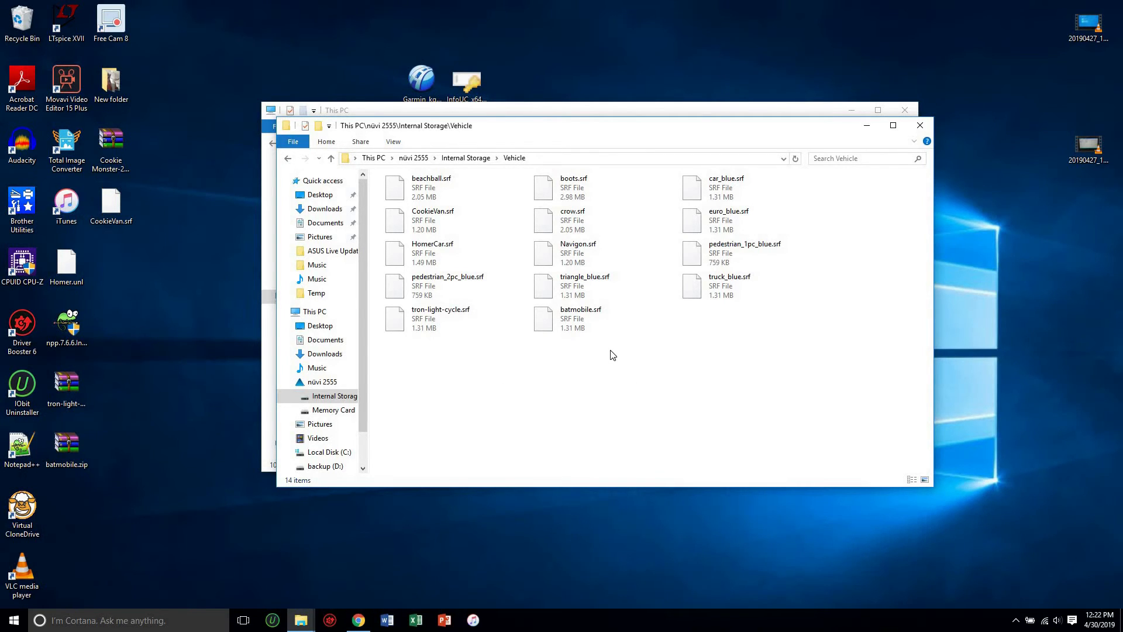